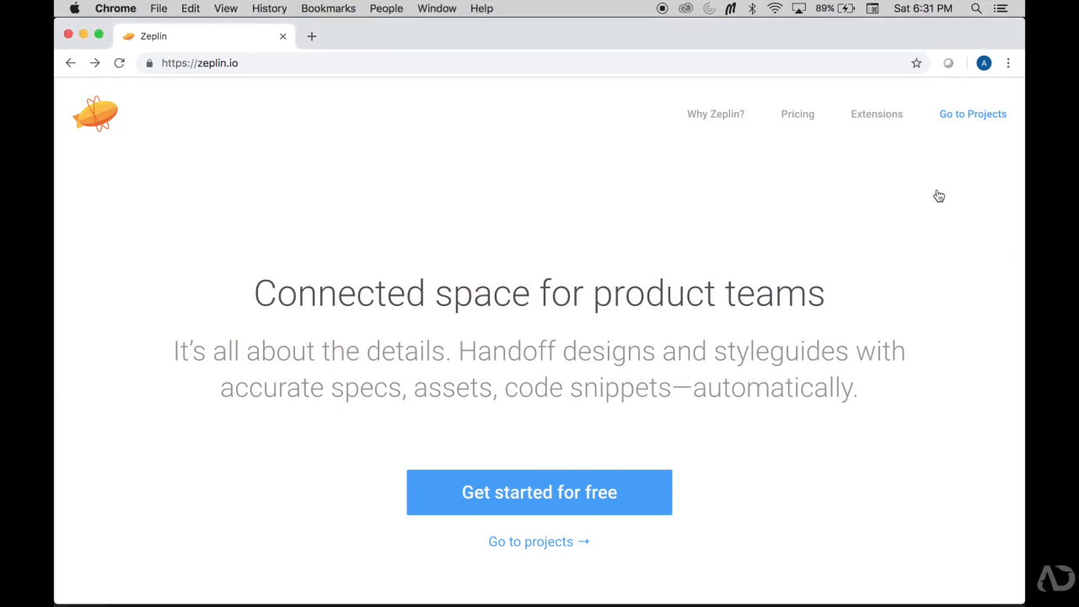
mouse_move(709, 256)
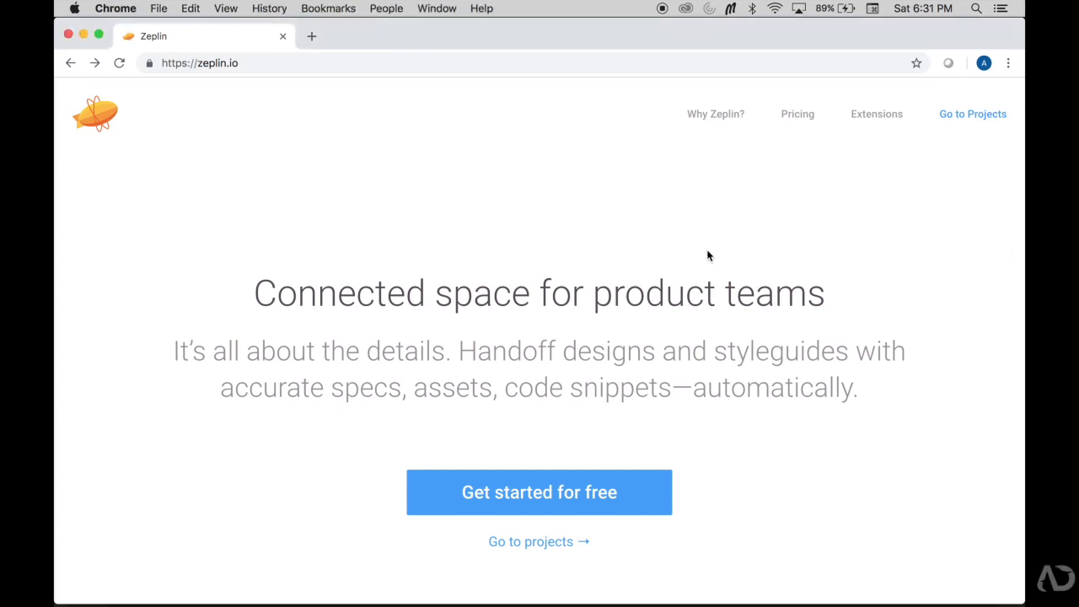
- Browse to the Pricing page and review the Free, Starter, Growing Business and Organization yearly plans
scroll("down", 3)
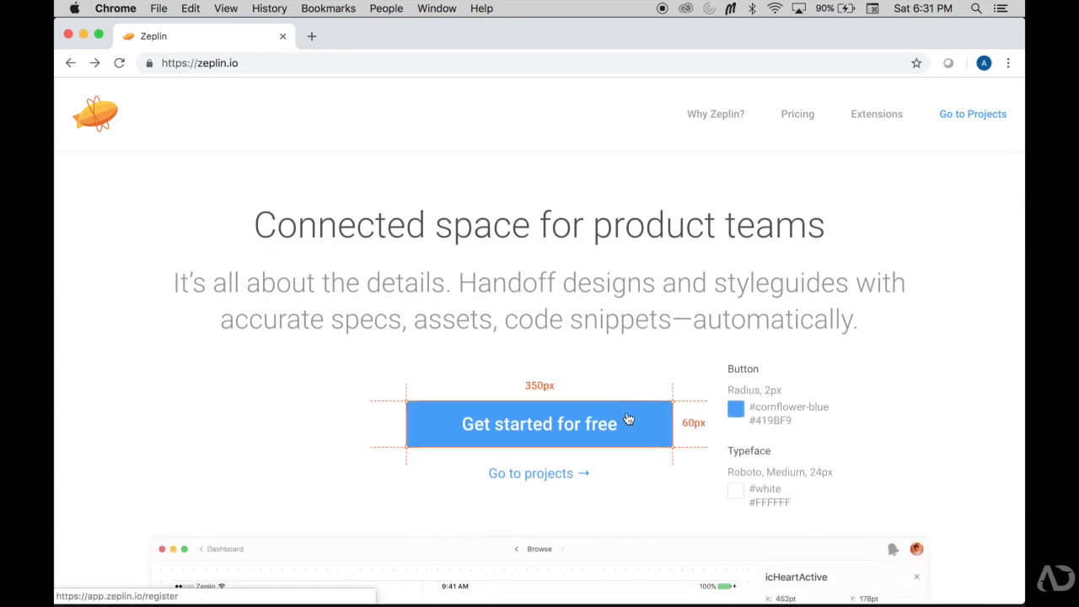
scroll("down", 3)
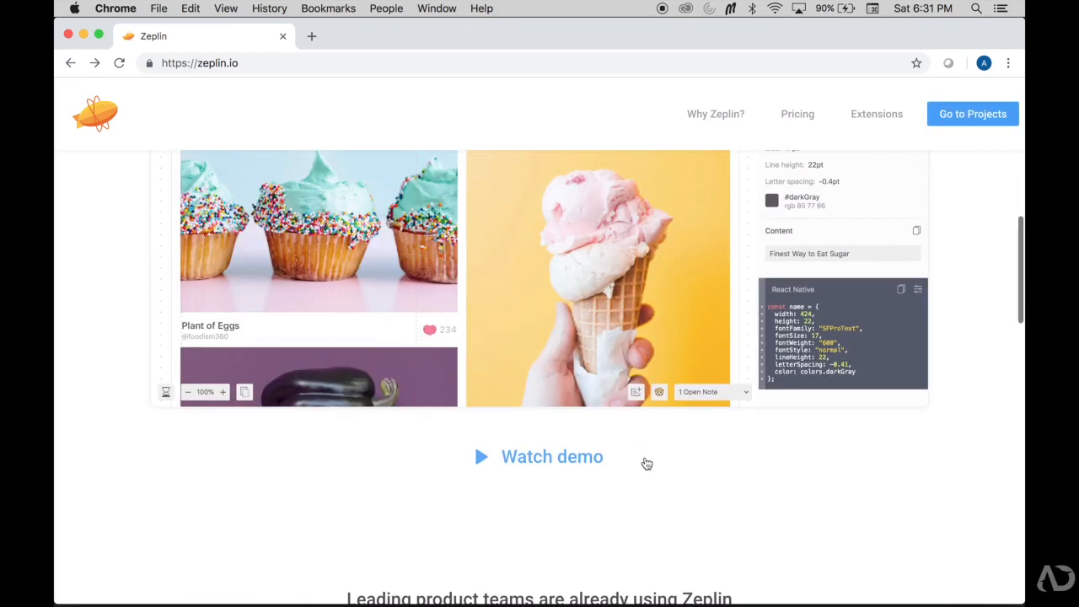
left_click(796, 114)
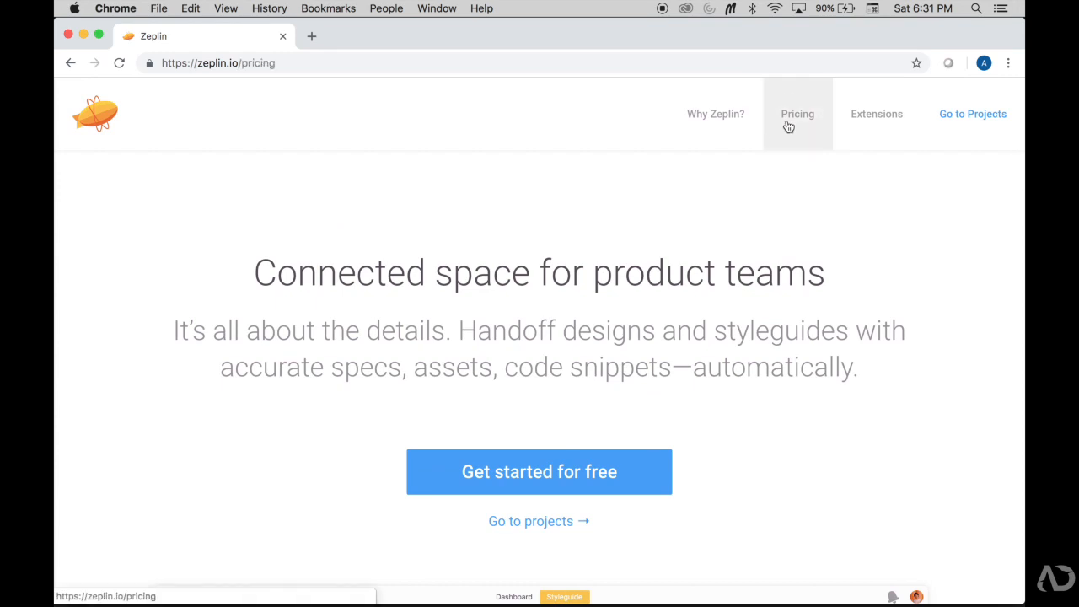
left_click(796, 115)
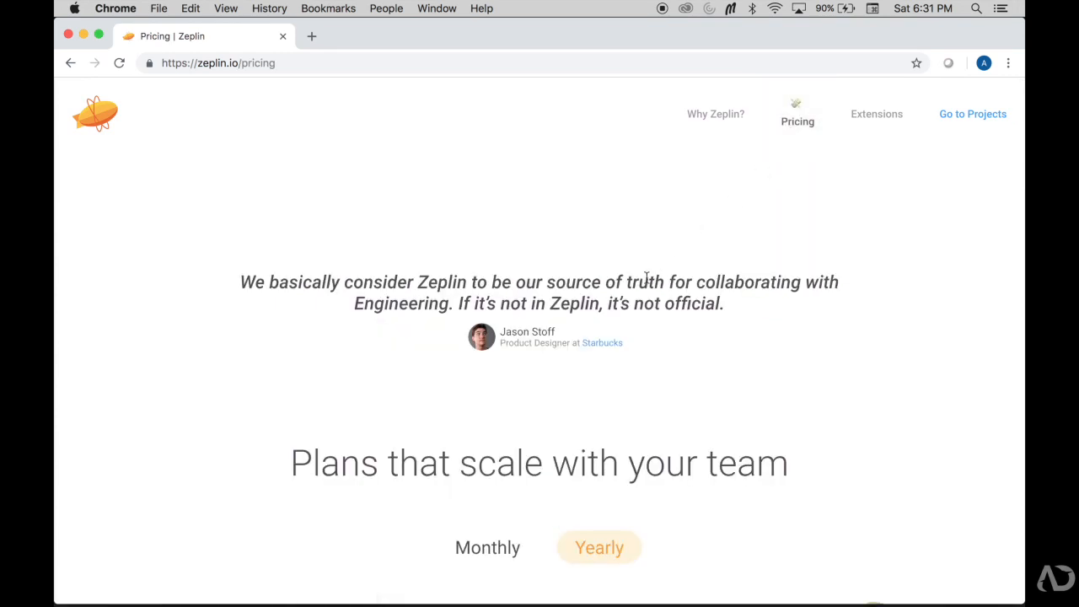
scroll("down", 3)
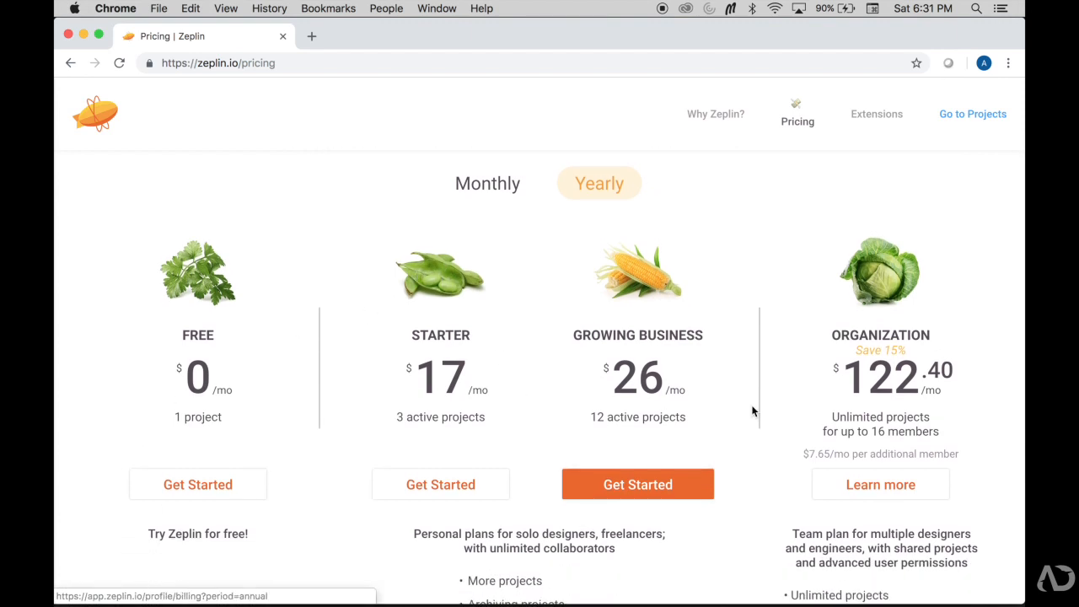
mouse_move(818, 418)
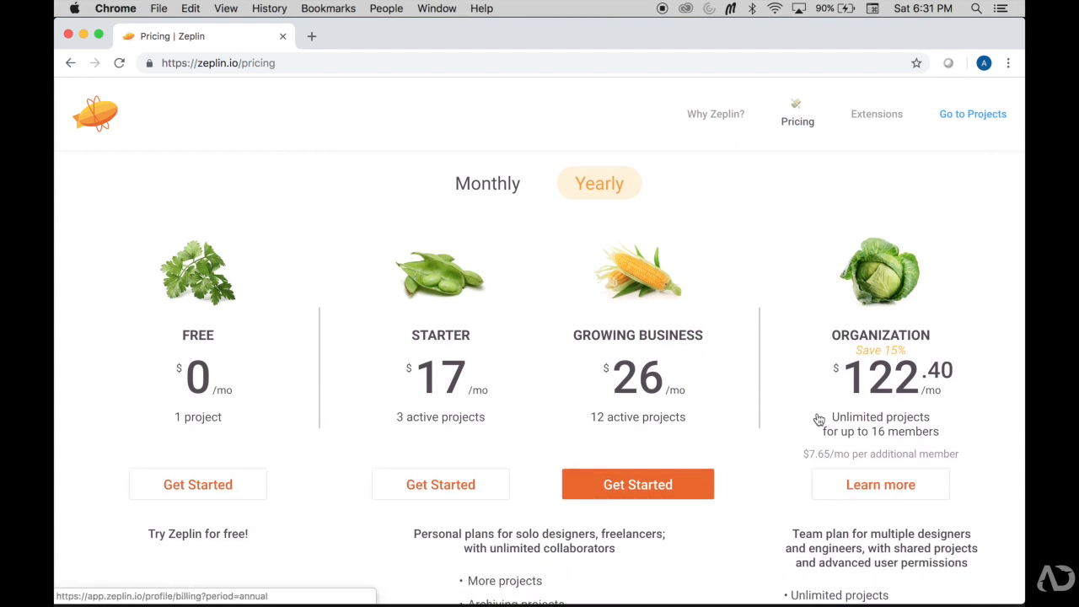
scroll("down", 3)
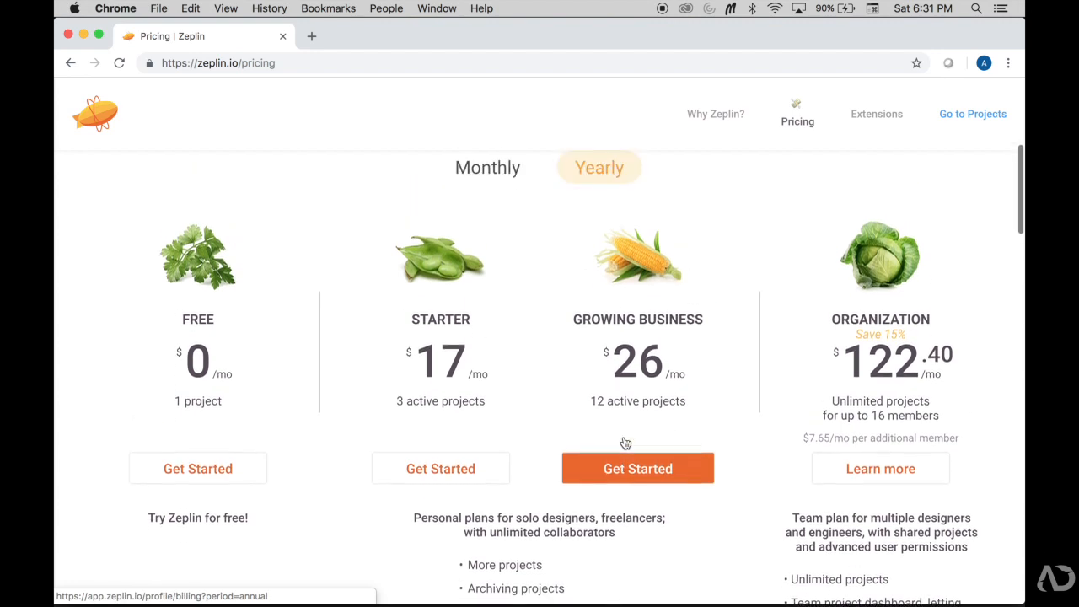
scroll("up", 3)
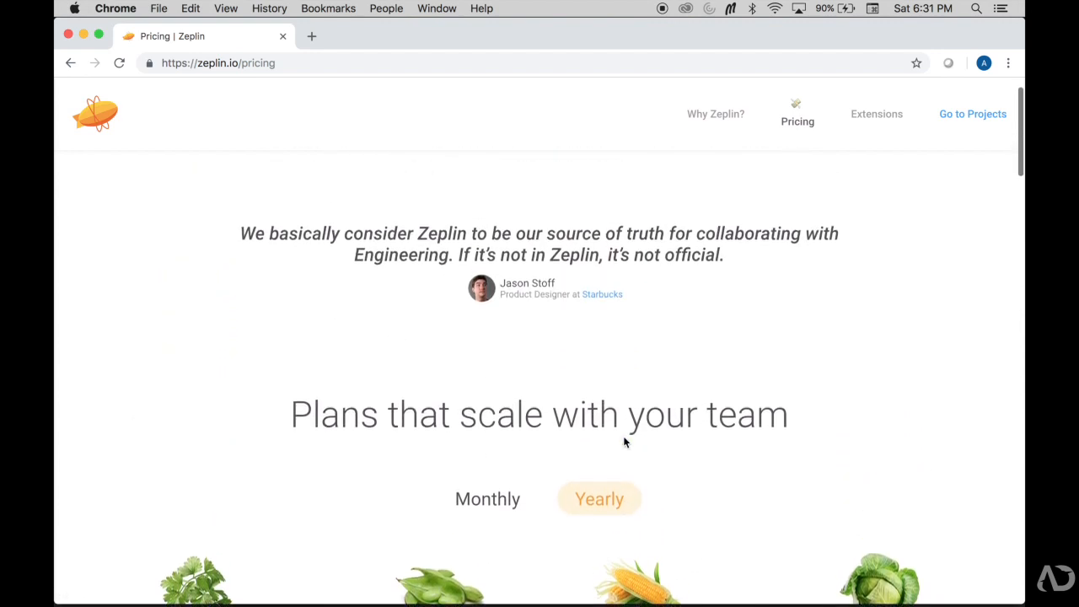
- Read the Why Zeplin page's Developer and Designer feature sections
left_click(716, 115)
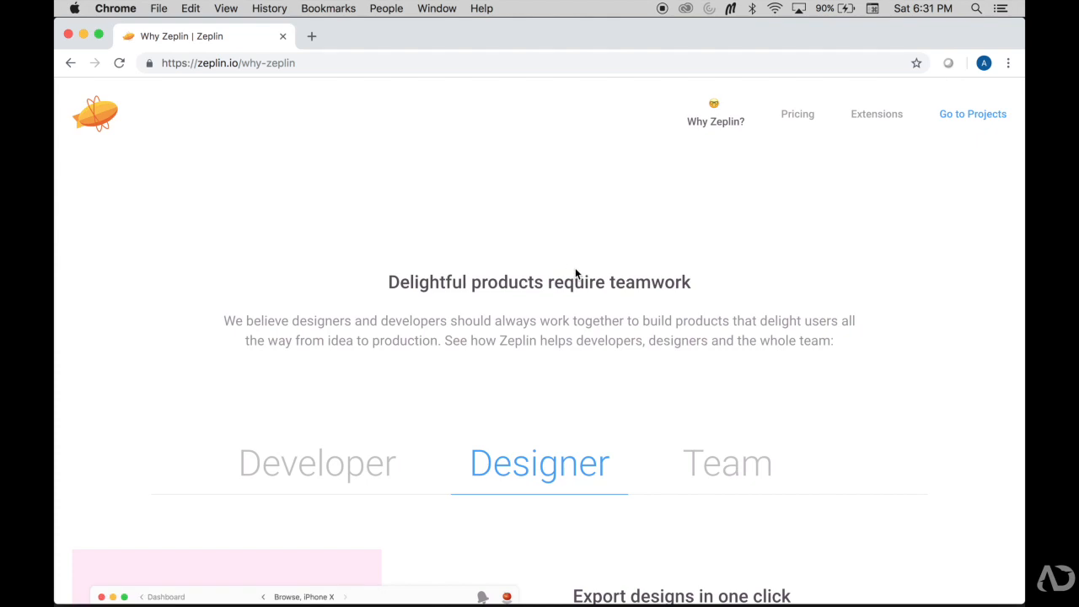
scroll("down", 3)
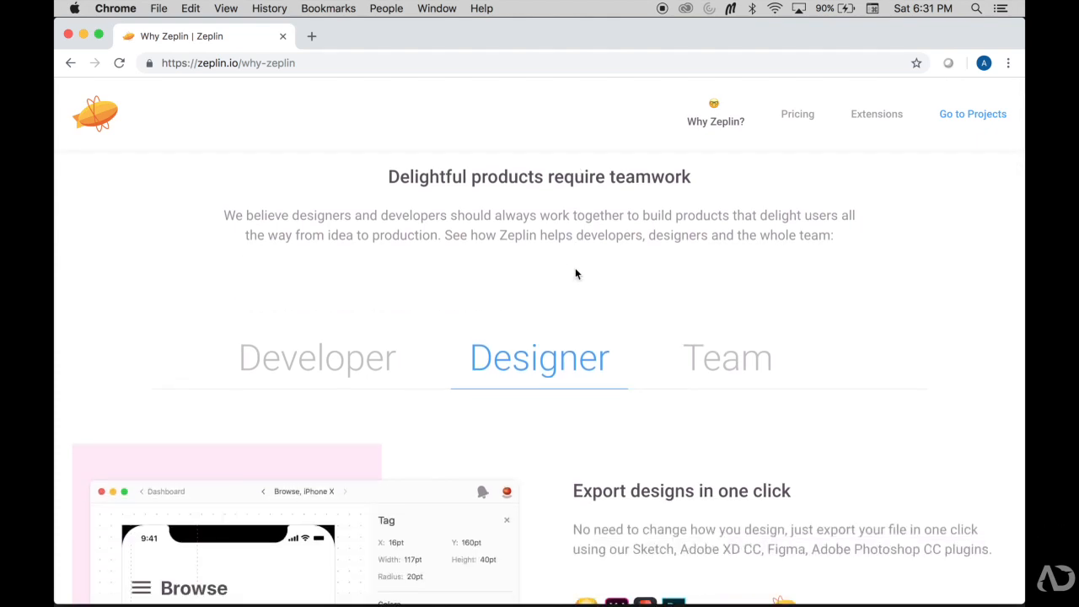
mouse_move(530, 305)
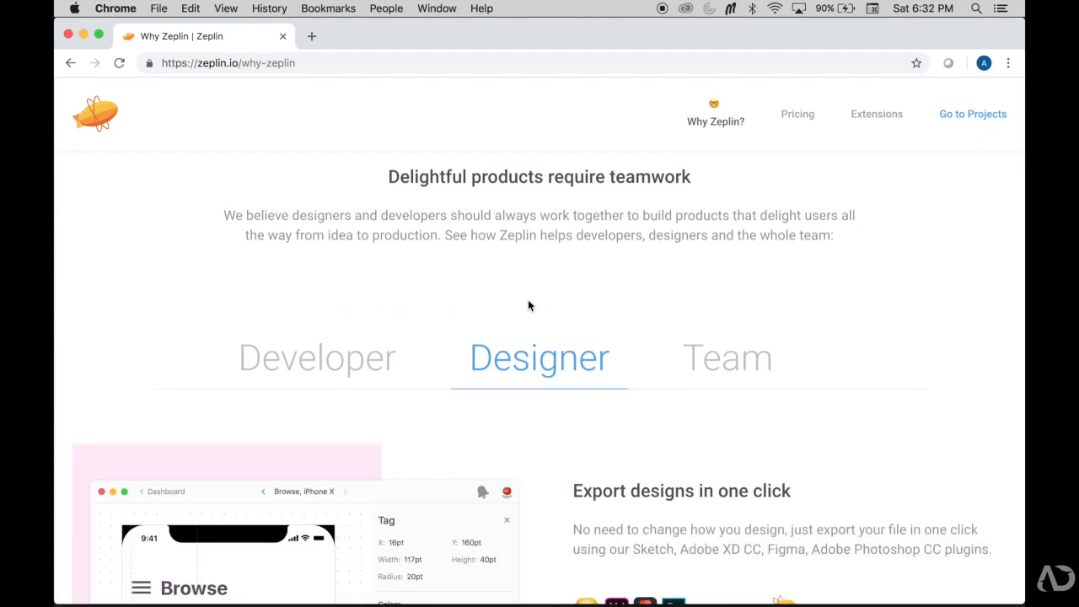
scroll("down", 3)
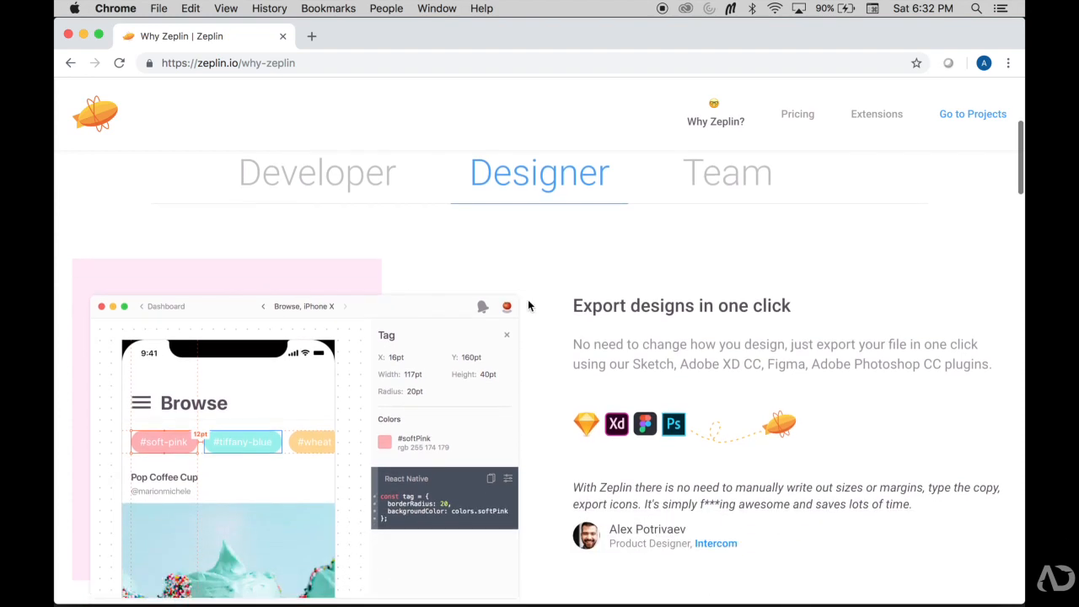
scroll("down", 3)
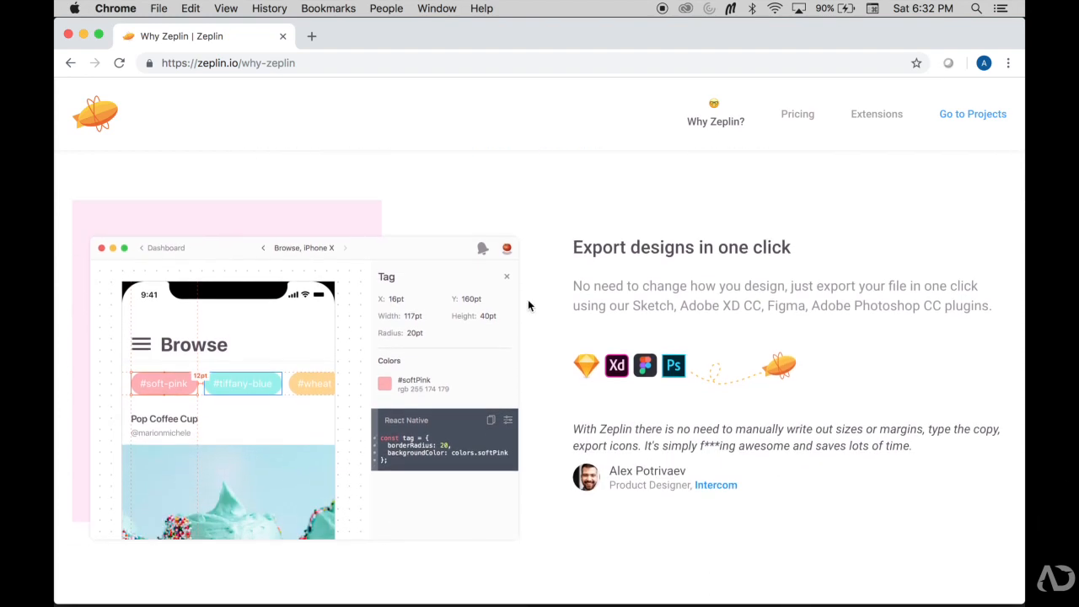
scroll("down", 3)
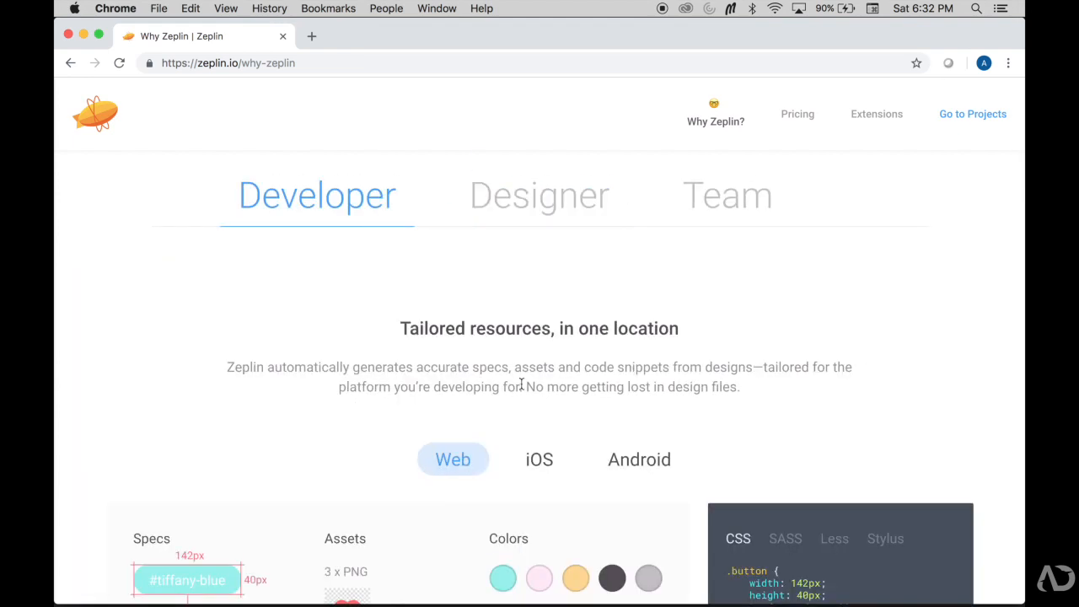
scroll("down", 3)
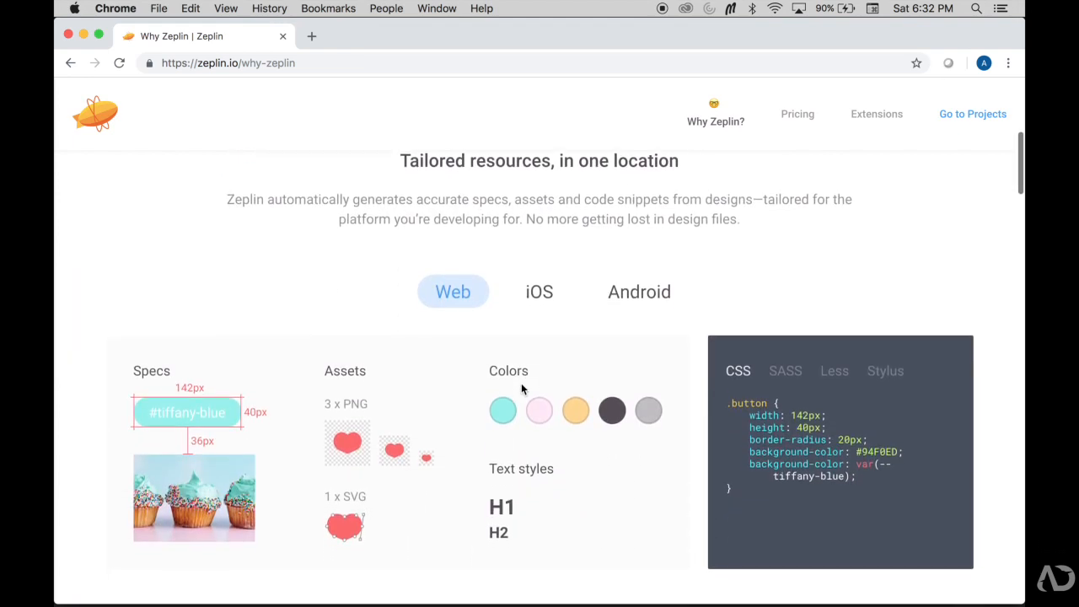
scroll("down", 3)
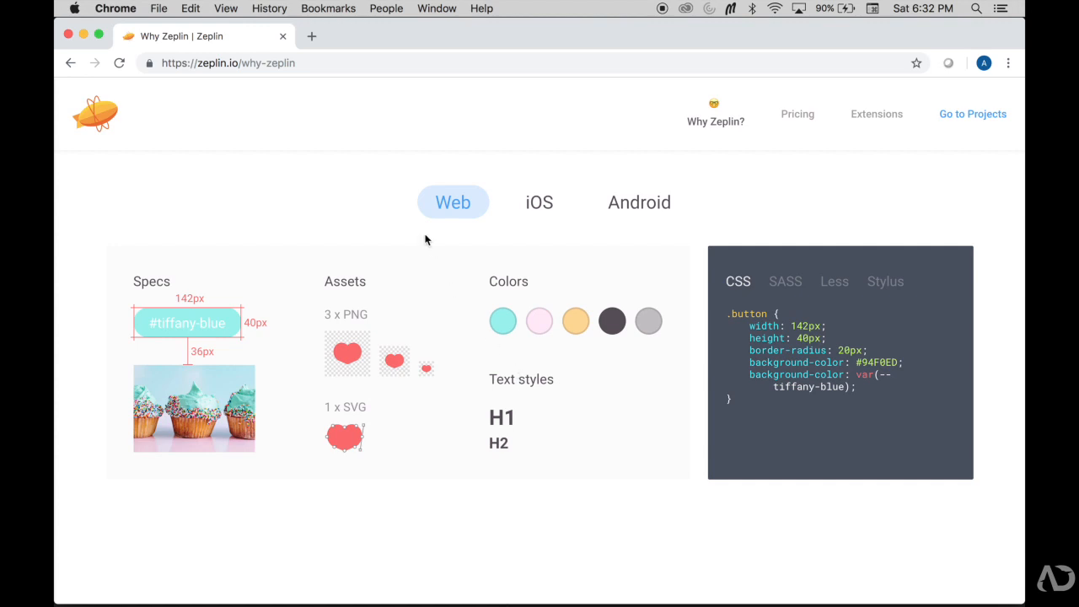
- Finish reading the remaining feature sections, then head to the projects area of the web app
scroll("down", 3)
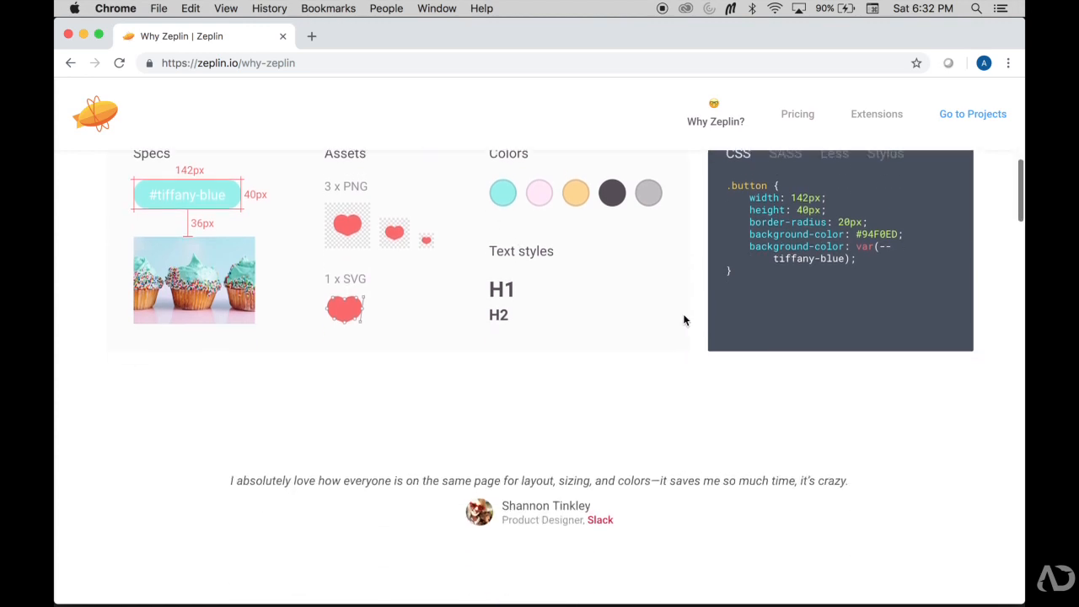
scroll("down", 3)
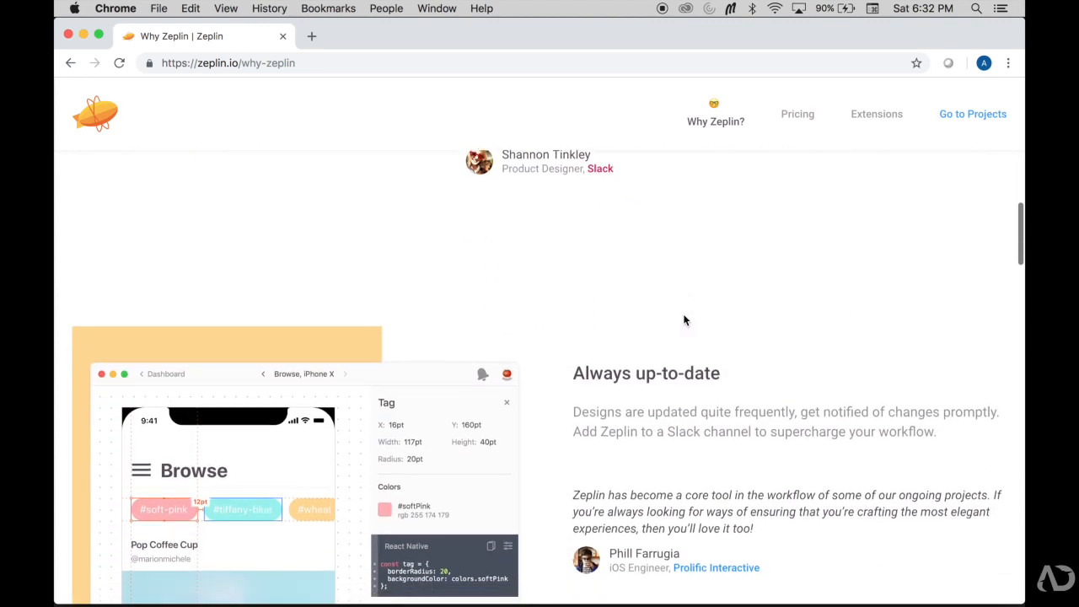
scroll("down", 3)
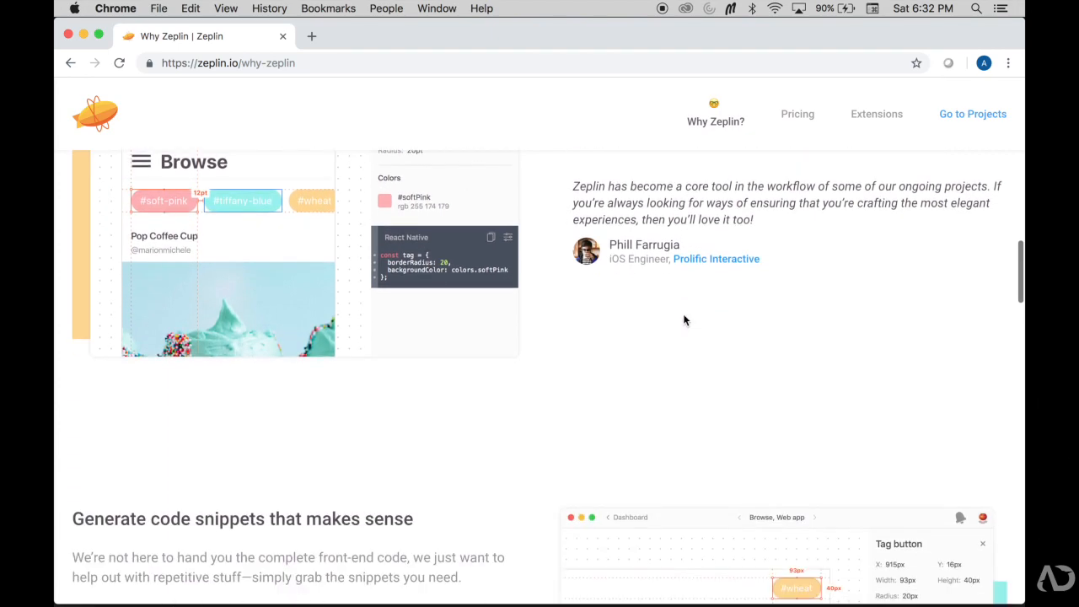
scroll("down", 3)
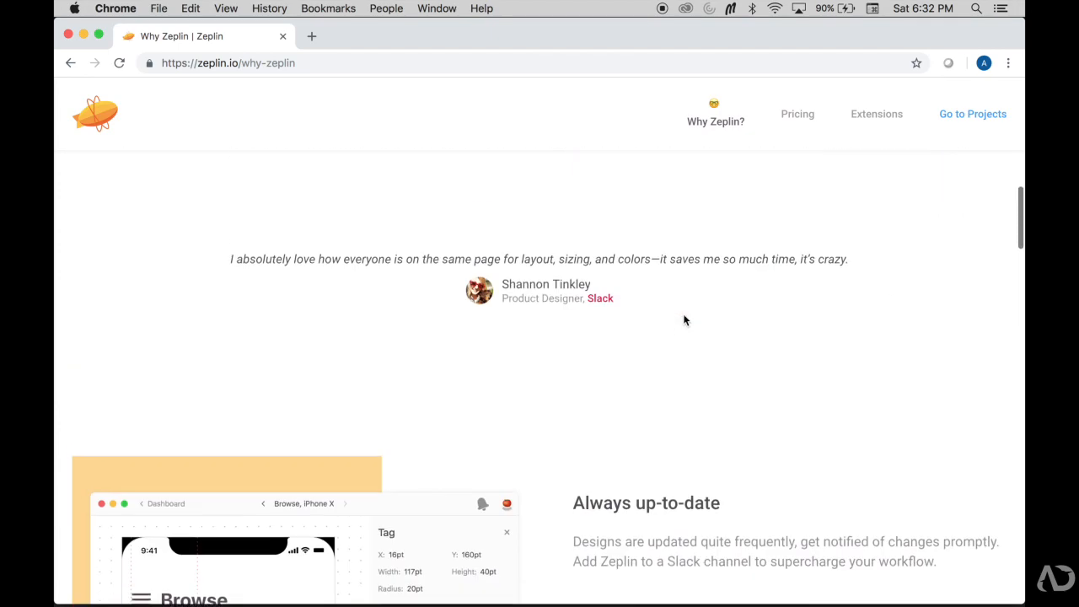
scroll("down", 3)
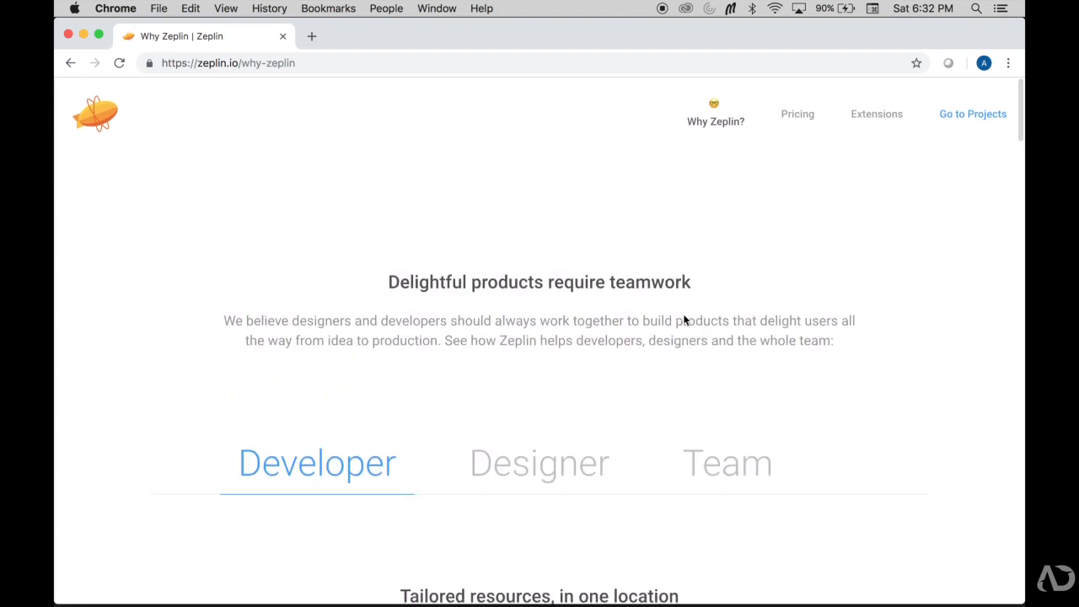
left_click(94, 115)
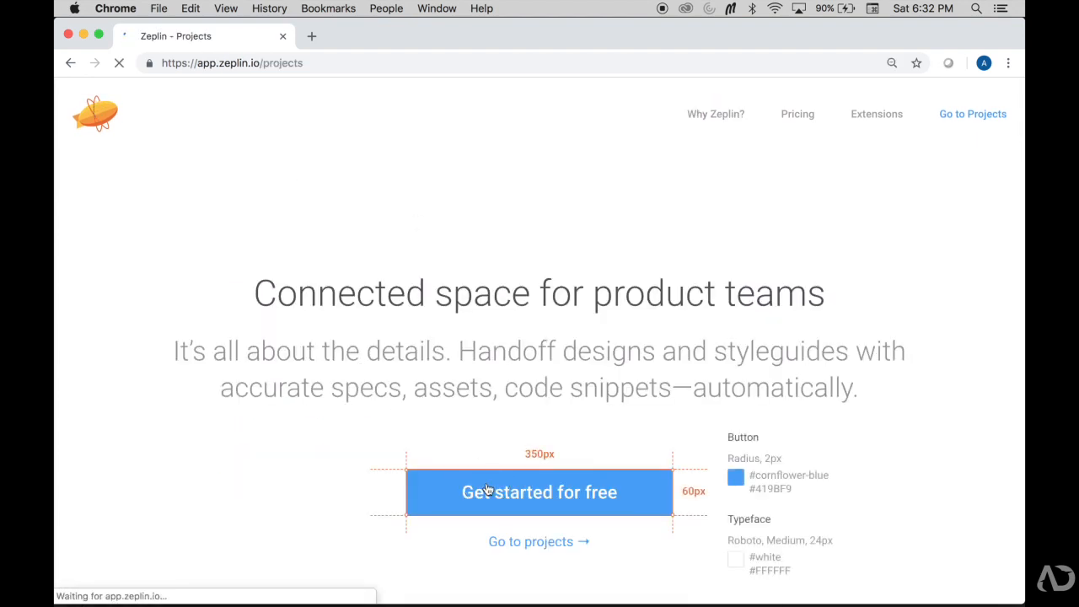
- Load app.zeplin.io/projects showing the welcome message and tutorial video
left_click(540, 492)
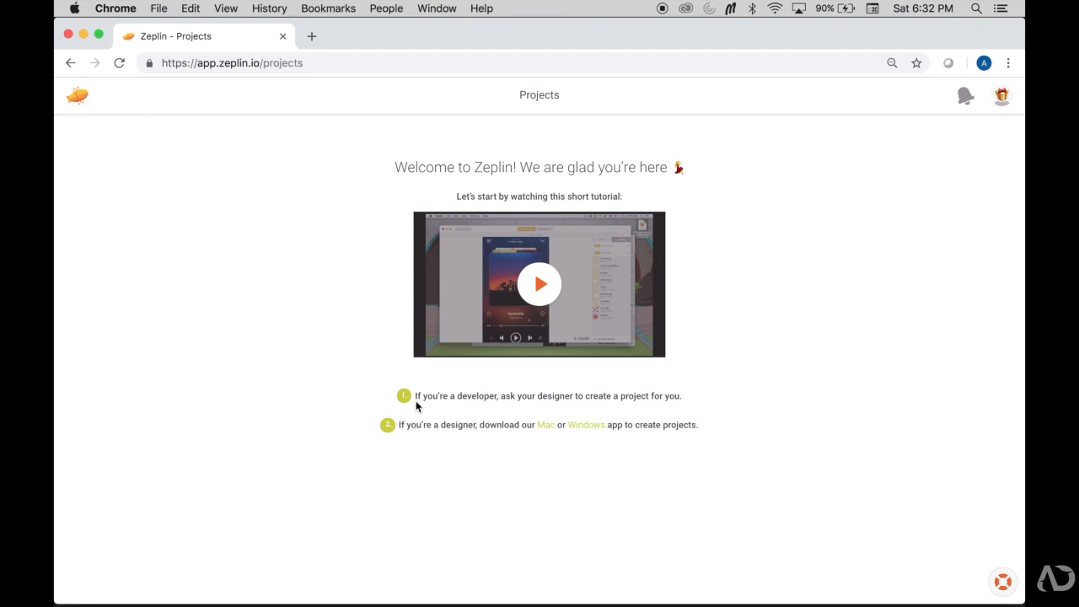
mouse_move(712, 425)
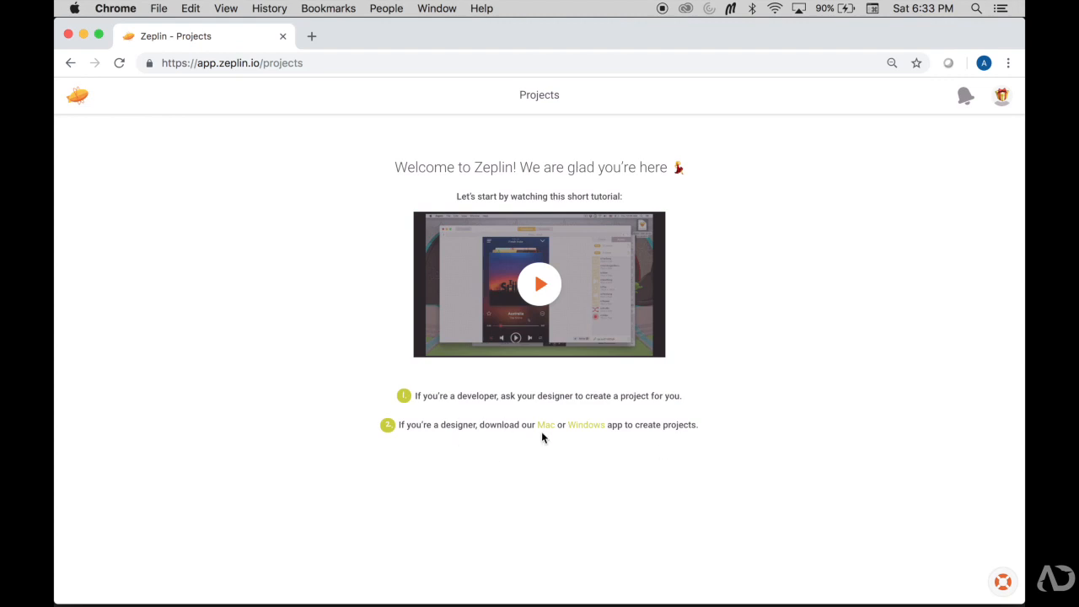
mouse_move(605, 437)
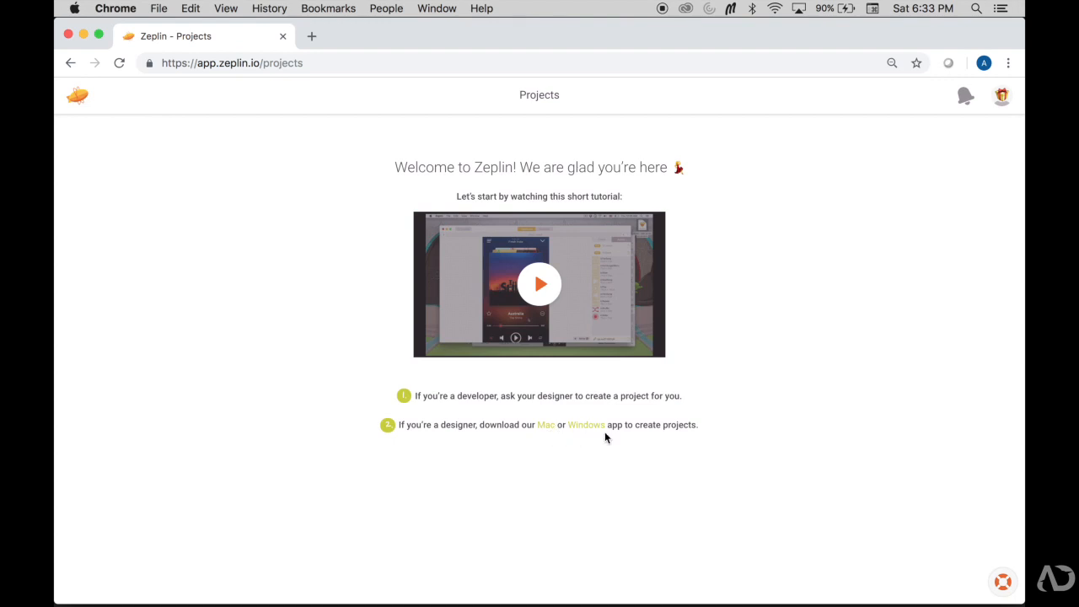
mouse_move(675, 445)
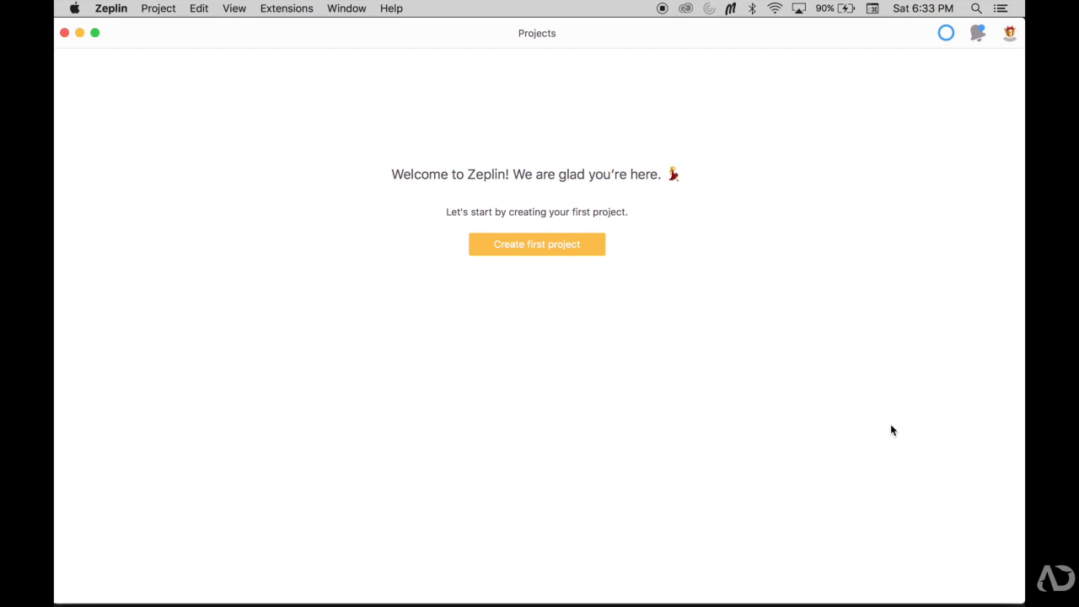
mouse_move(587, 244)
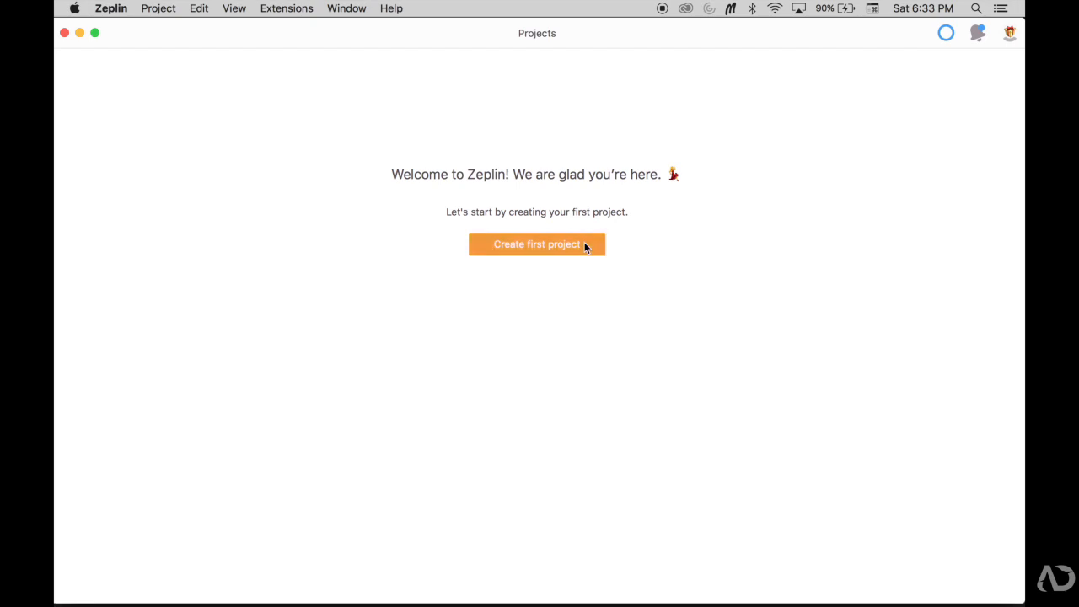
- Create the first project with iOS selected as its platform
left_click(536, 243)
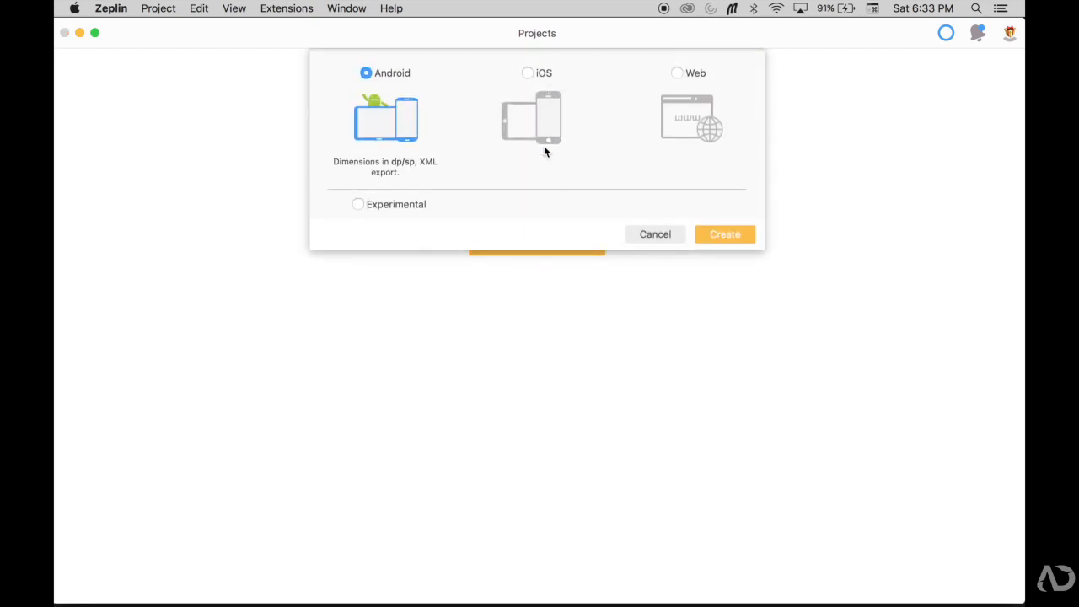
left_click(528, 73)
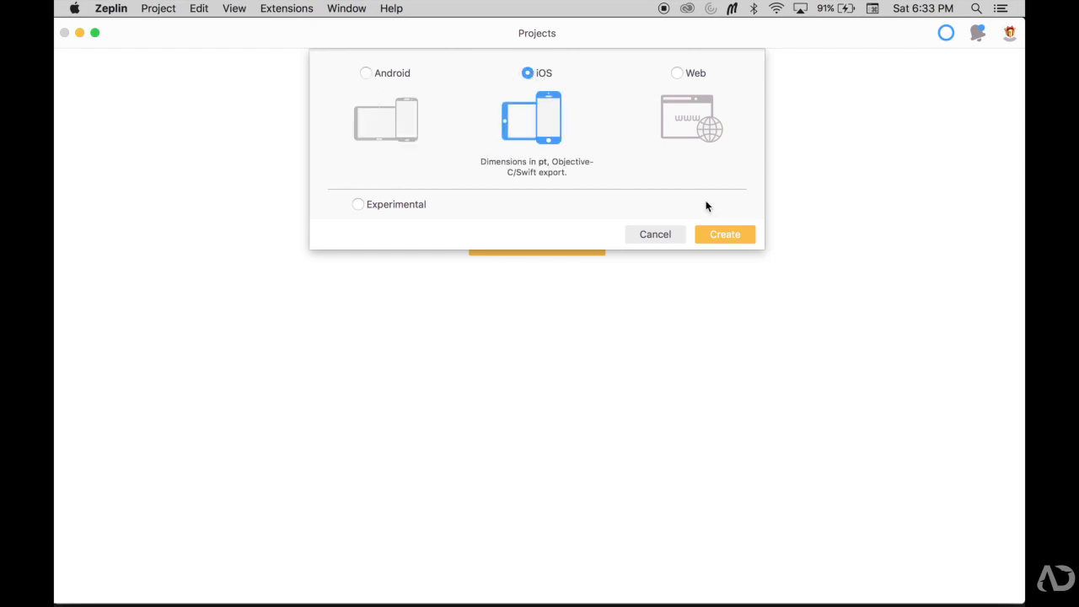
left_click(726, 233)
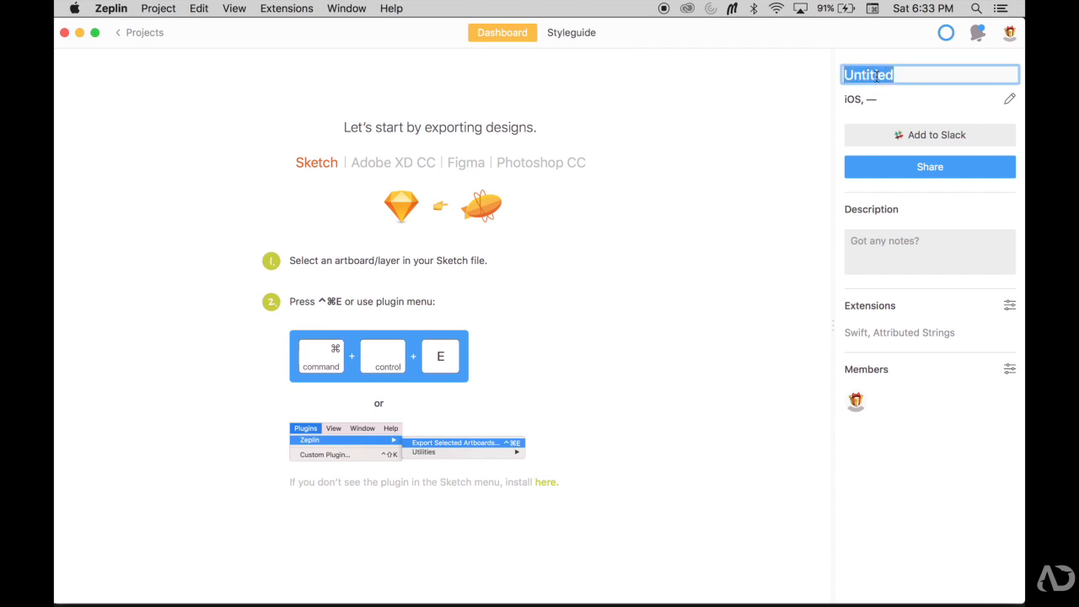
- Name the project 'Voice Recorder' and review export steps for Adobe XD CC and another tool
type("Voice Recorder")
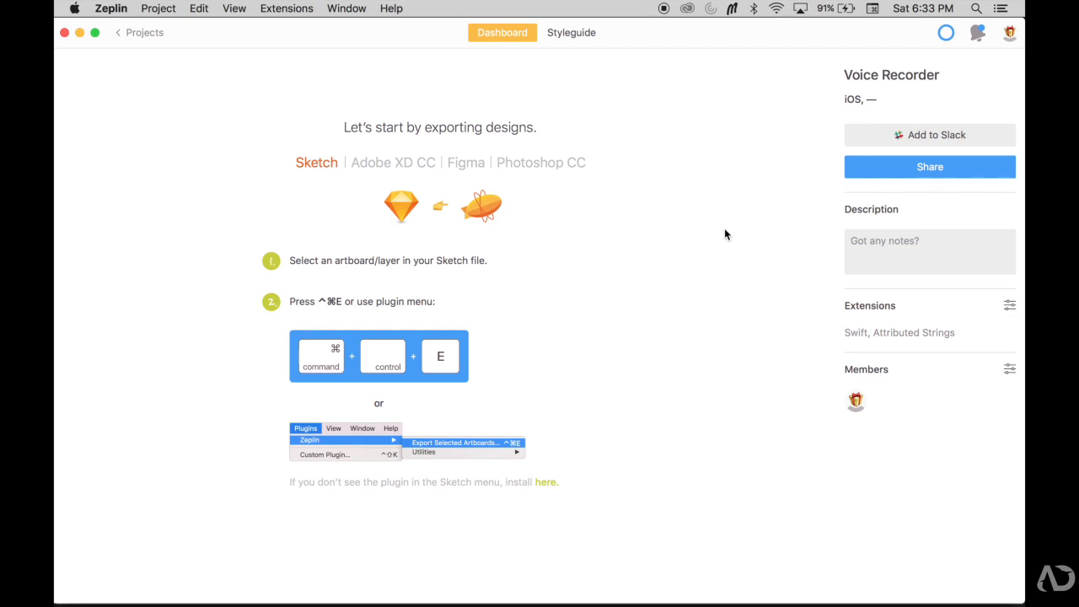
left_click(393, 161)
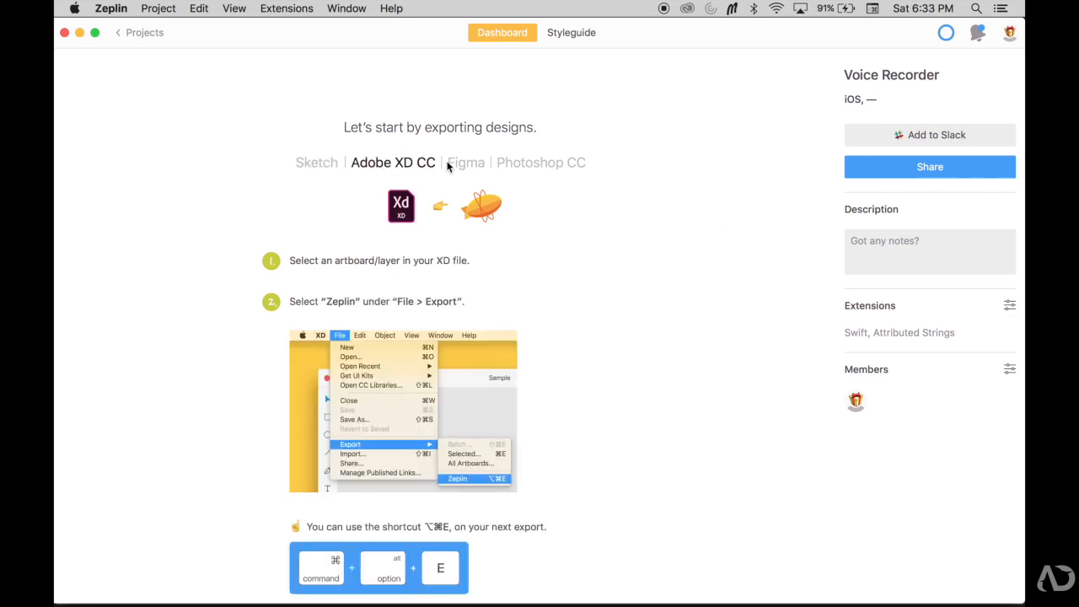
left_click(539, 162)
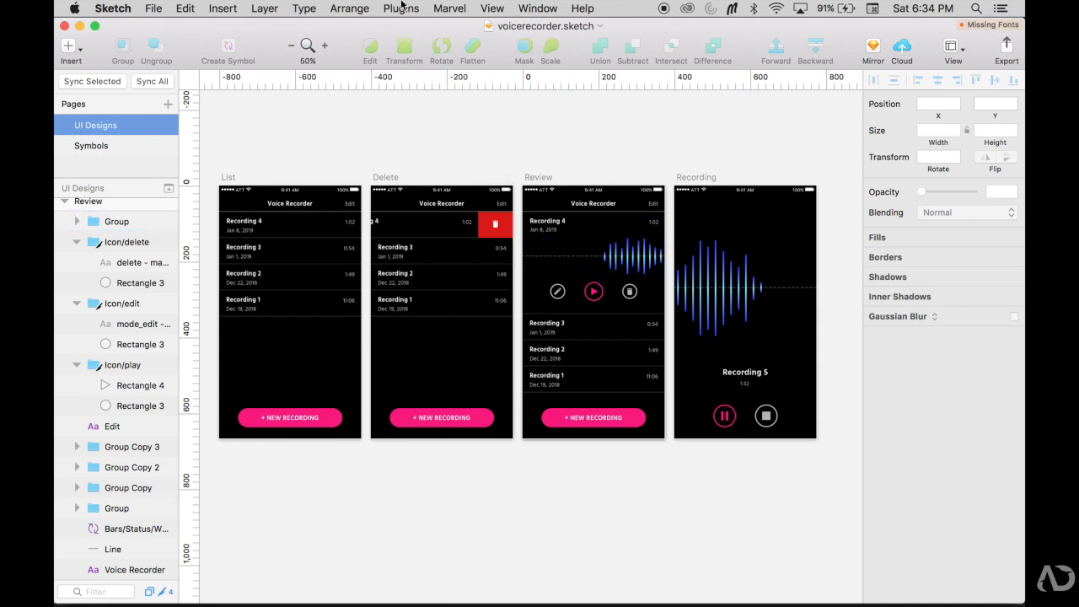
- Select all four artboards and export them to Zeplin via Plugins > Zeplin > Export Selected Artboards
left_click(401, 9)
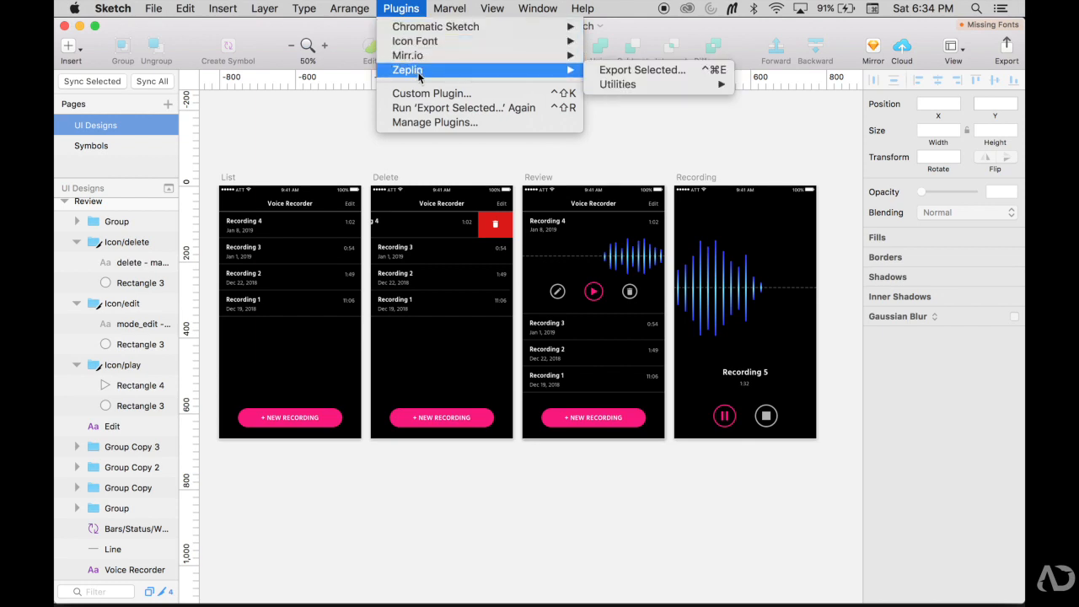
mouse_move(419, 73)
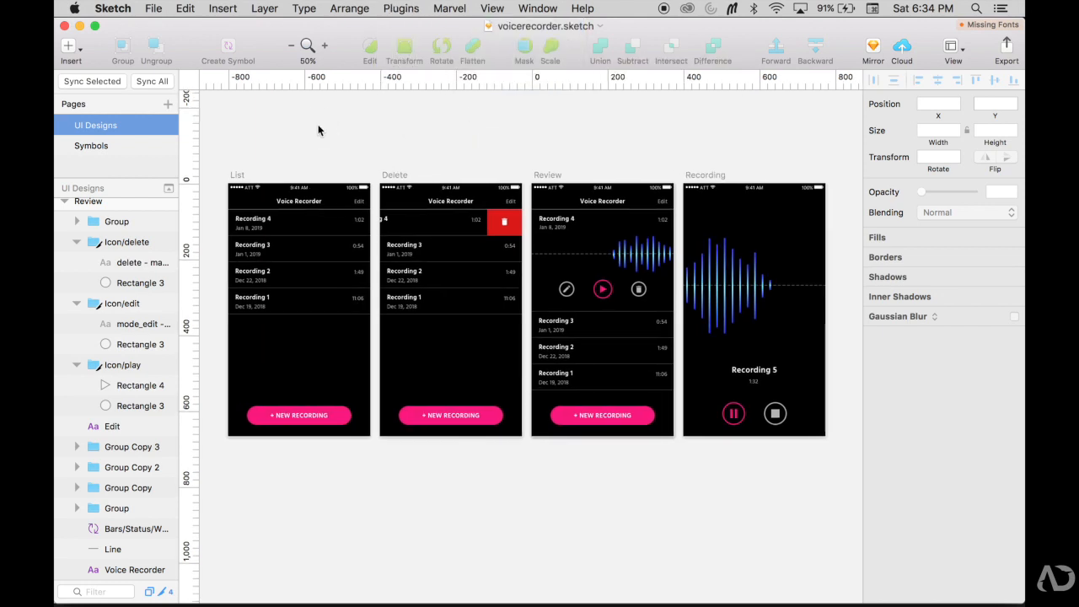
left_click(283, 188)
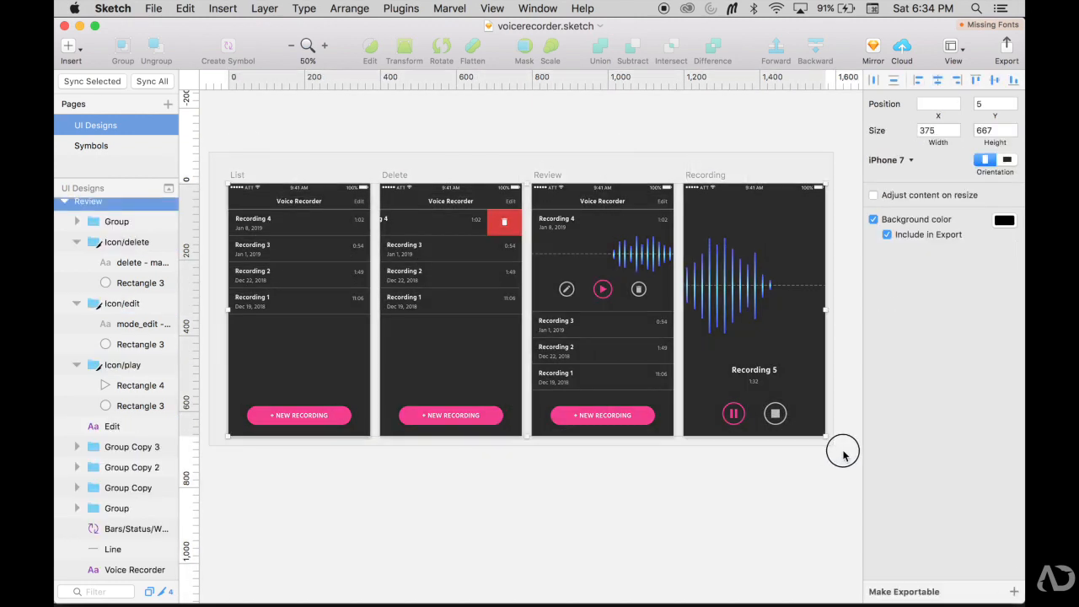
left_click(401, 8)
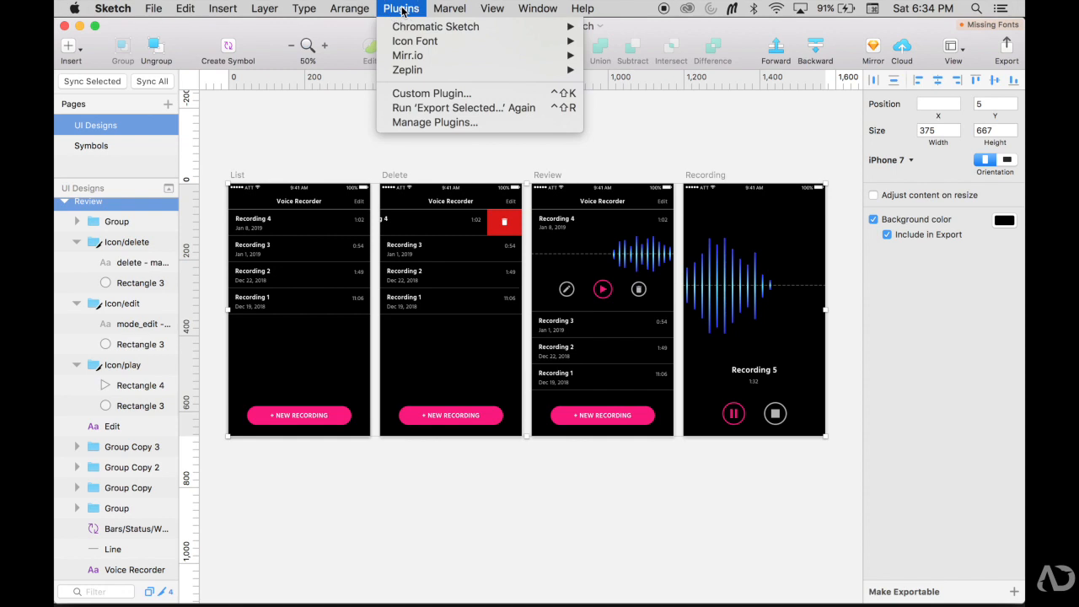
left_click(612, 81)
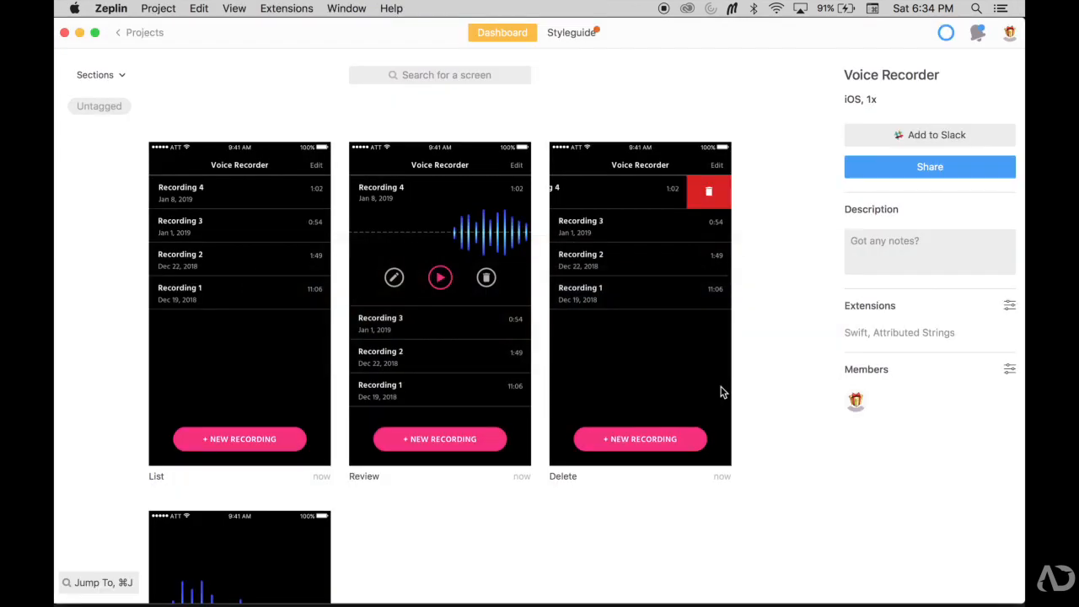
- Open the List screen from the project Dashboard for inspection
scroll("down", 3)
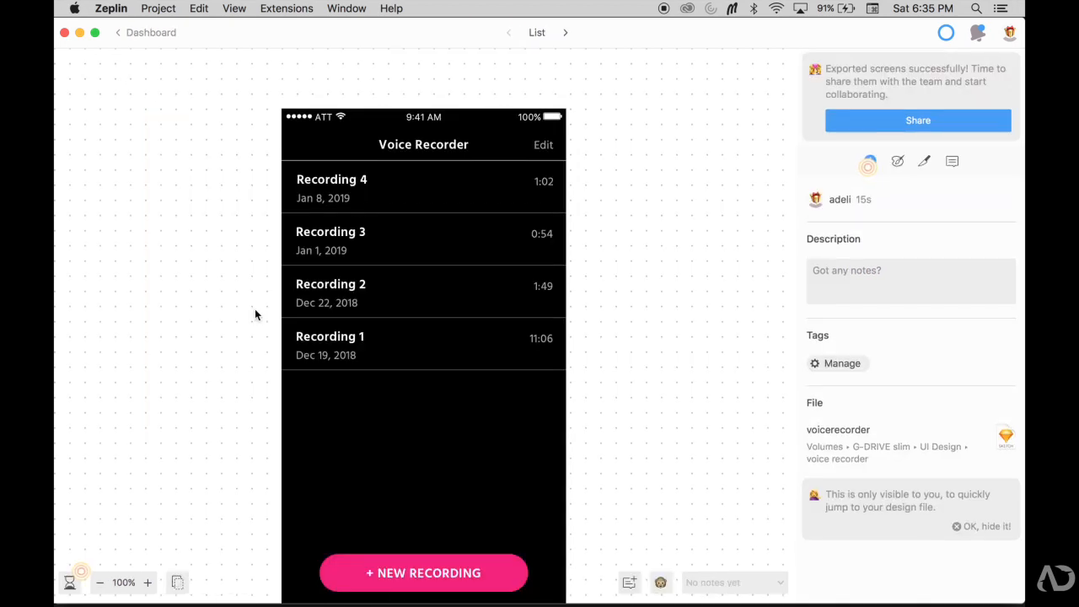
mouse_move(424, 327)
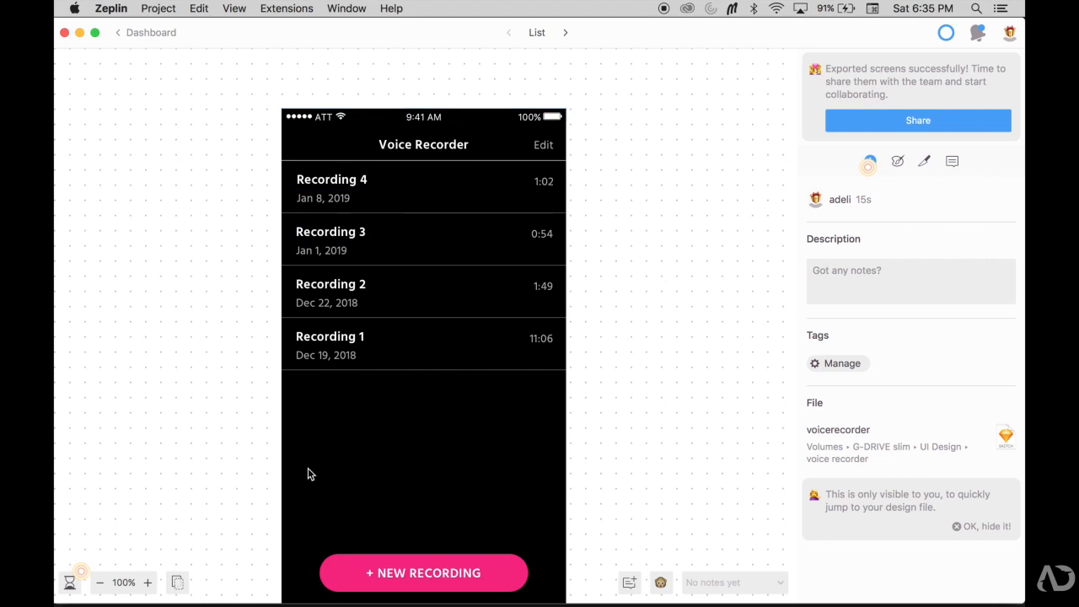
mouse_move(856, 145)
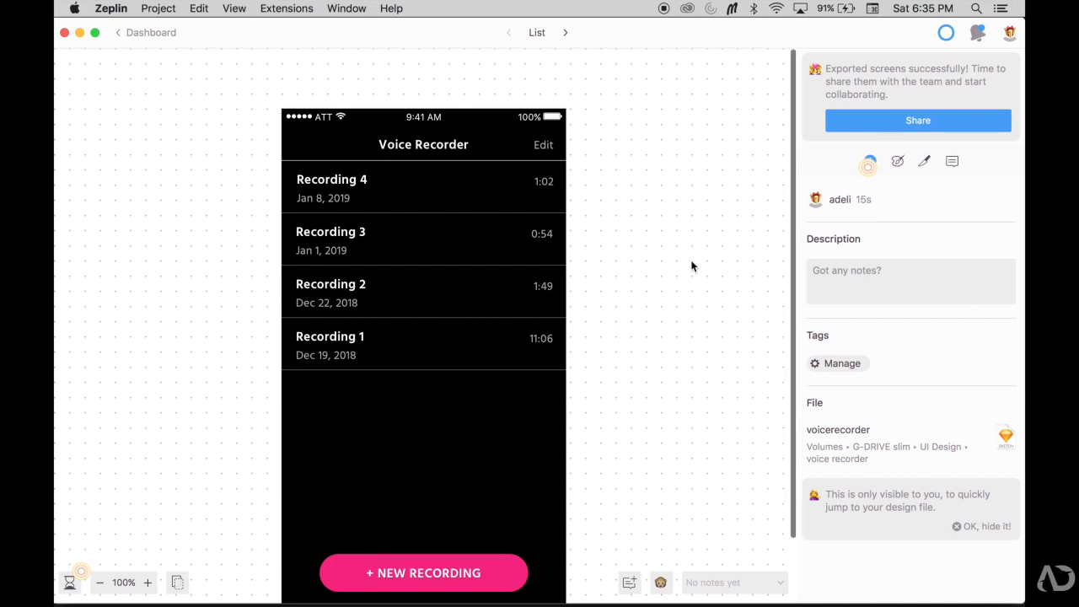
left_click(423, 146)
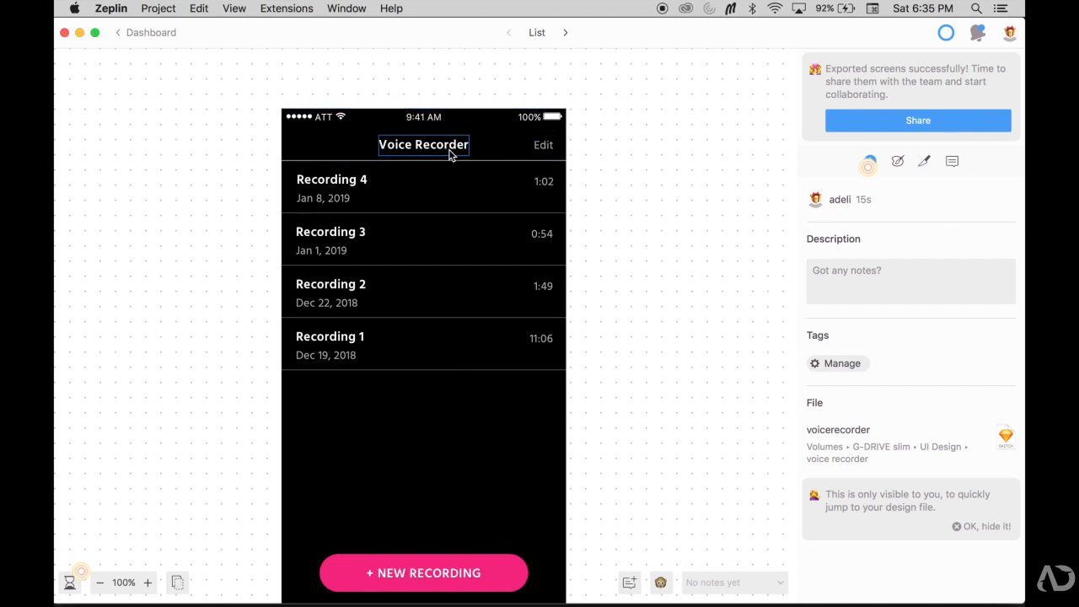
- Save the Voice Recorder title's typeface as a text style named 'H1' and verify it
left_click(424, 145)
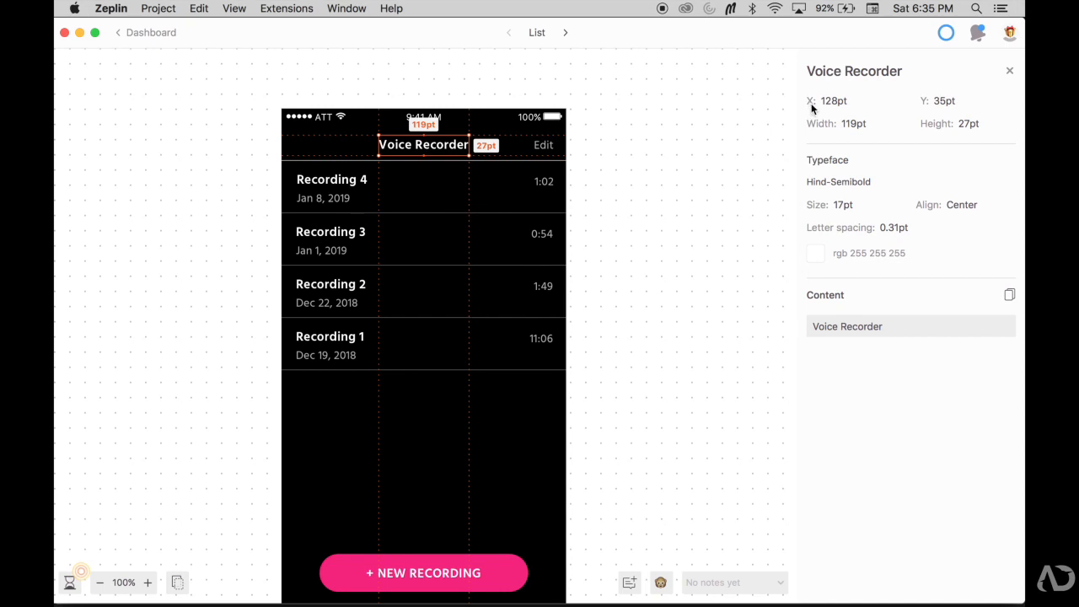
mouse_move(934, 123)
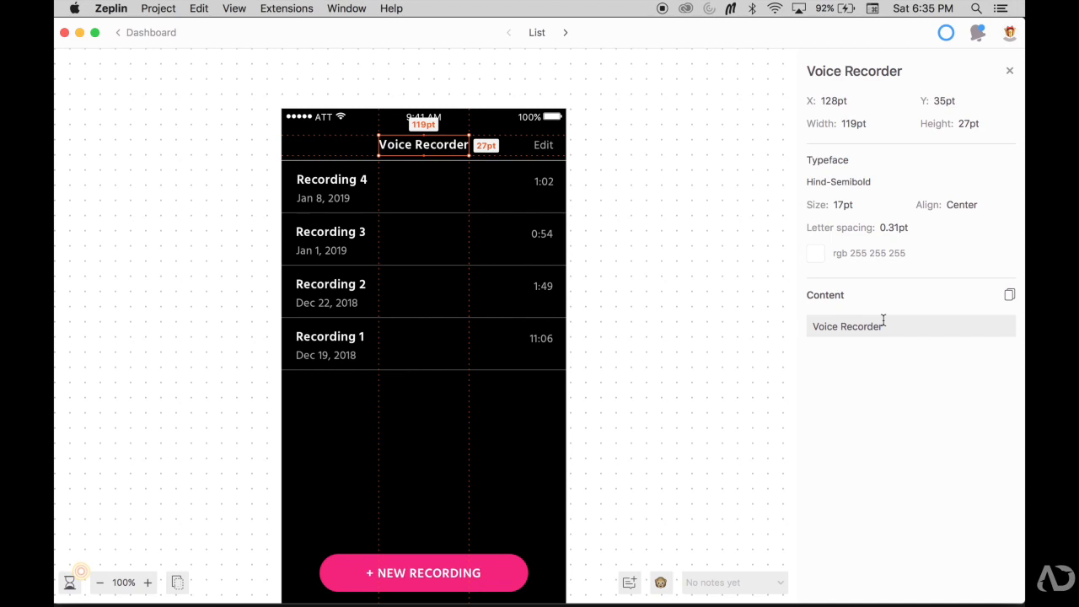
mouse_move(779, 211)
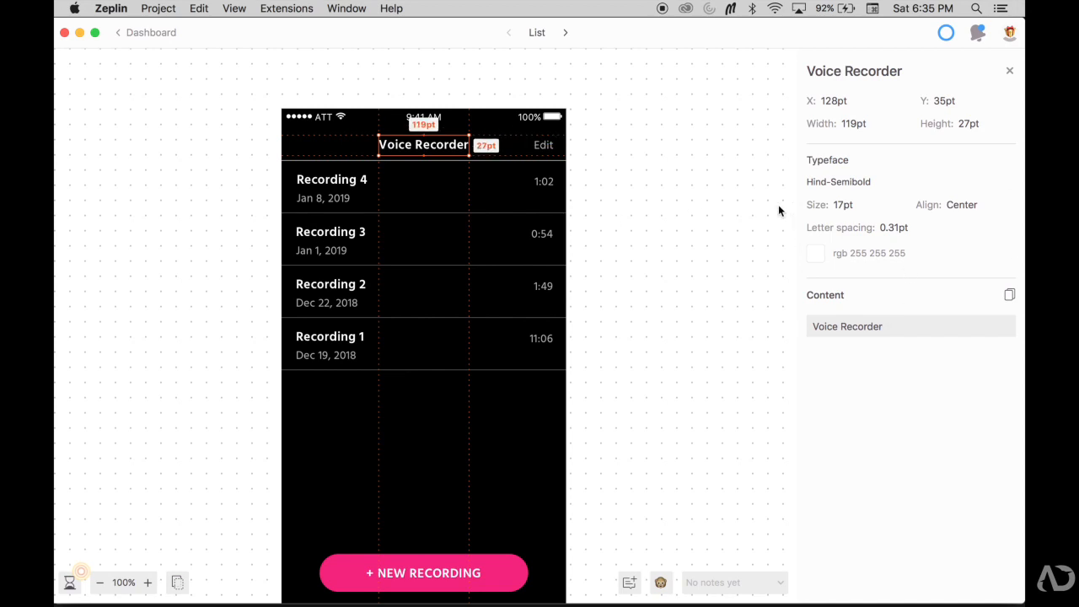
mouse_move(895, 310)
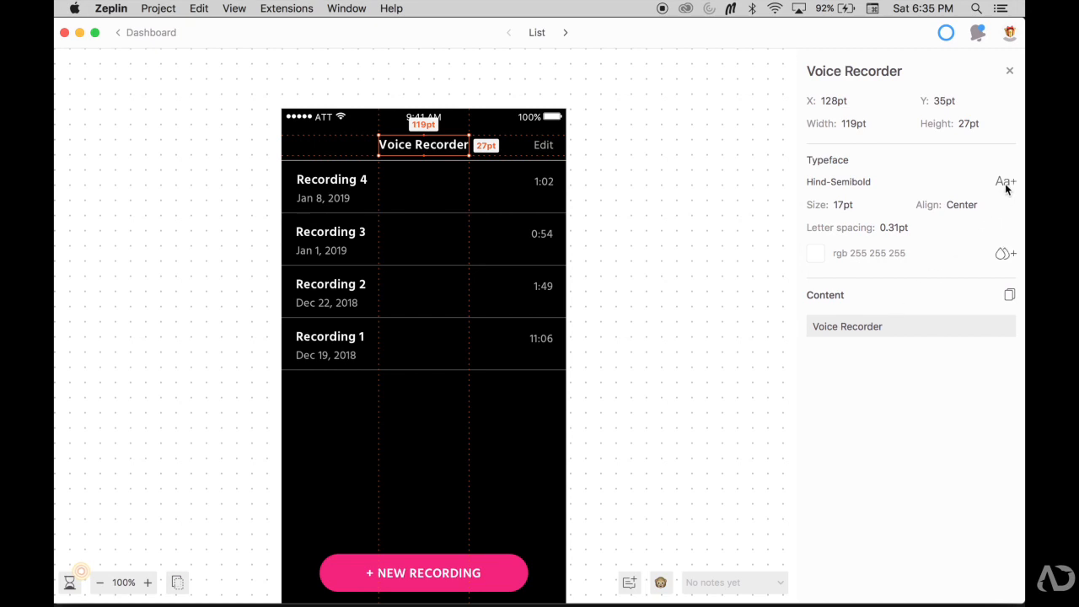
mouse_move(1014, 189)
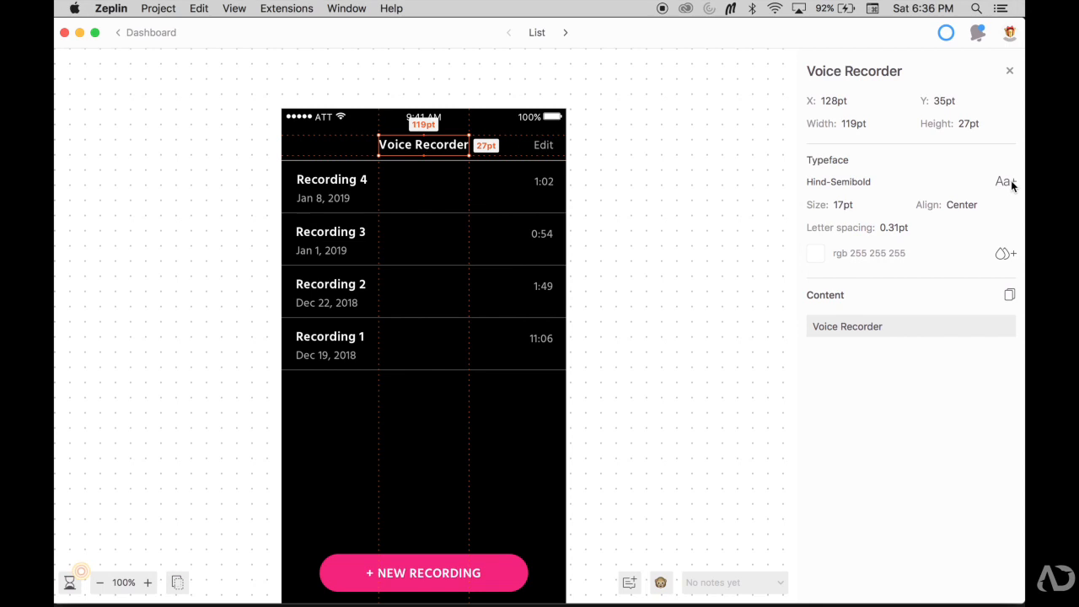
left_click(1005, 182)
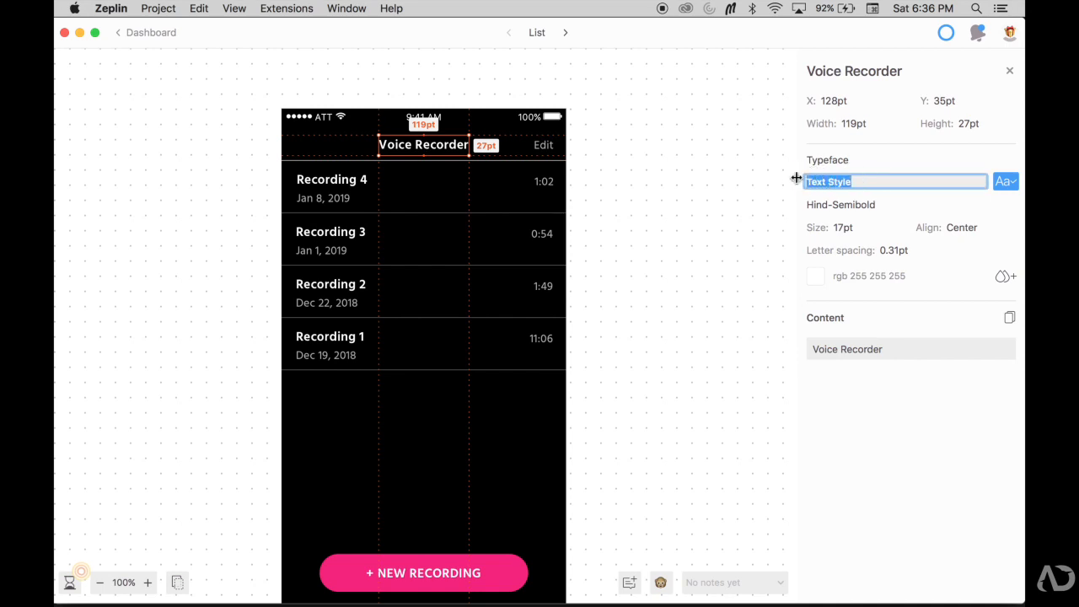
left_click(894, 180)
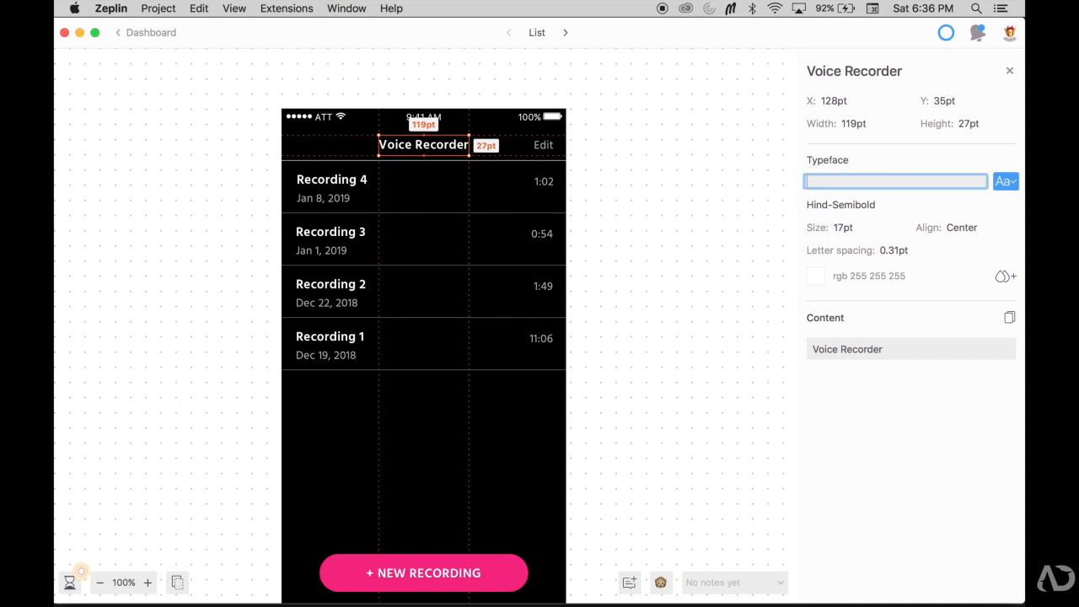
type("H1")
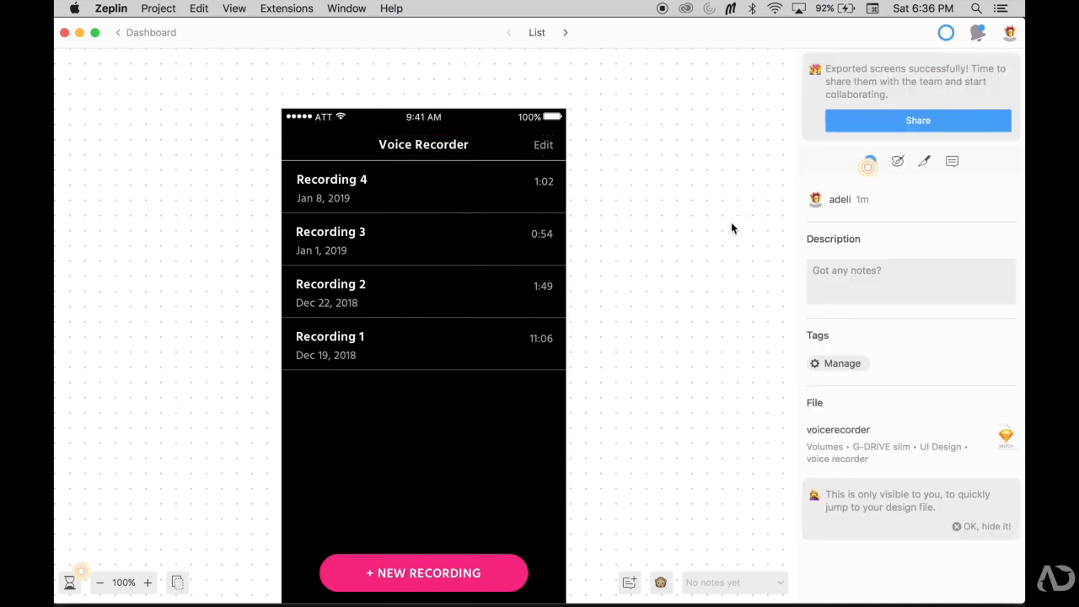
left_click(424, 145)
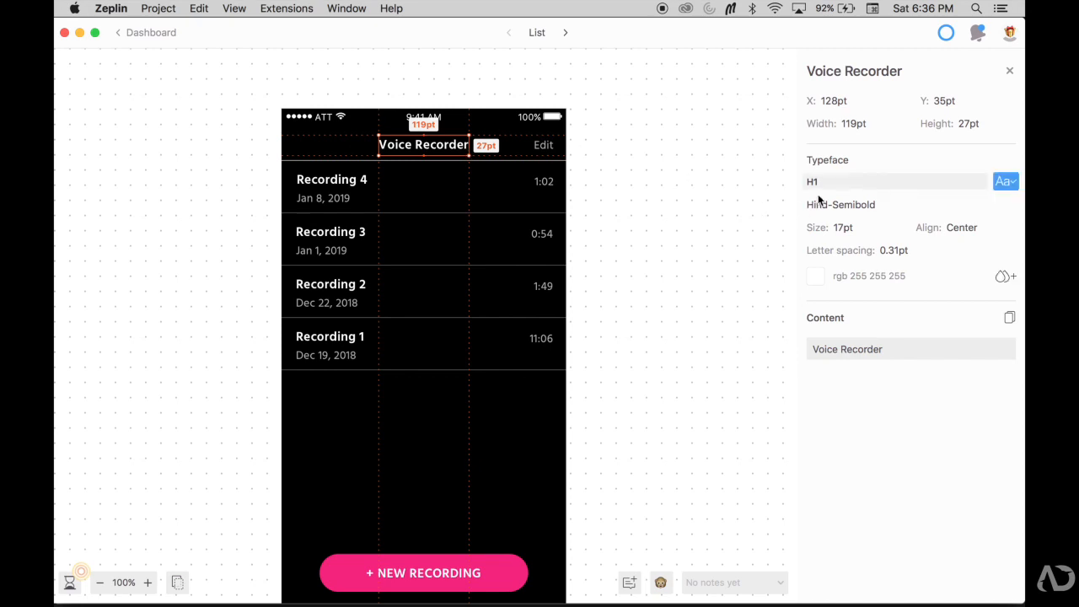
mouse_move(823, 183)
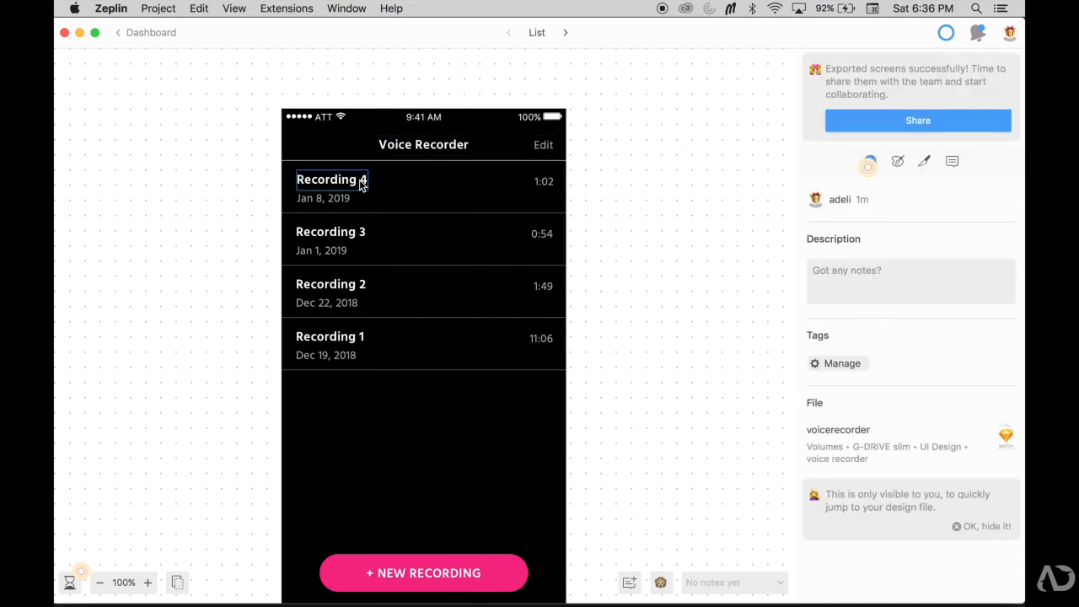
- Save the Recording 4 title's typeface to the styleguide as text style 'H1/left'
left_click(331, 179)
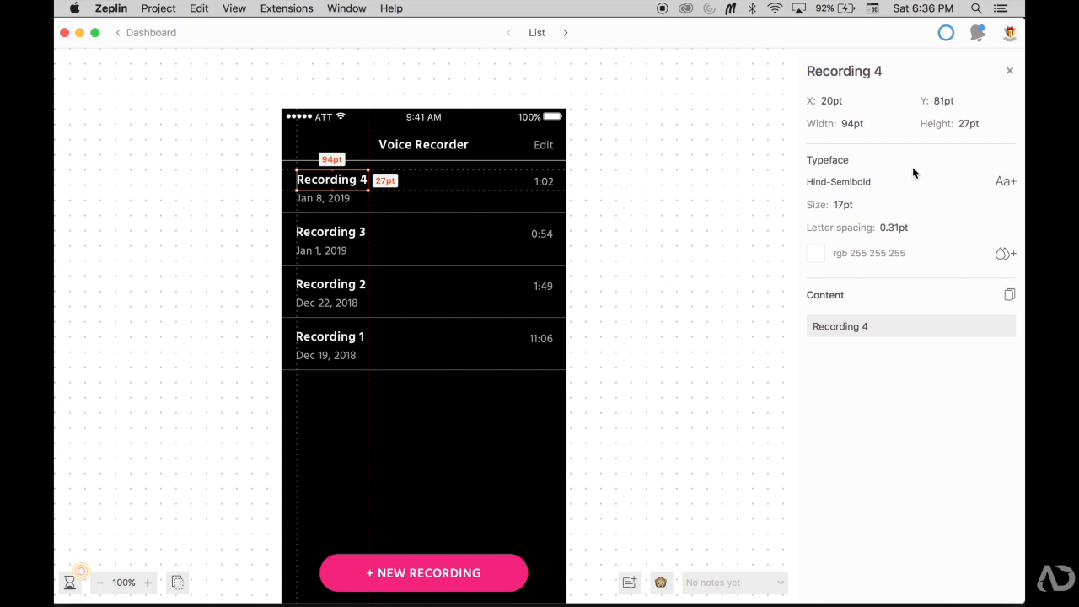
left_click(423, 145)
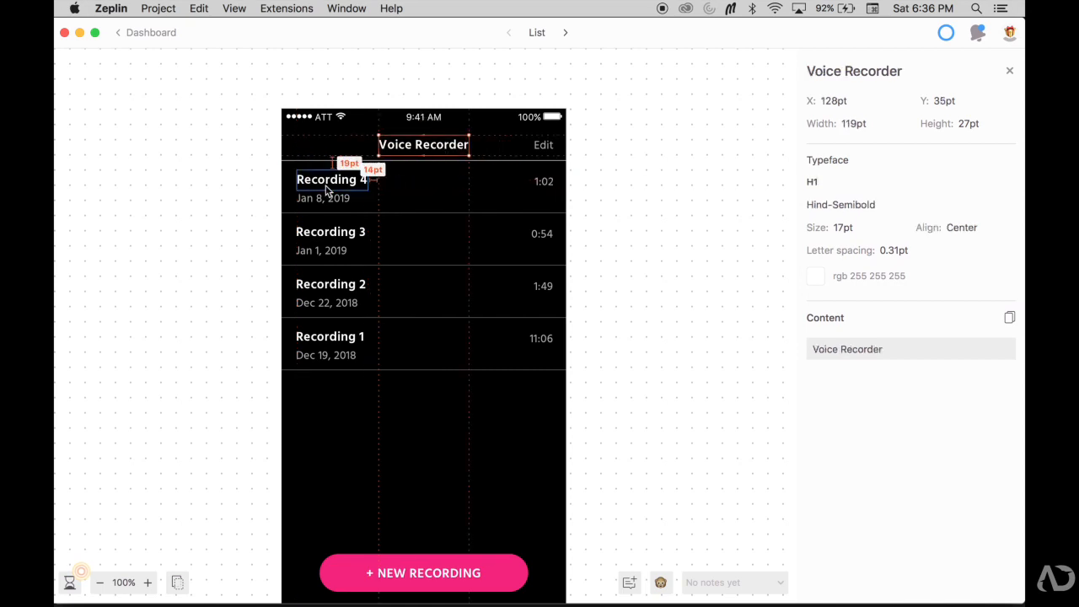
left_click(423, 145)
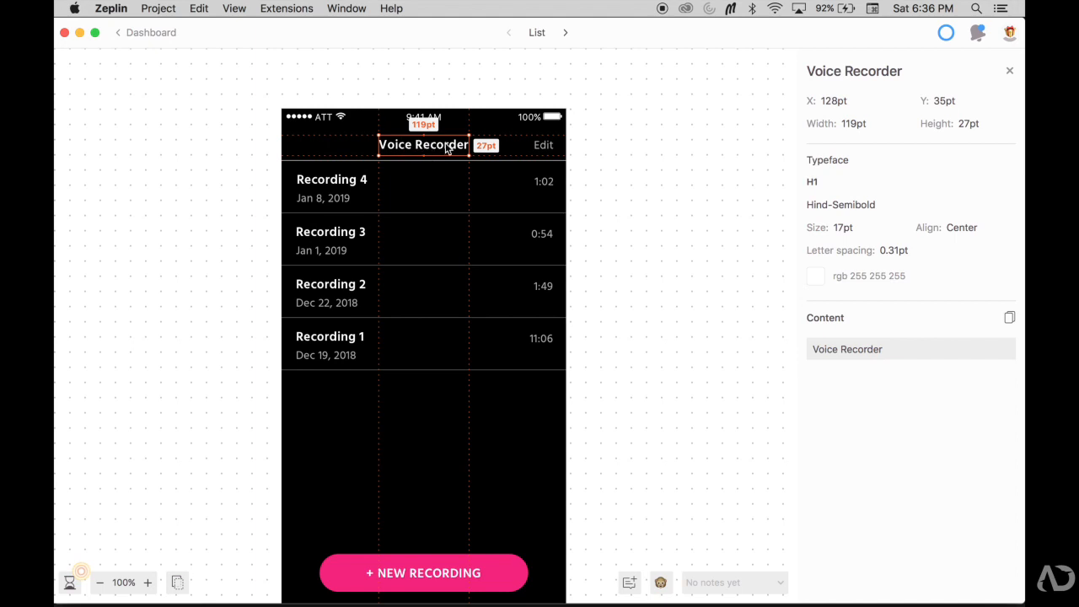
mouse_move(417, 243)
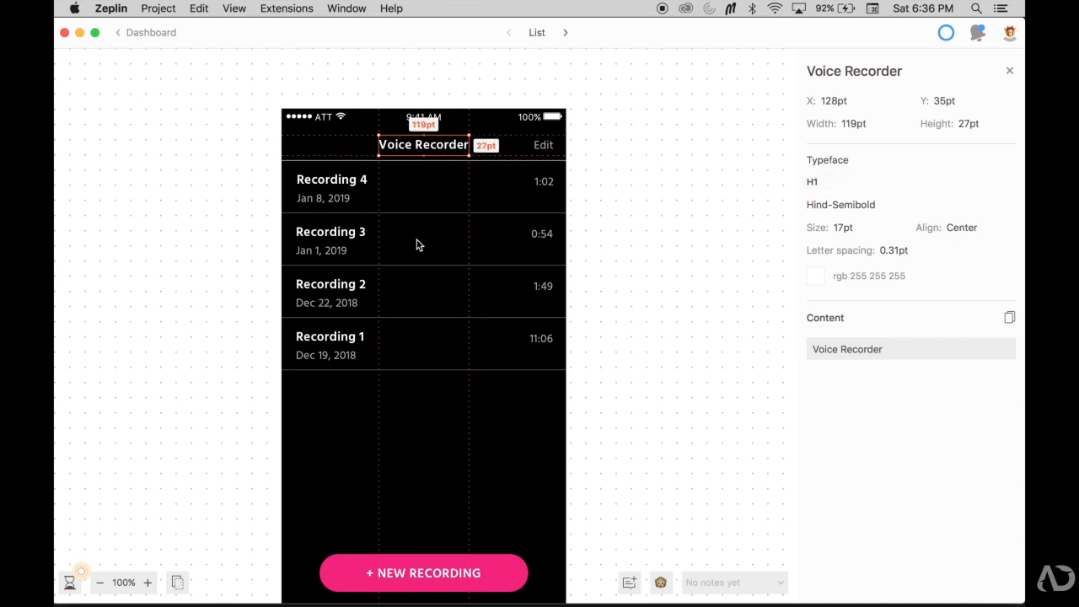
left_click(330, 178)
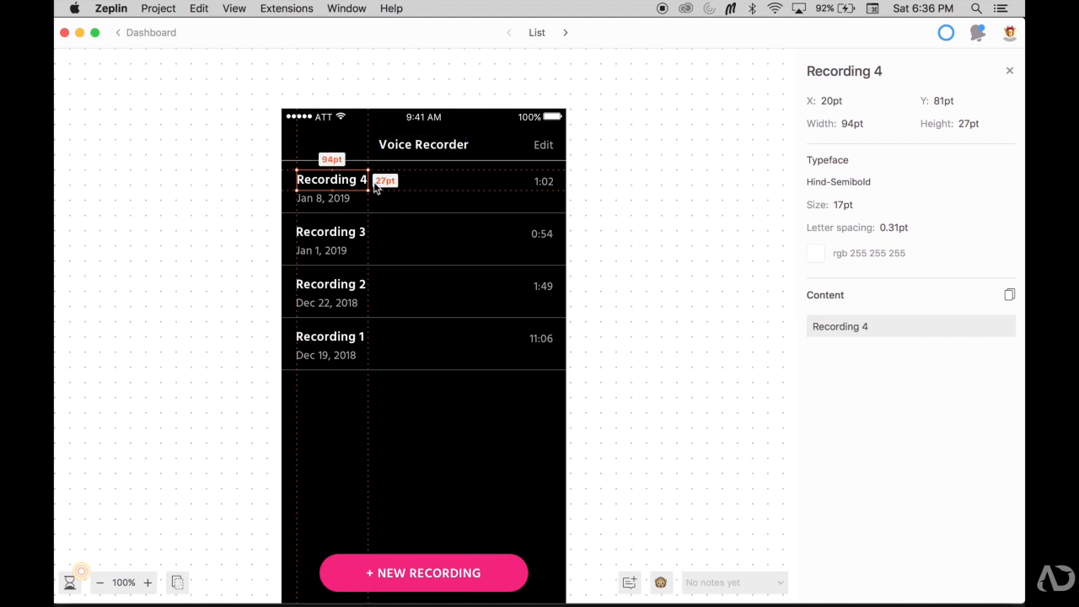
mouse_move(648, 187)
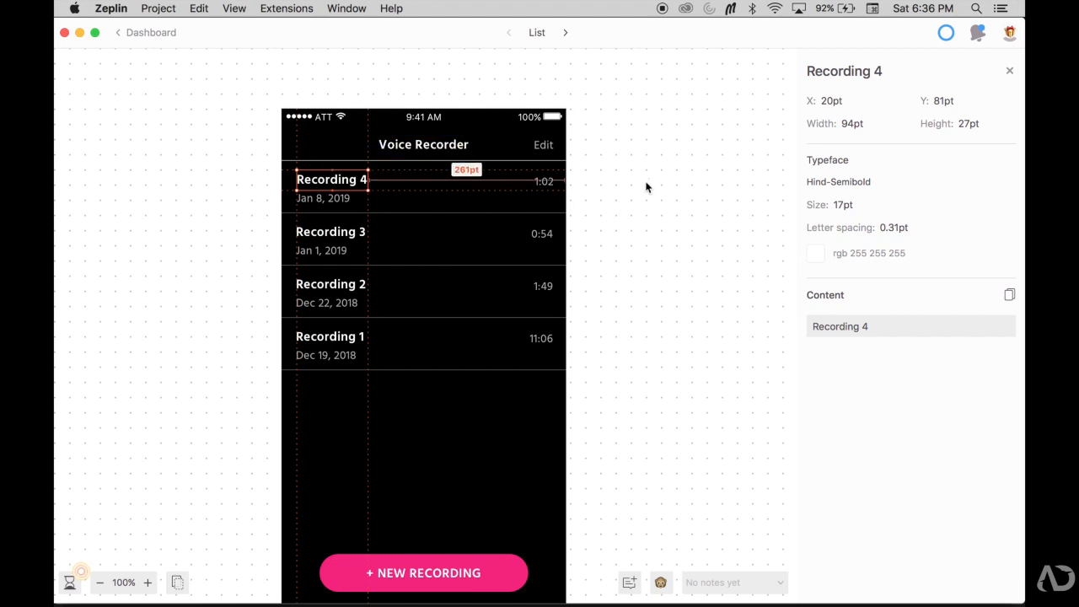
left_click(1005, 180)
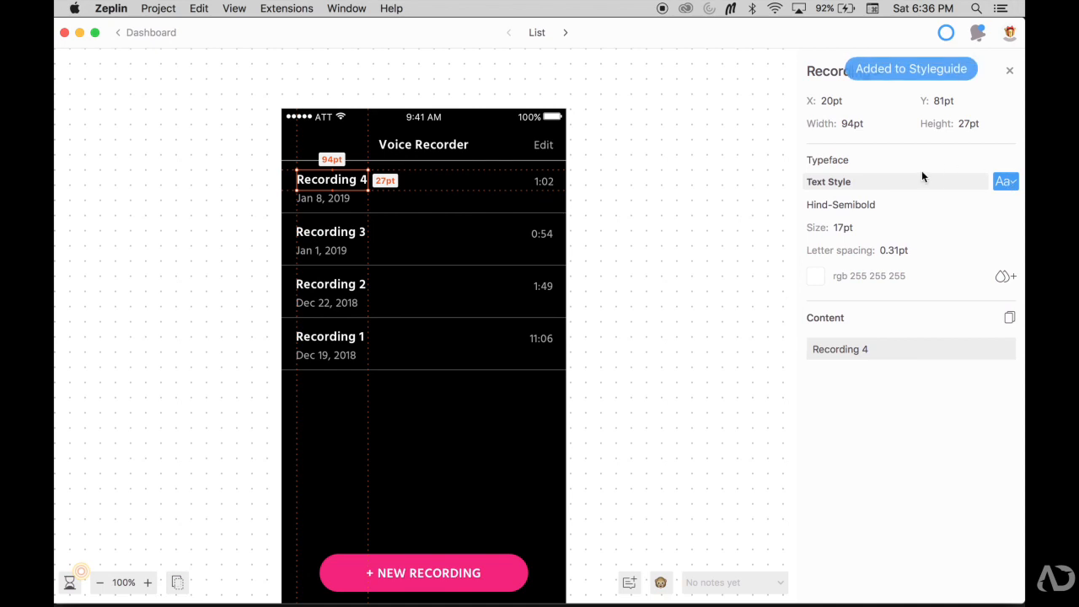
left_click(894, 182)
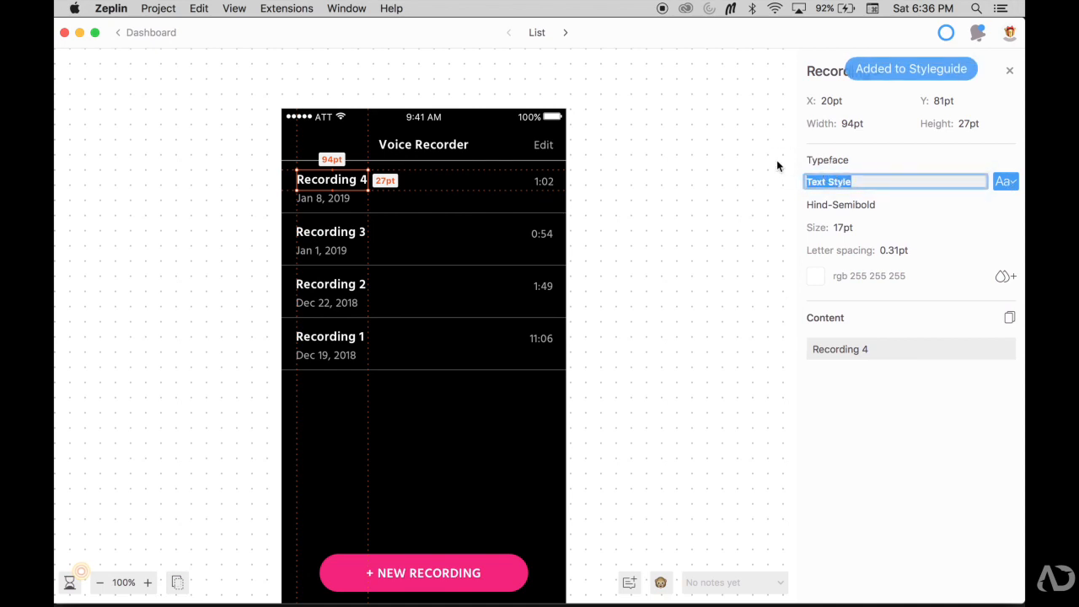
type("H1/")
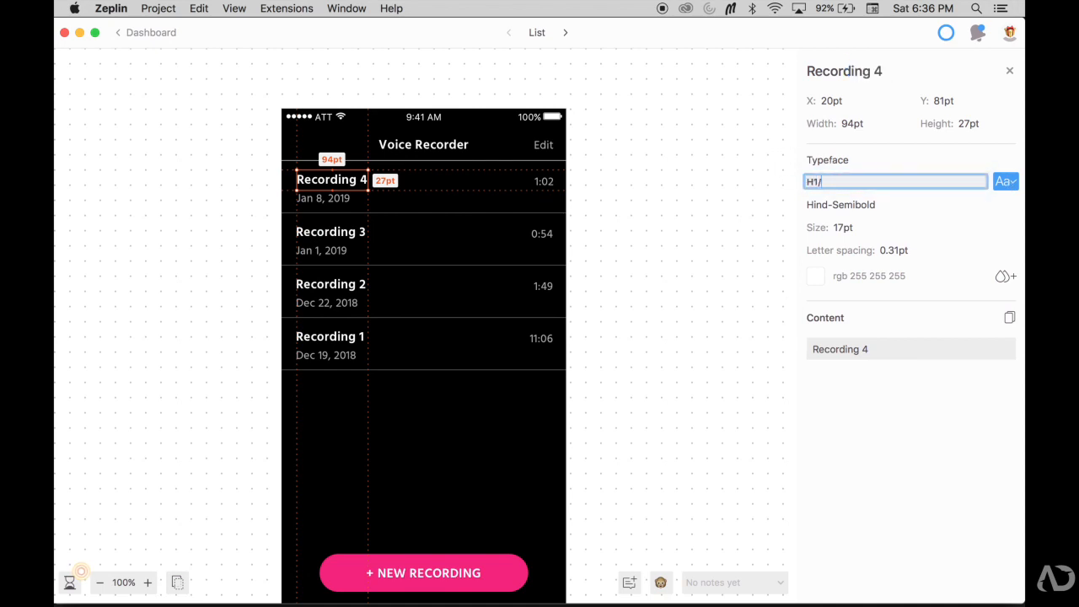
type("left")
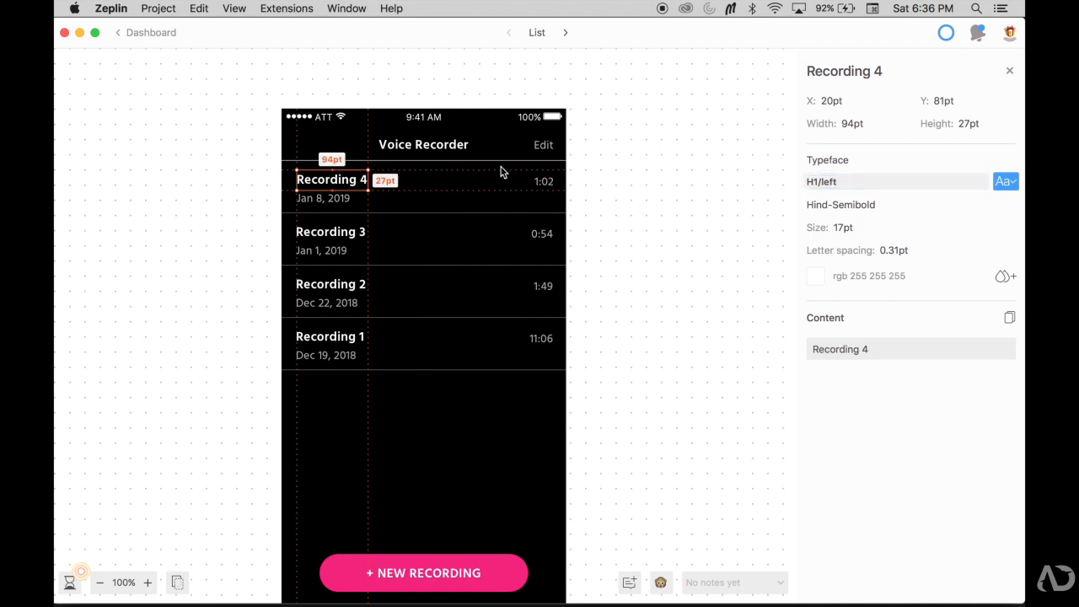
- Verify Recording 4 now uses H1/left and select the Jan 8, 2019 date text
left_click(423, 145)
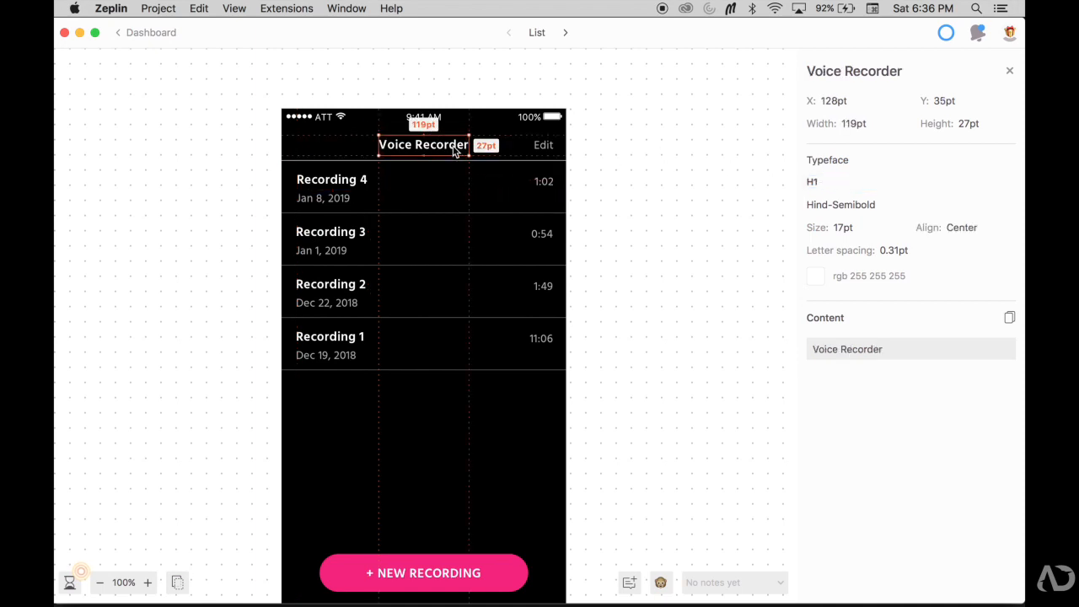
left_click(331, 179)
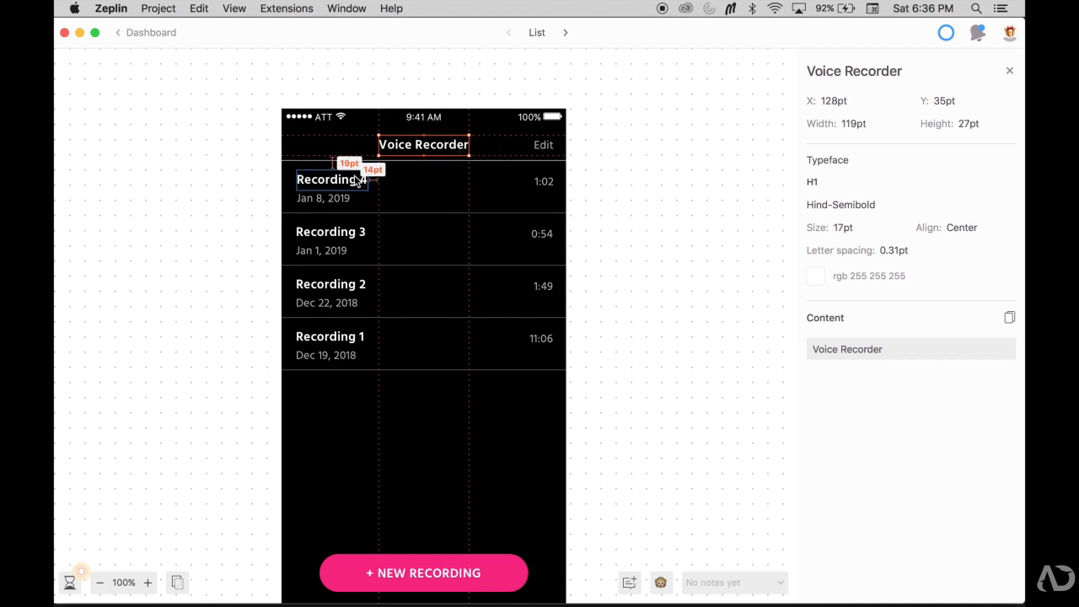
left_click(330, 179)
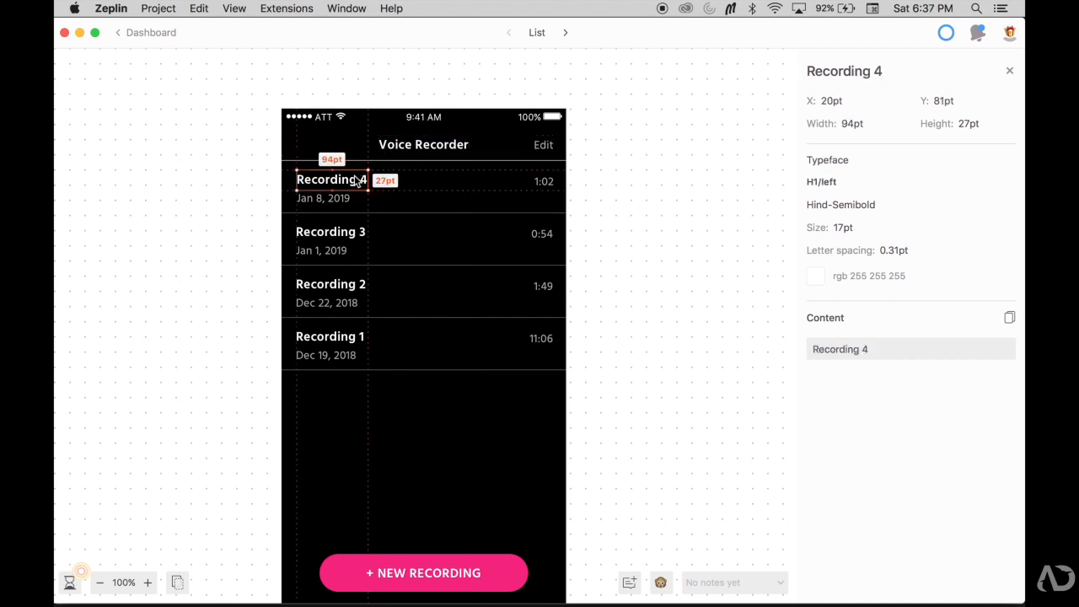
left_click(323, 200)
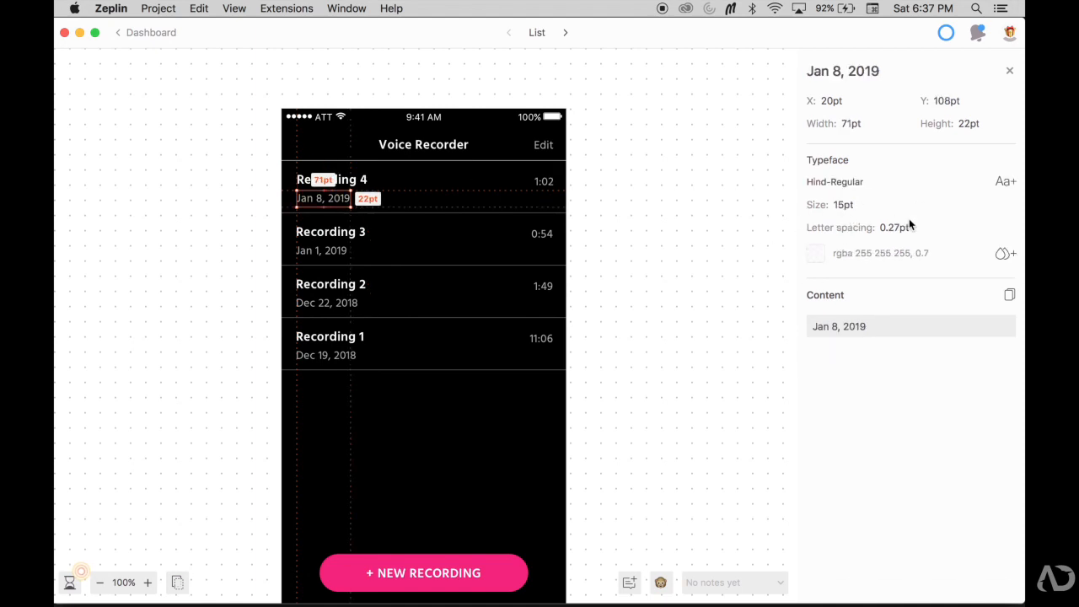
- Add the Jan 8, 2019 date's typeface to the styleguide as a 'Sub' heading style
left_click(1005, 180)
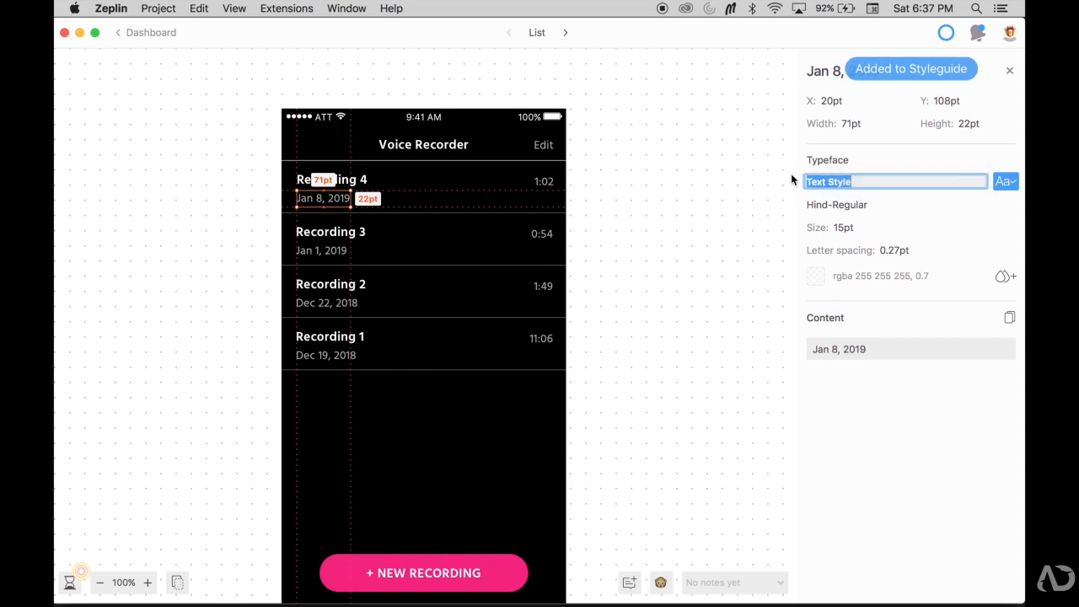
type("Sub")
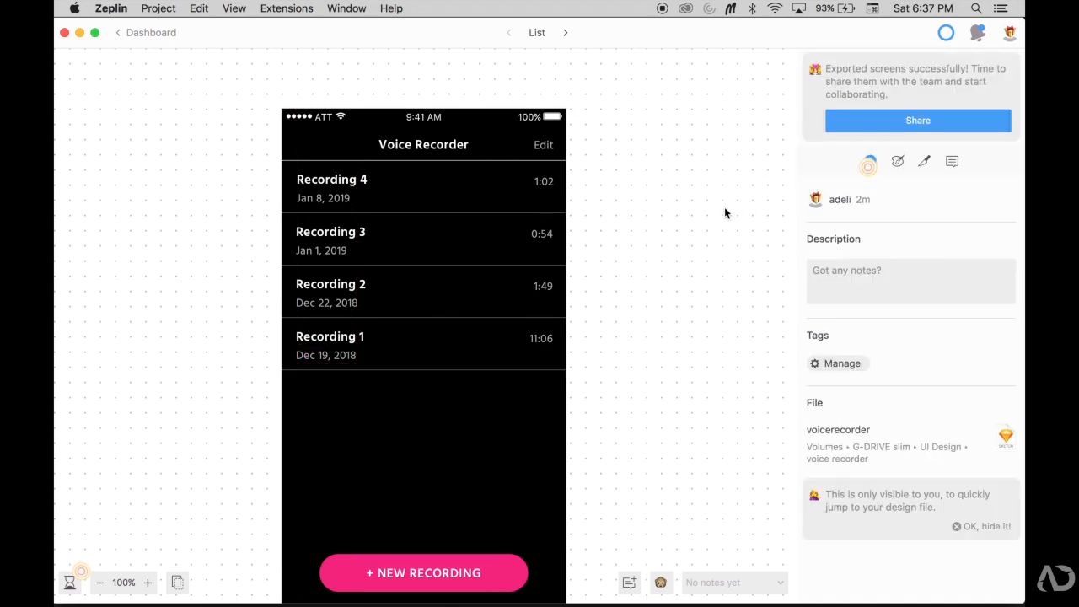
left_click(331, 179)
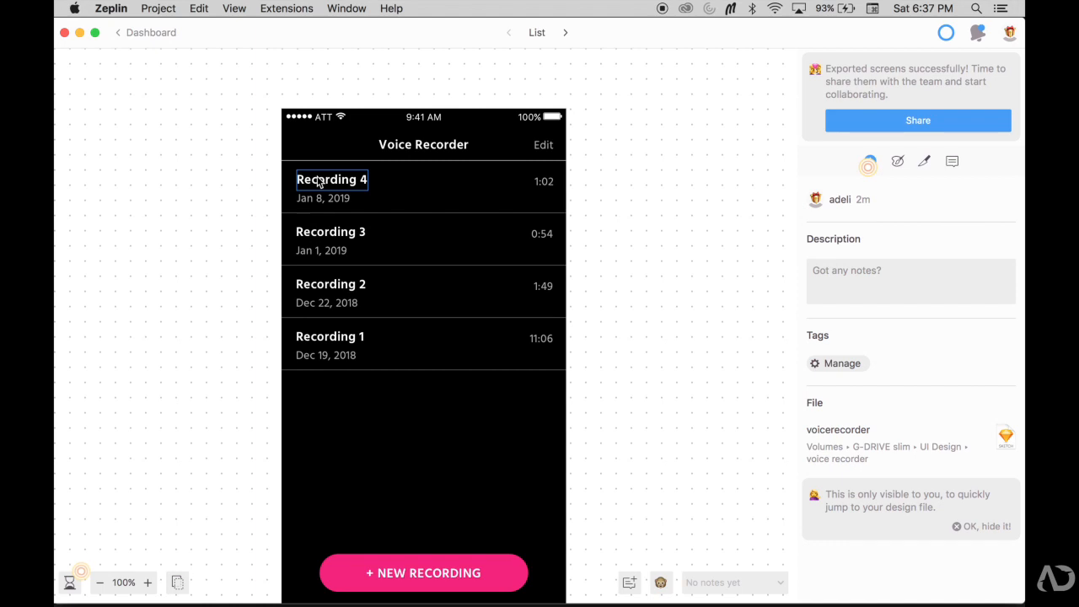
left_click(330, 179)
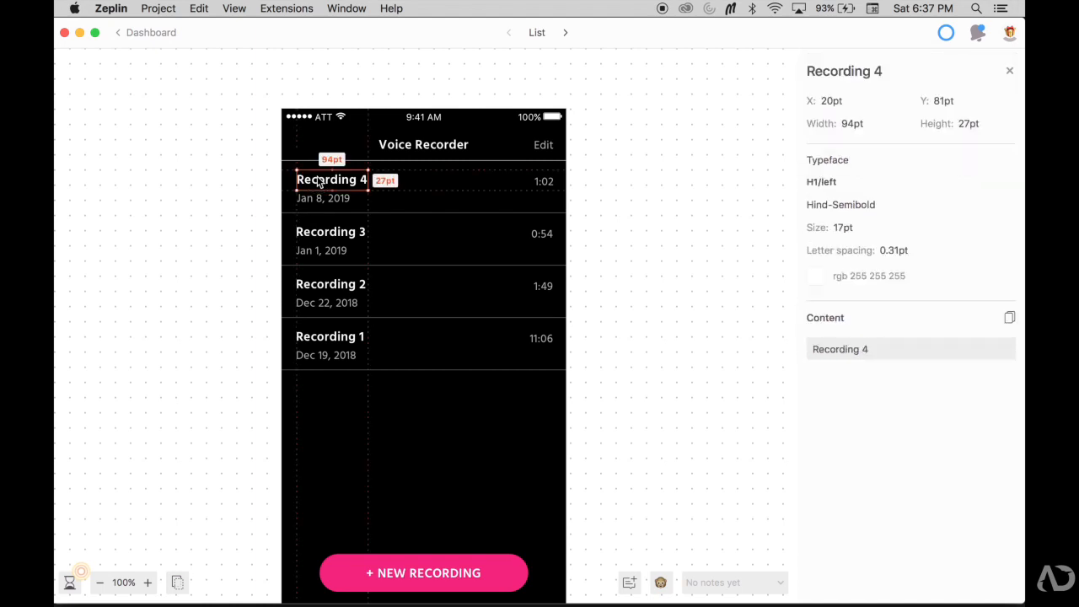
mouse_move(371, 185)
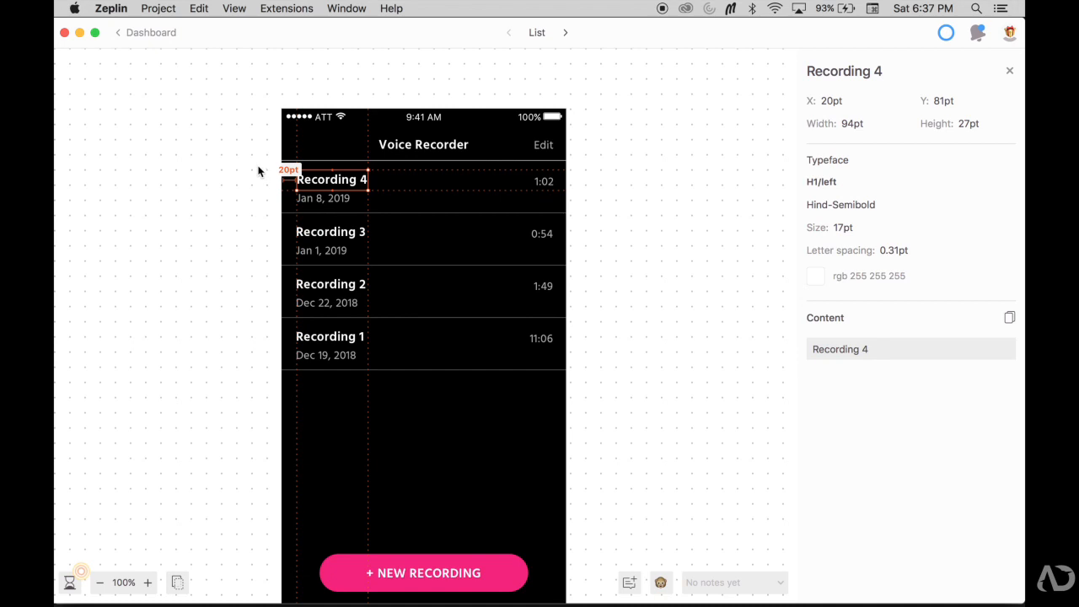
mouse_move(256, 183)
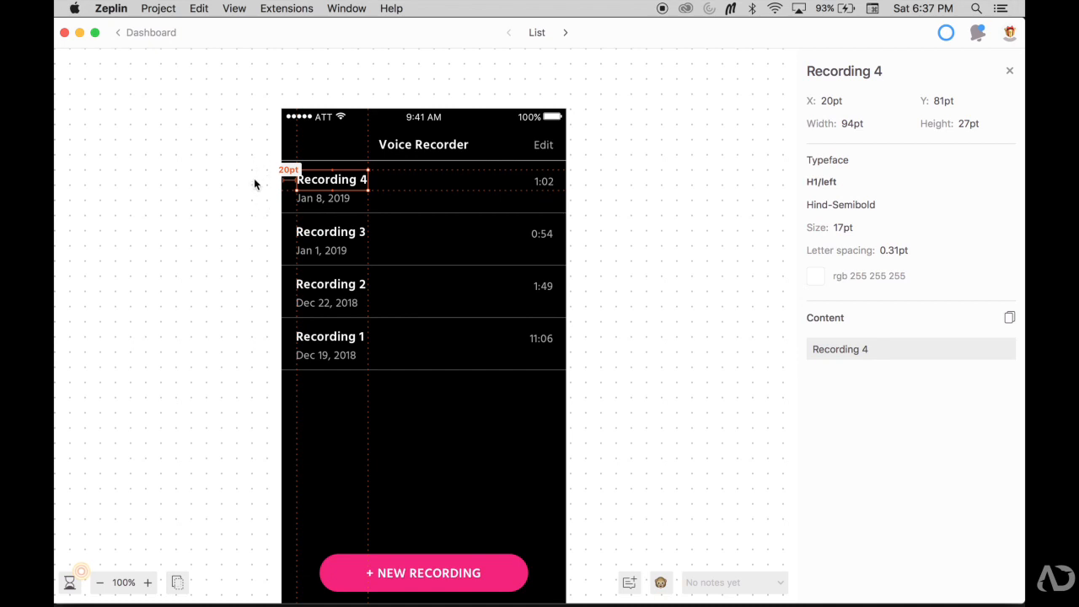
mouse_move(336, 187)
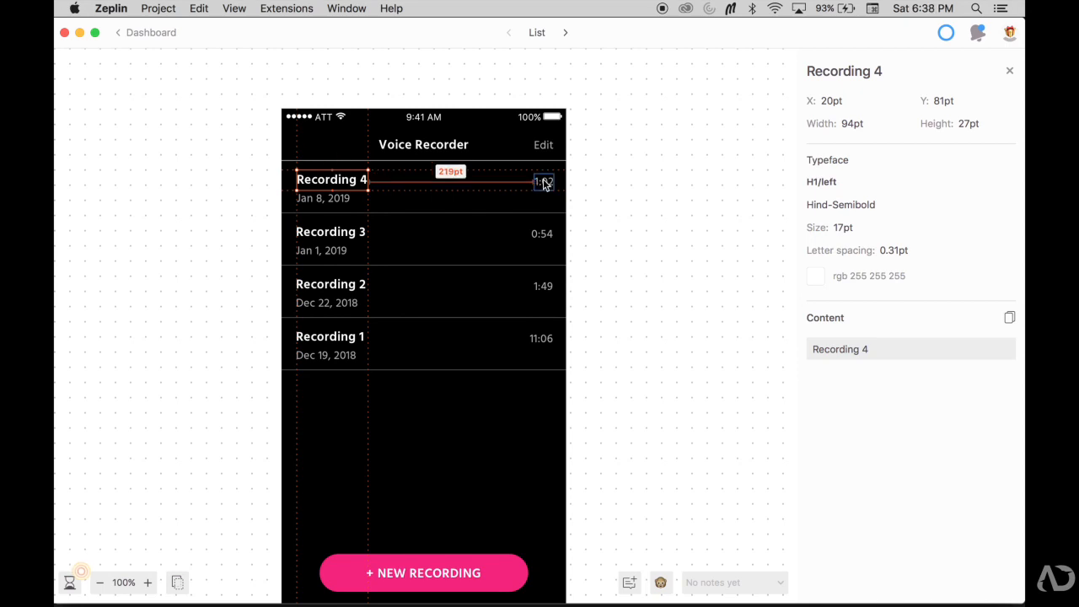
left_click(543, 182)
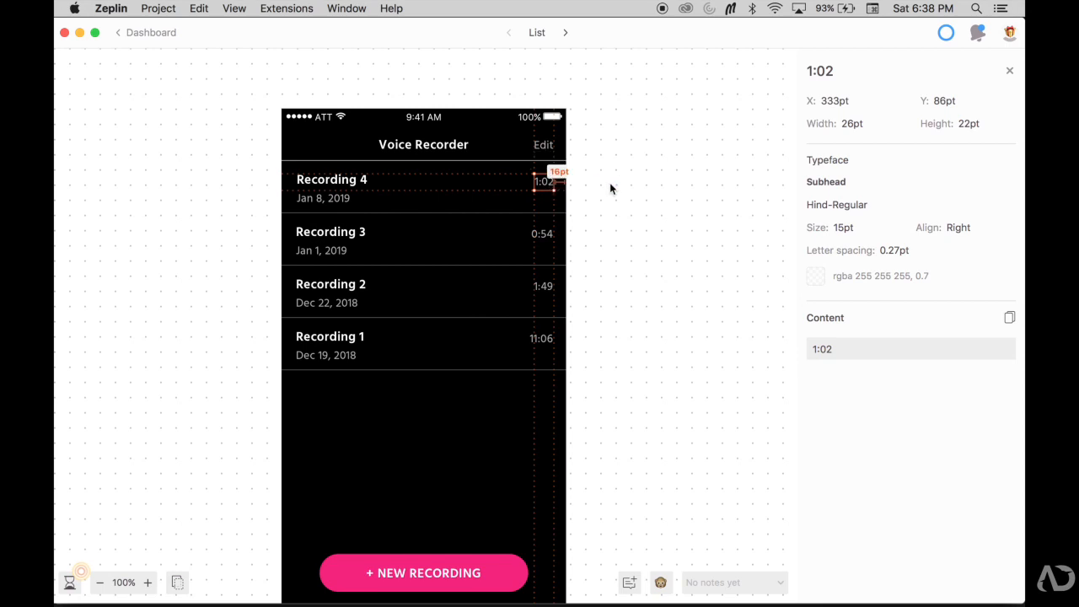
mouse_move(575, 184)
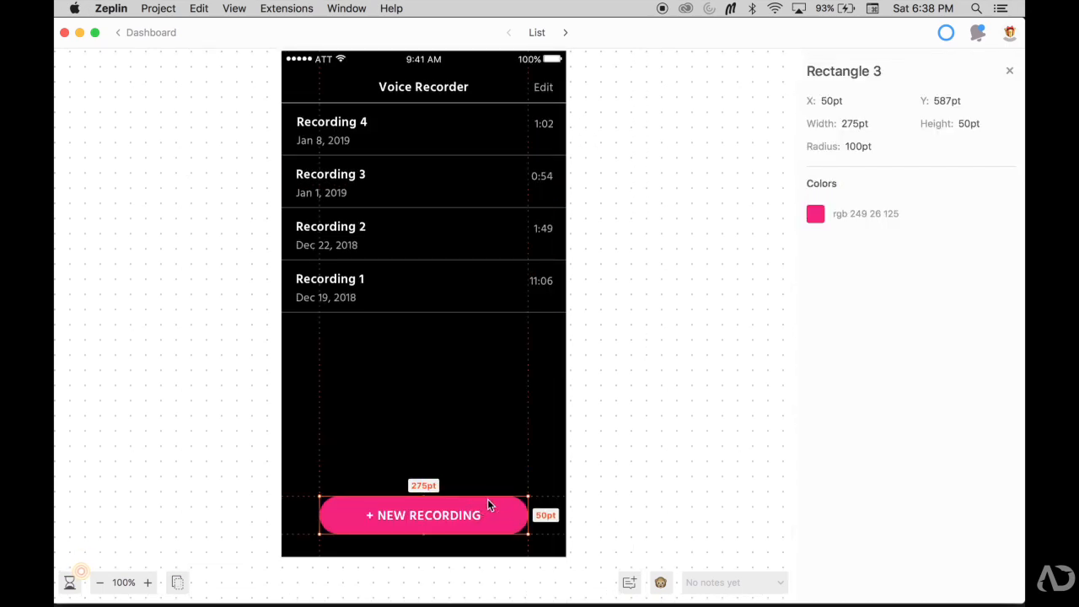
mouse_move(506, 502)
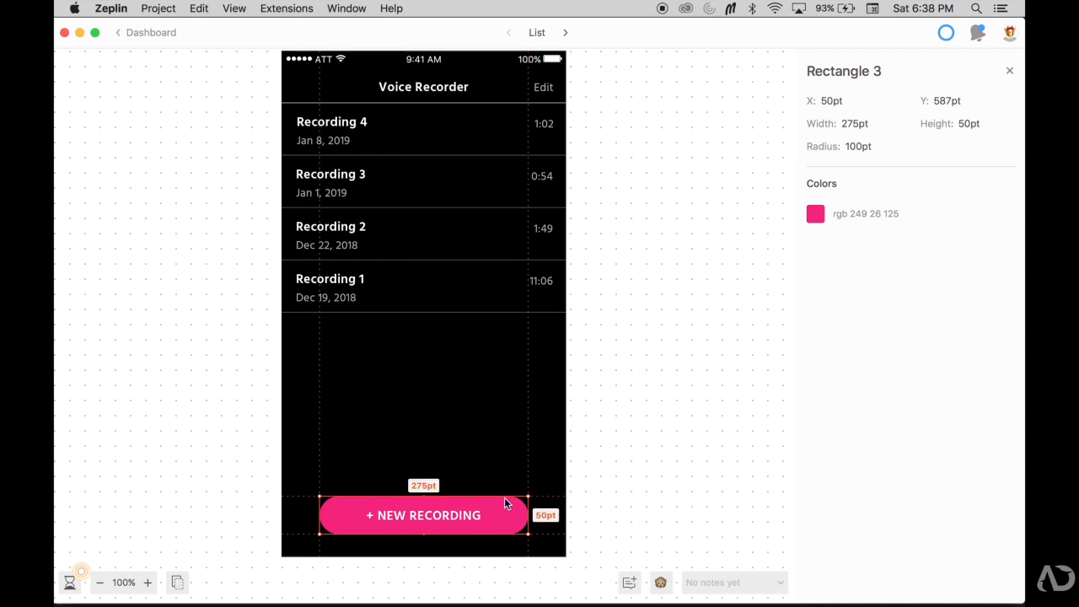
mouse_move(549, 506)
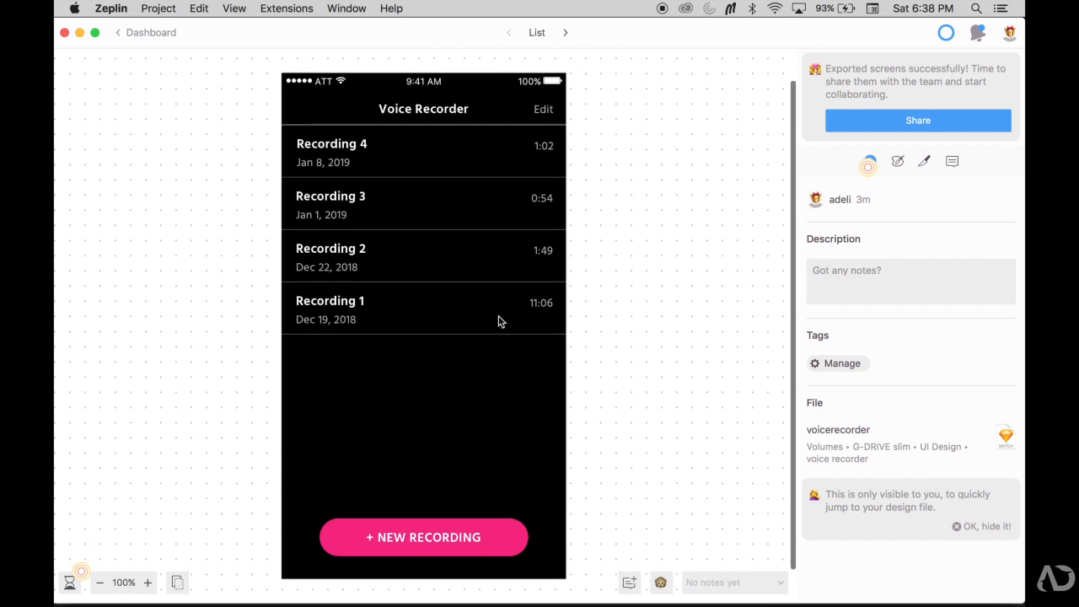
- Group the selected List, Review and Delete screens into a new section named 'List View'
left_click(150, 32)
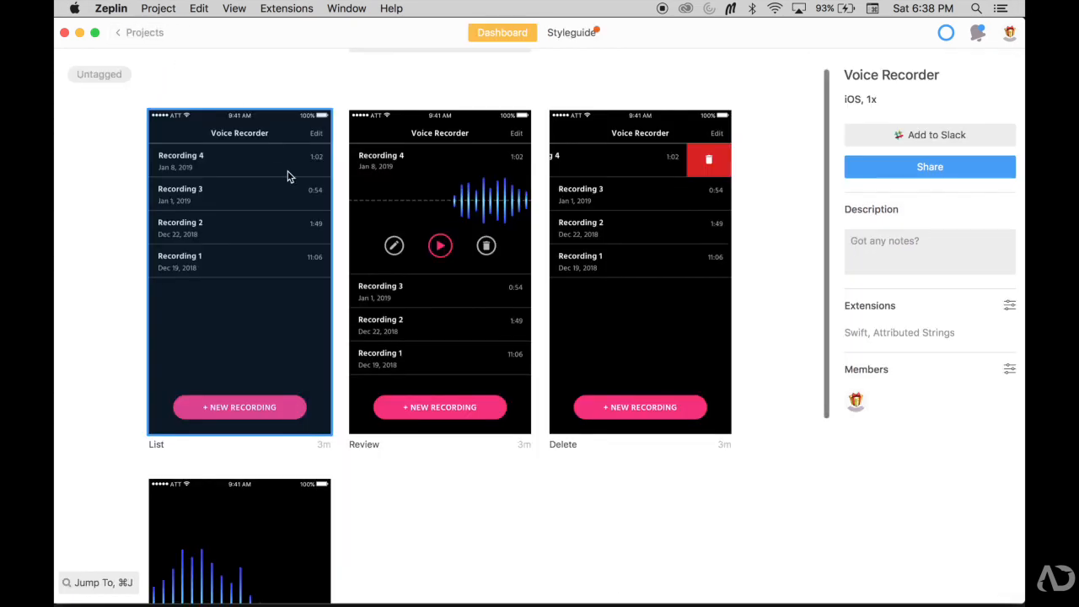
mouse_move(438, 212)
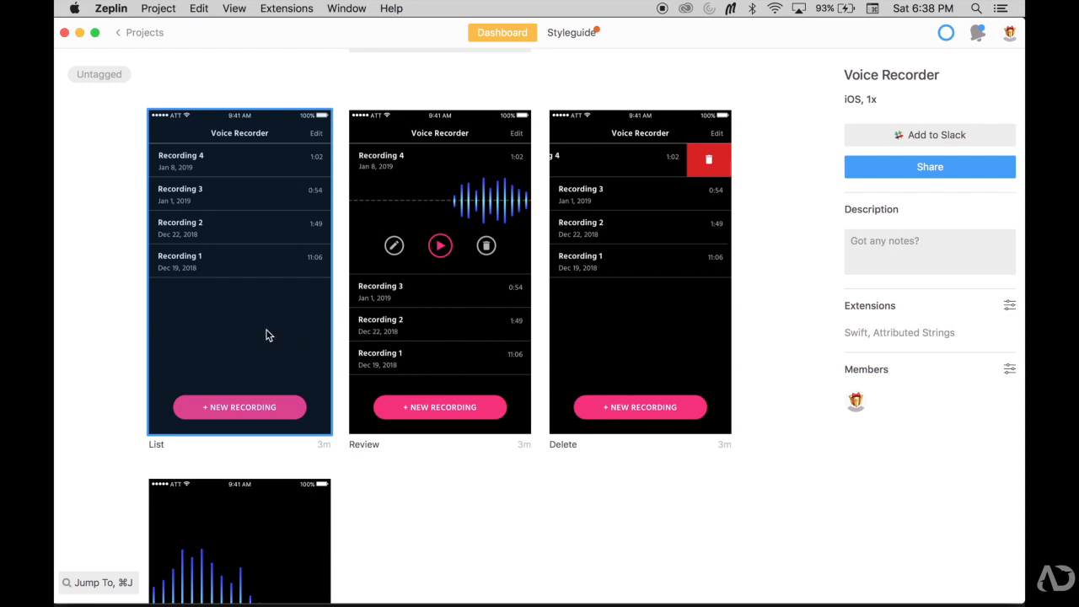
left_click(641, 273)
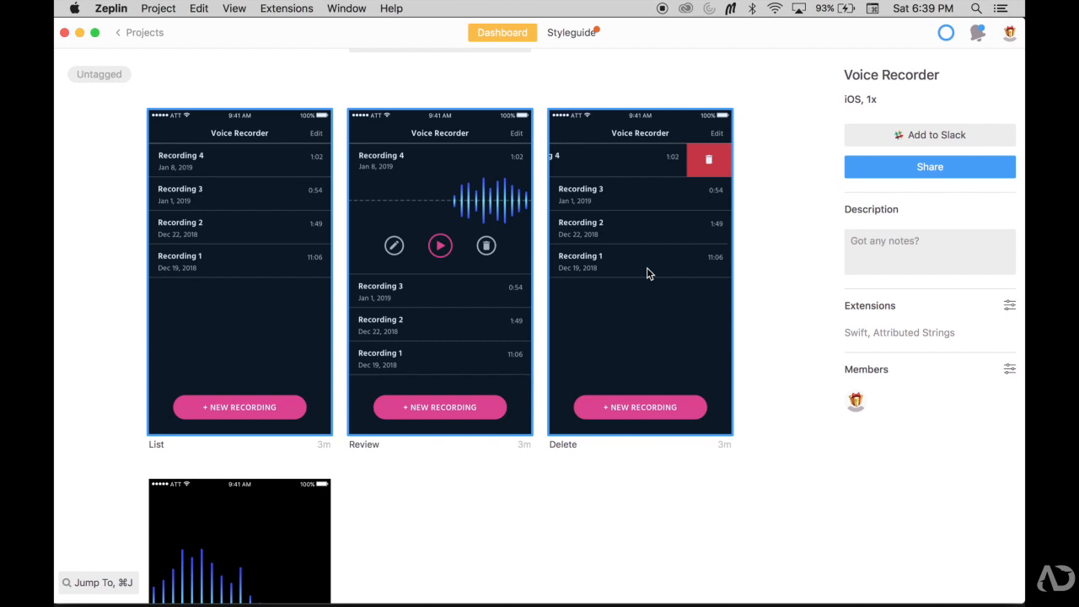
right_click(649, 272)
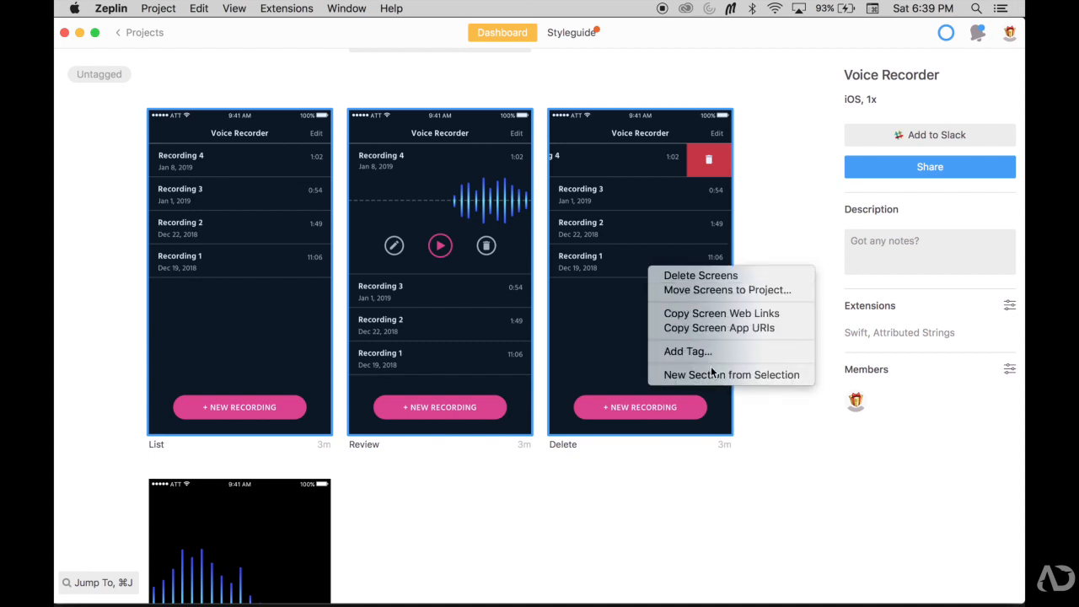
mouse_move(732, 374)
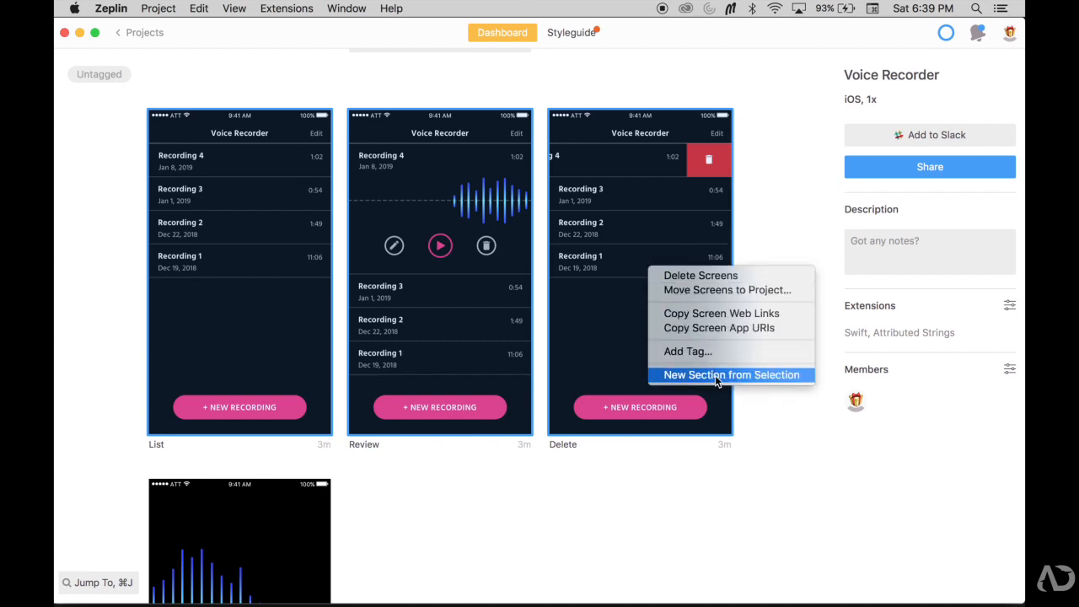
left_click(732, 374)
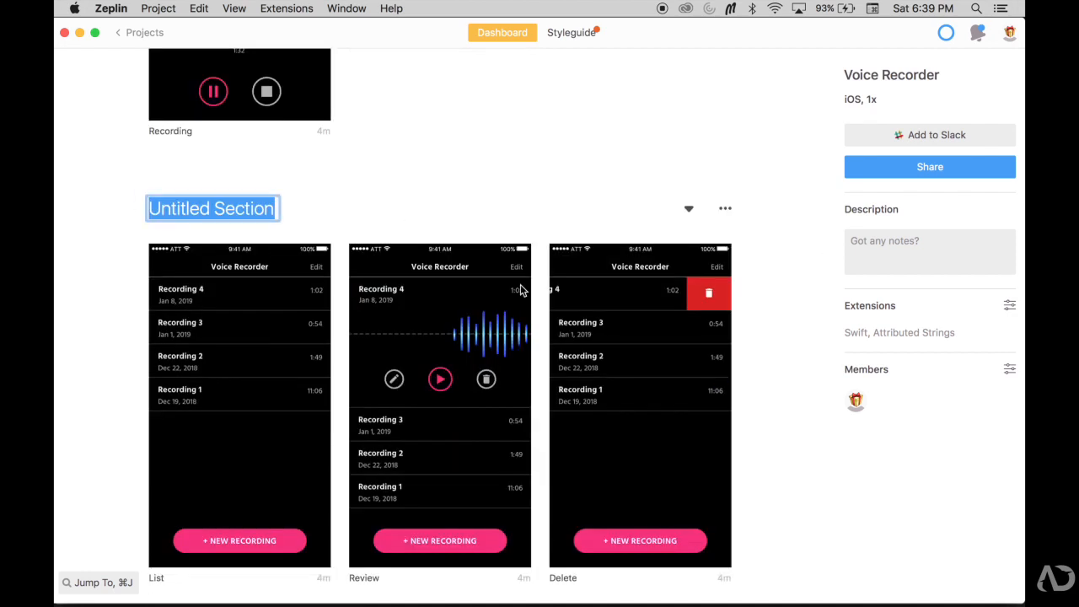
type("List View")
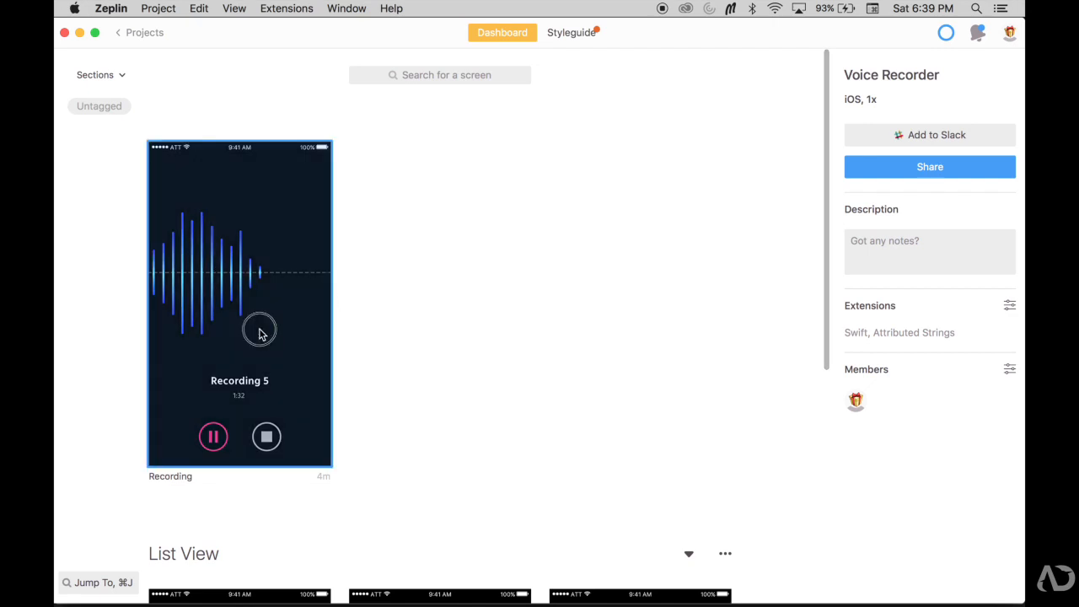
- Make a Recording section from the recording screen and move List View above it
right_click(260, 329)
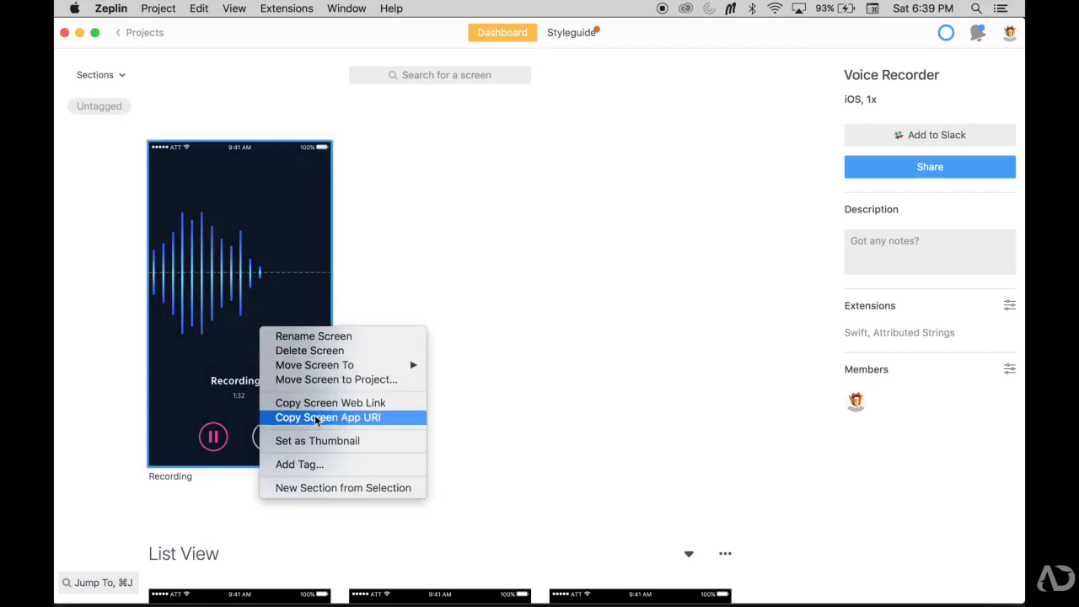
left_click(344, 487)
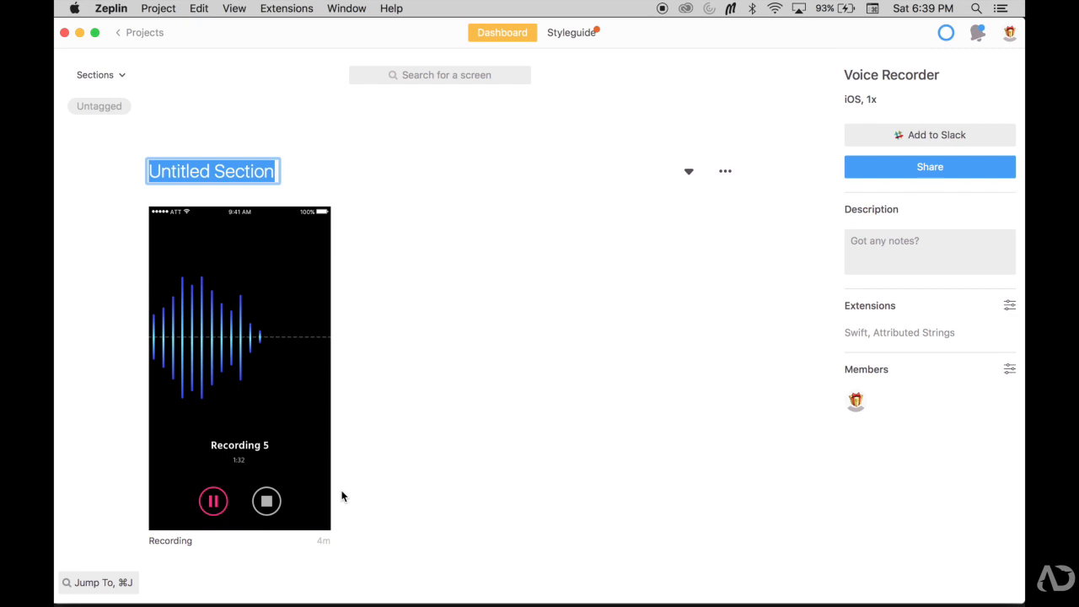
scroll("down", 3)
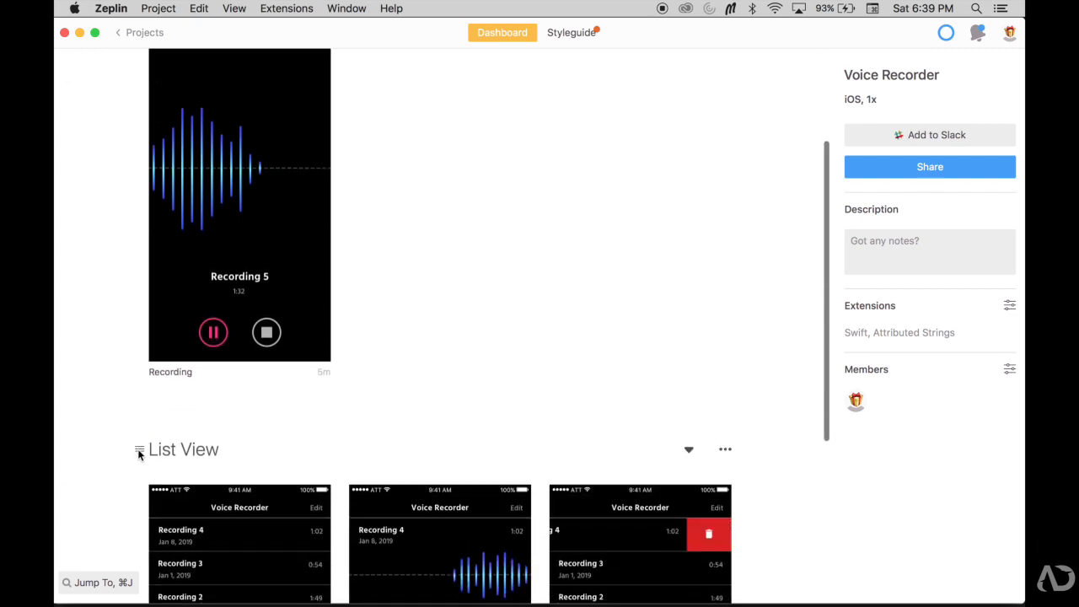
left_click(140, 449)
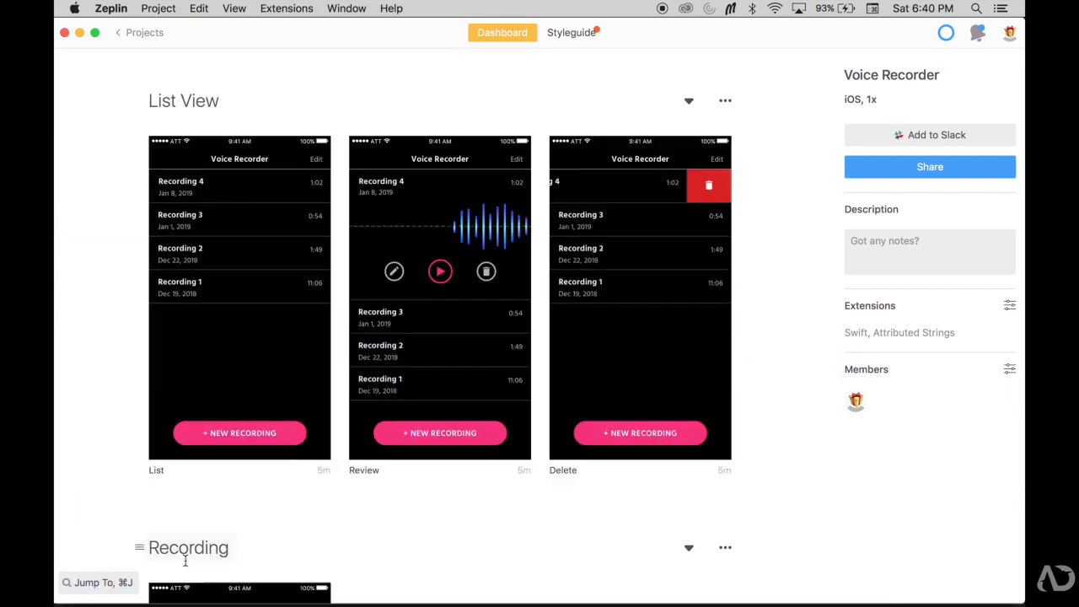
scroll("down", 3)
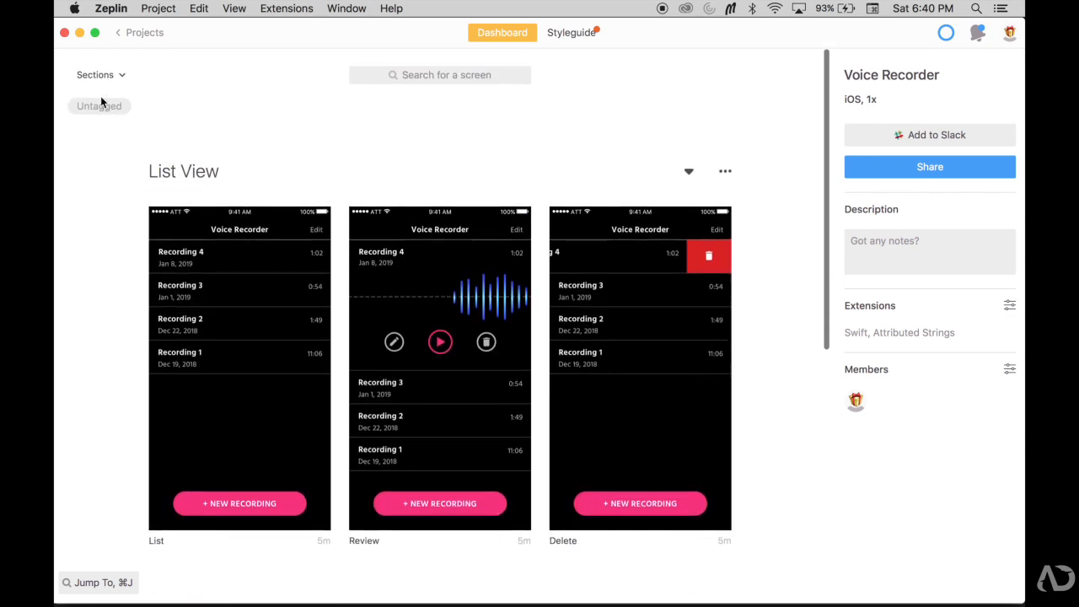
mouse_move(239, 293)
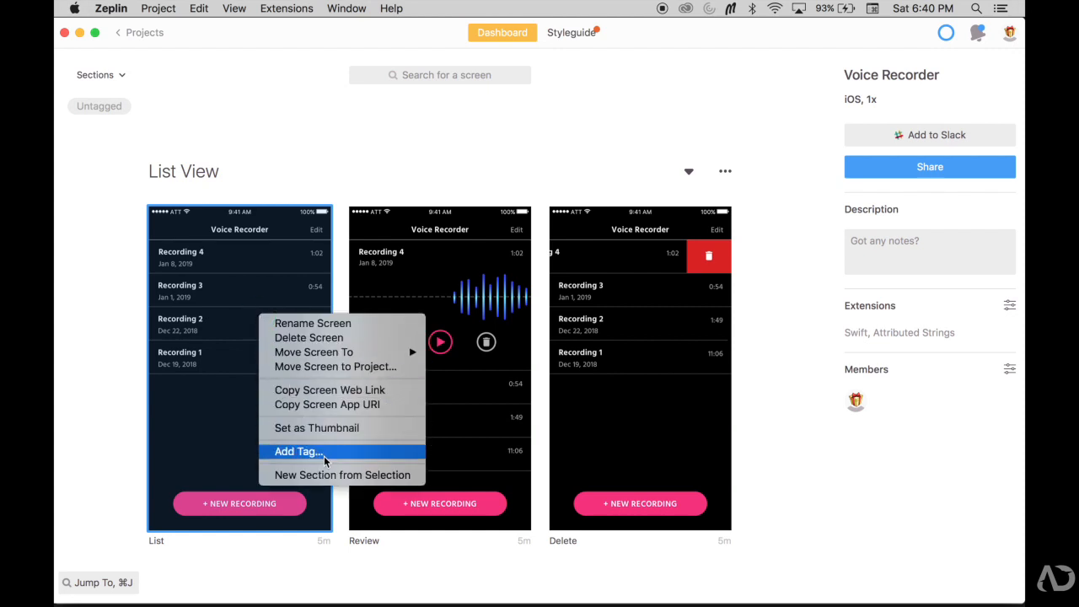
- Tag the List screen 'list' and the Review screen 'detail'
left_click(297, 452)
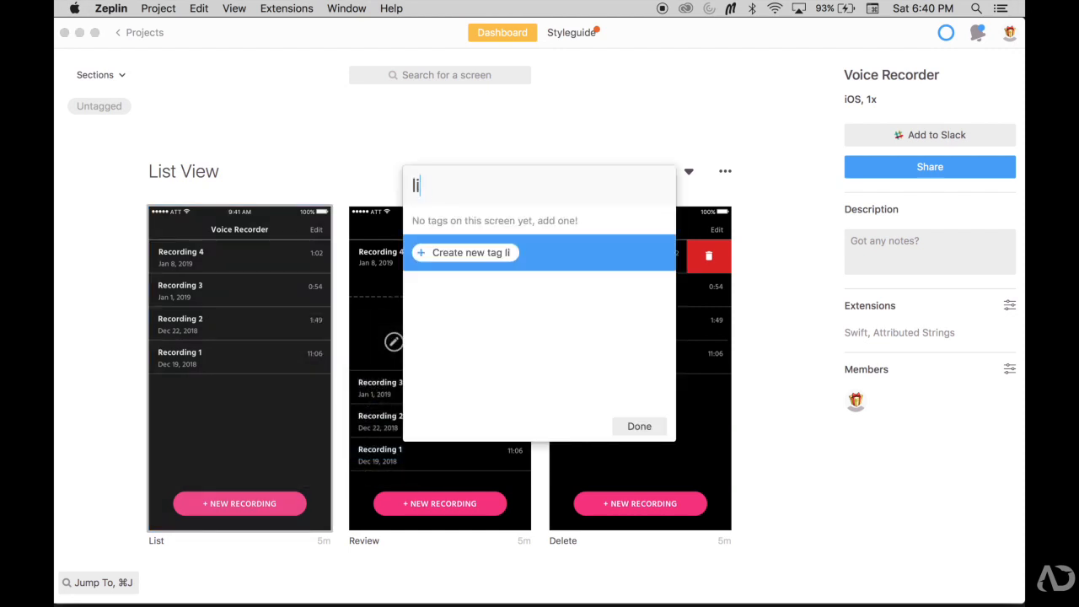
left_click(471, 253)
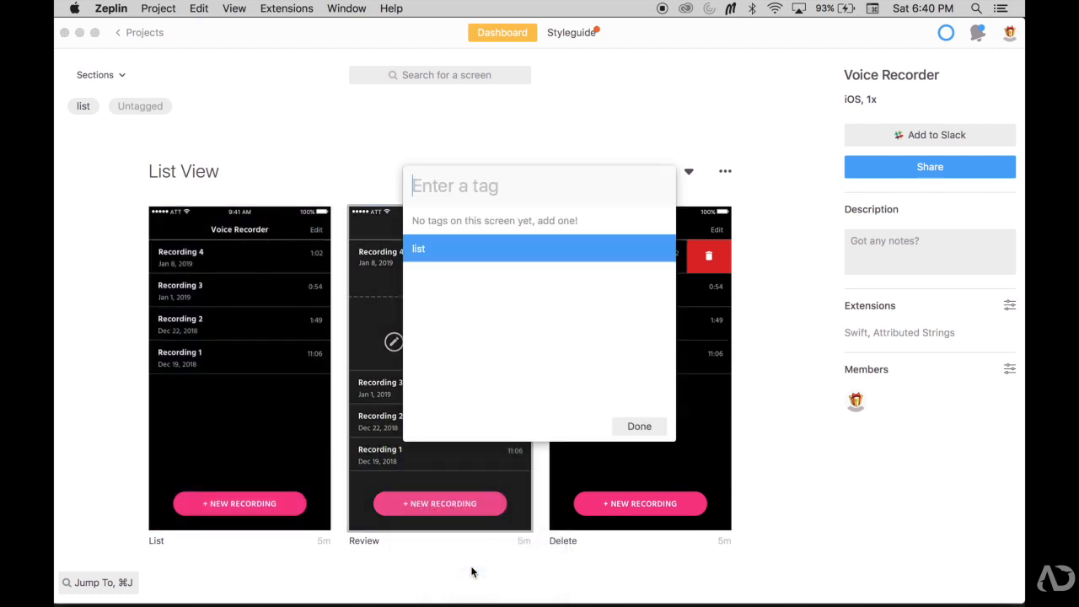
type("detail")
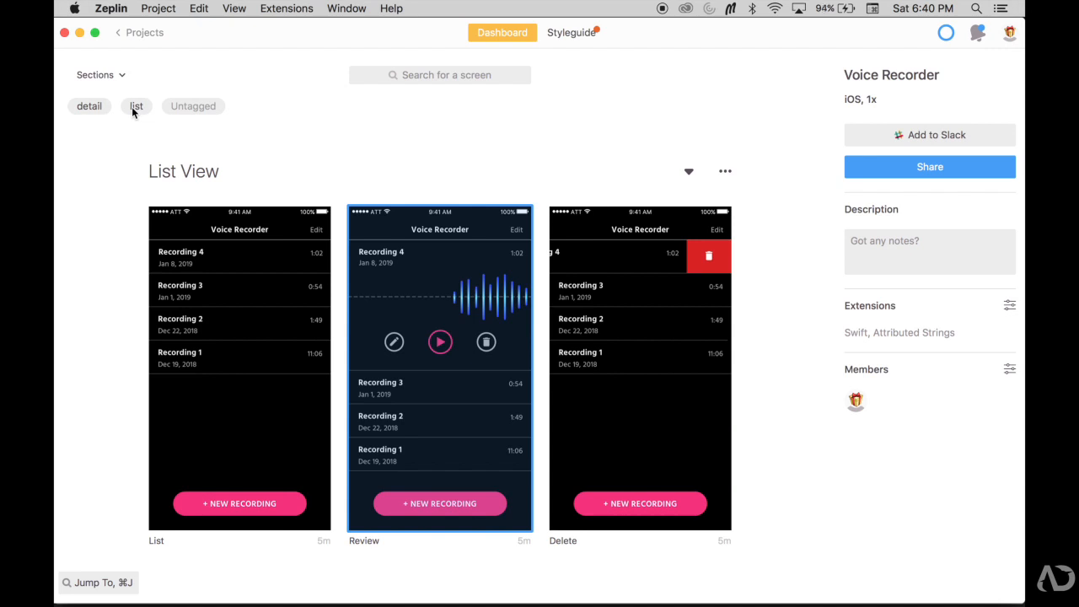
left_click(135, 105)
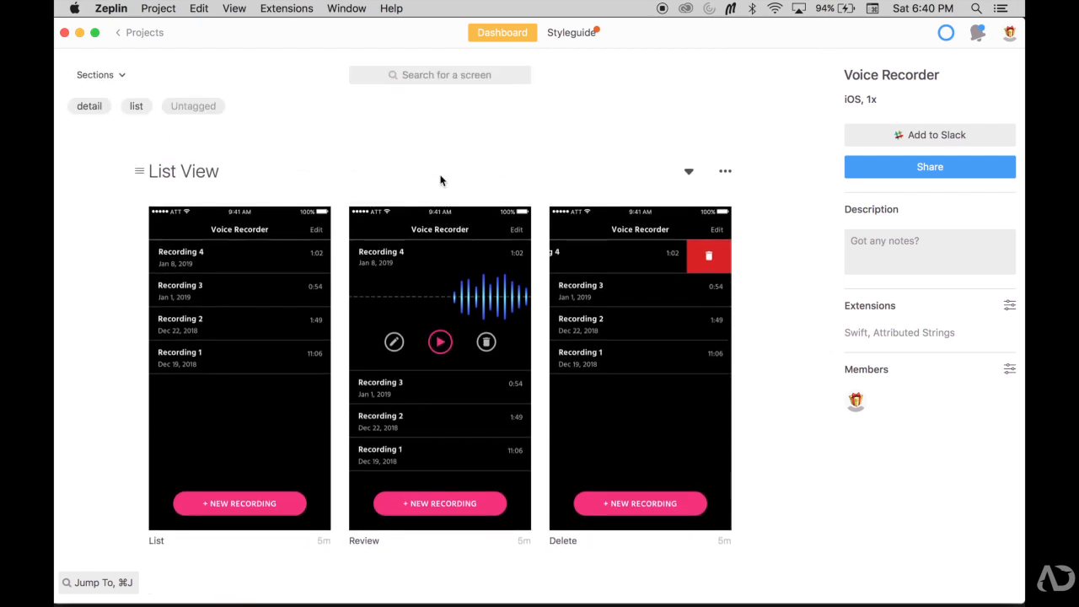
mouse_move(502, 32)
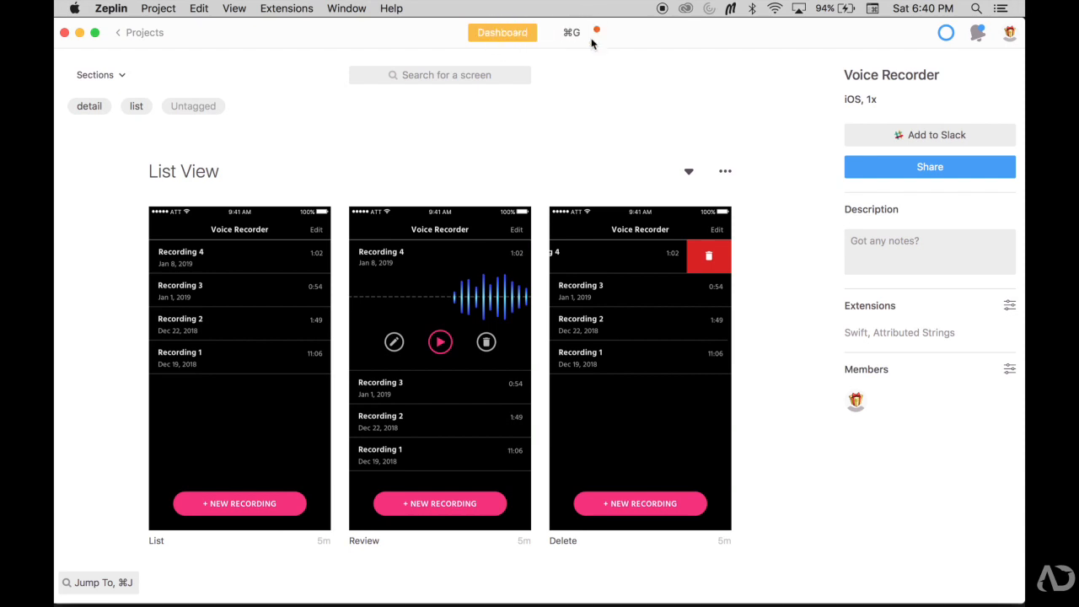
- View the styleguide's text style catalog and highlight the h1 font declaration in the Swift code
left_click(572, 32)
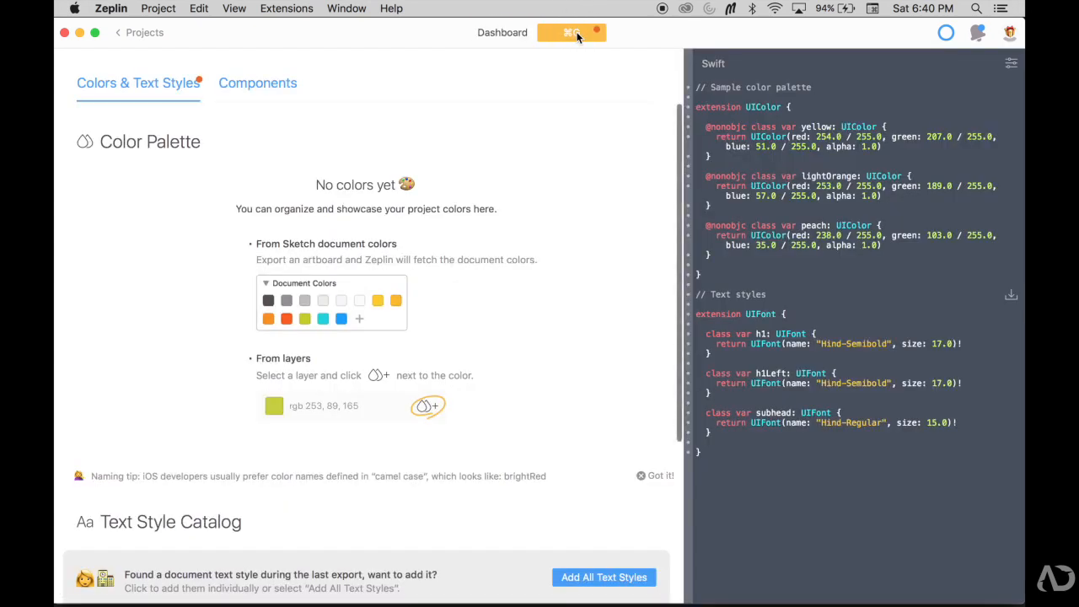
left_click(571, 32)
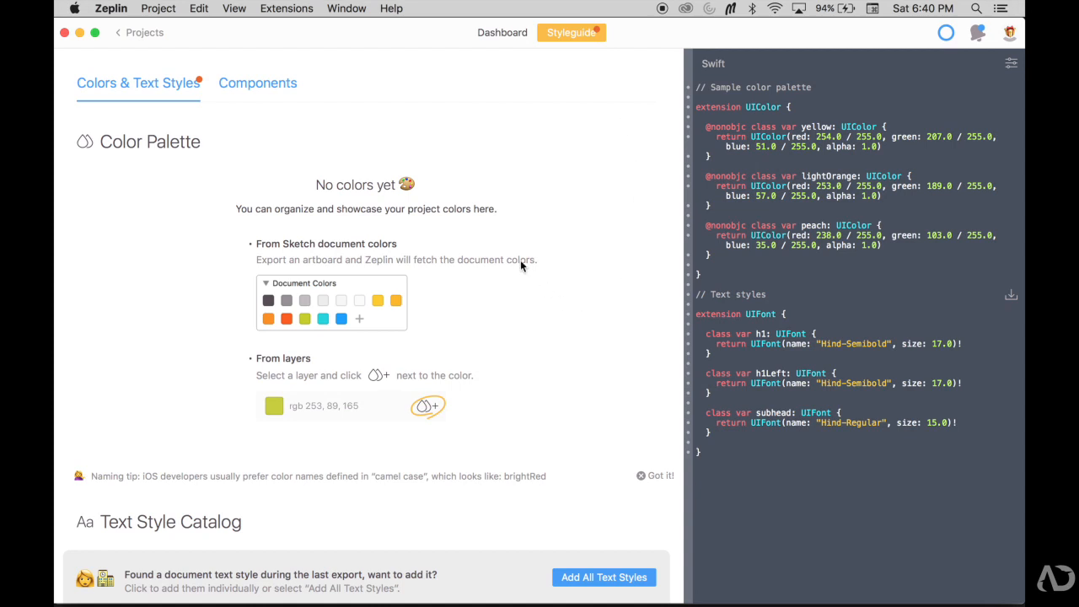
mouse_move(367, 254)
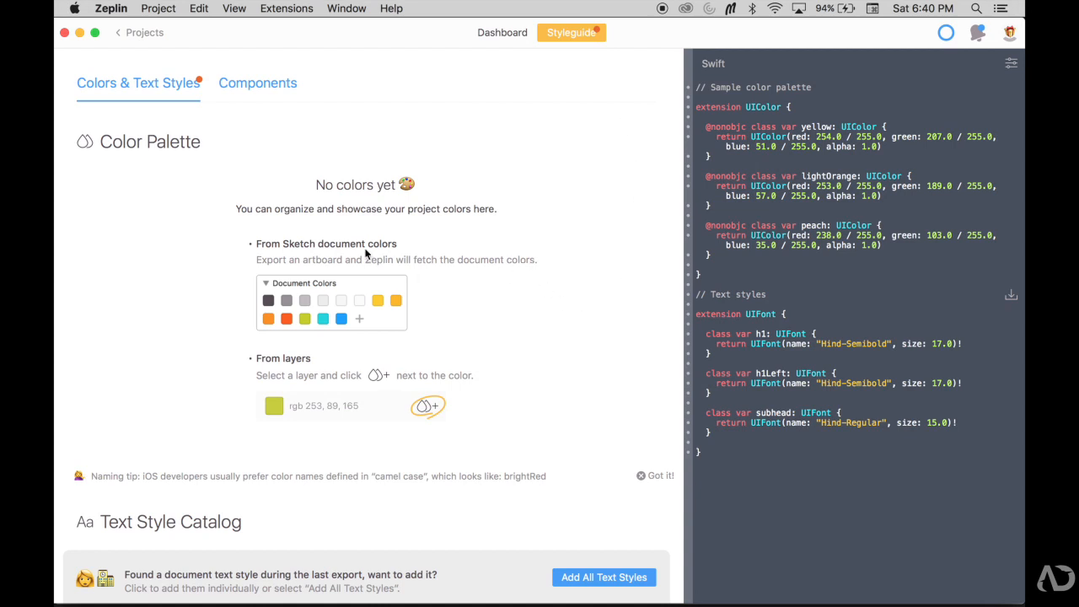
mouse_move(628, 276)
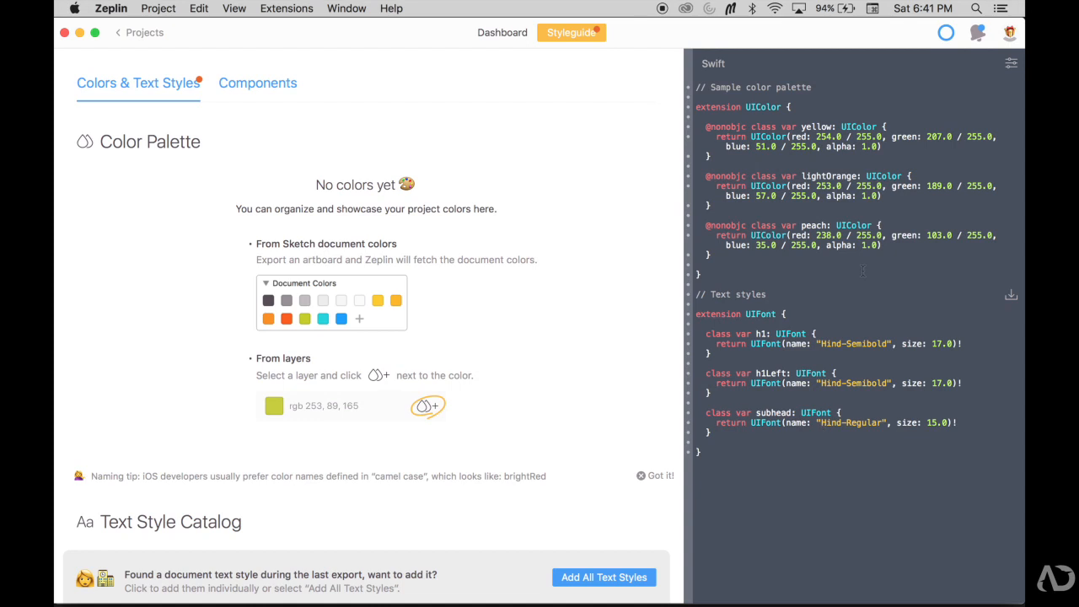
mouse_move(116, 192)
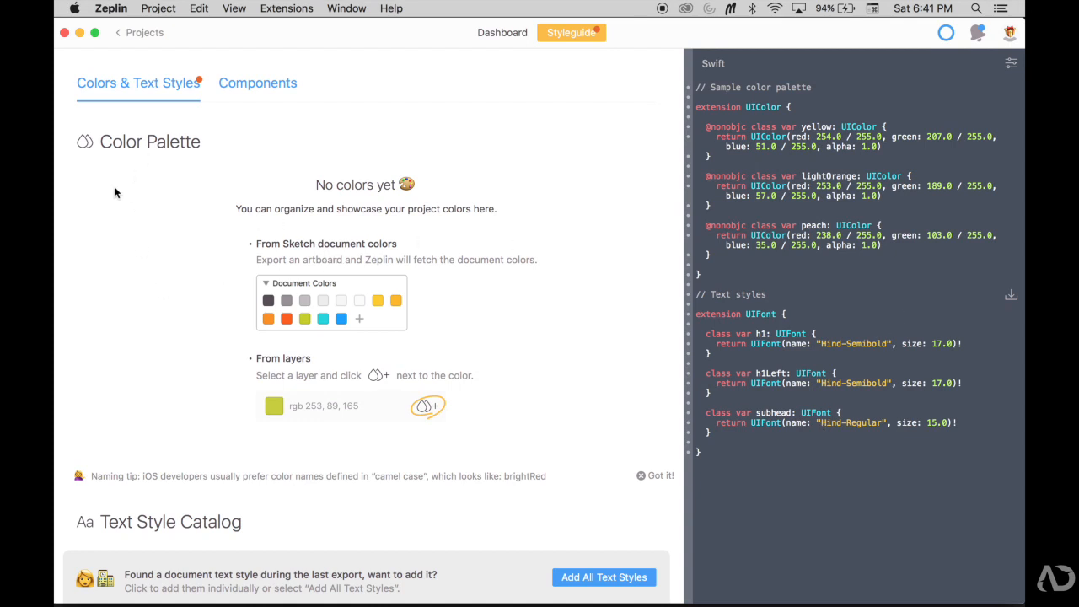
mouse_move(56, 347)
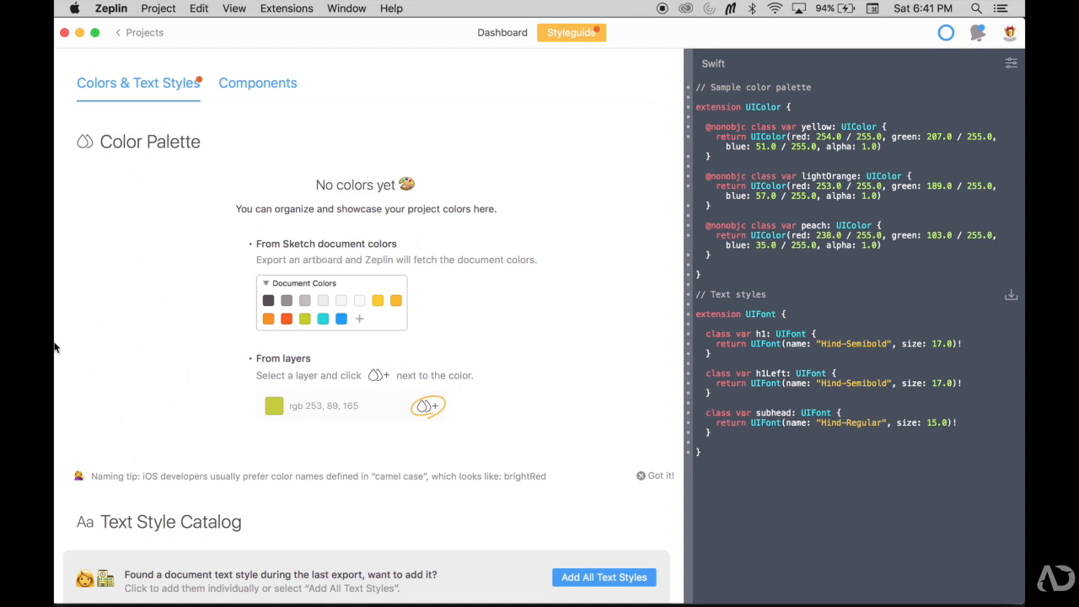
scroll("down", 3)
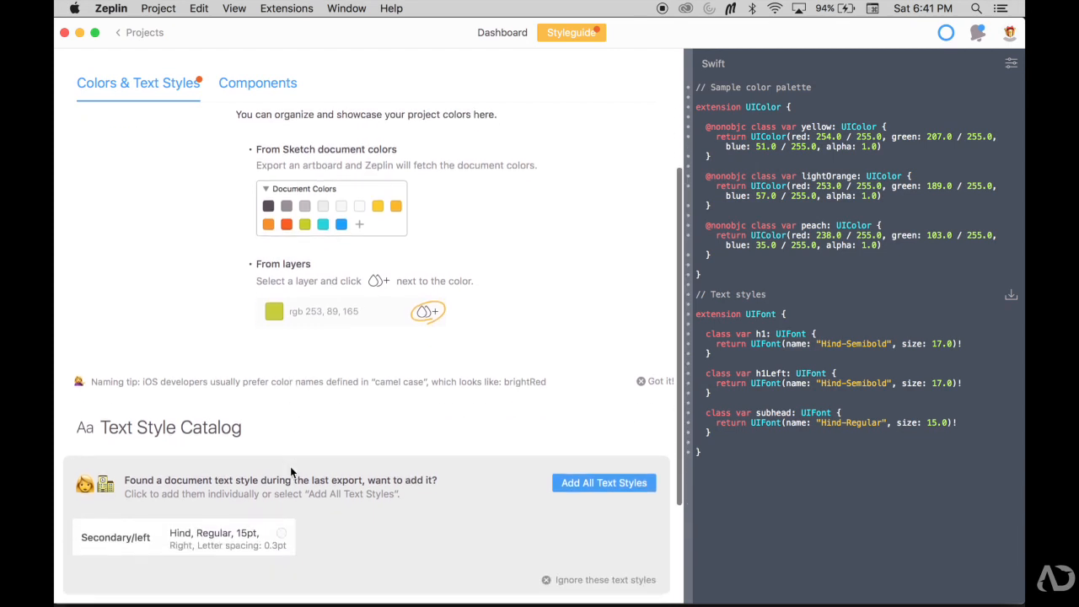
scroll("down", 3)
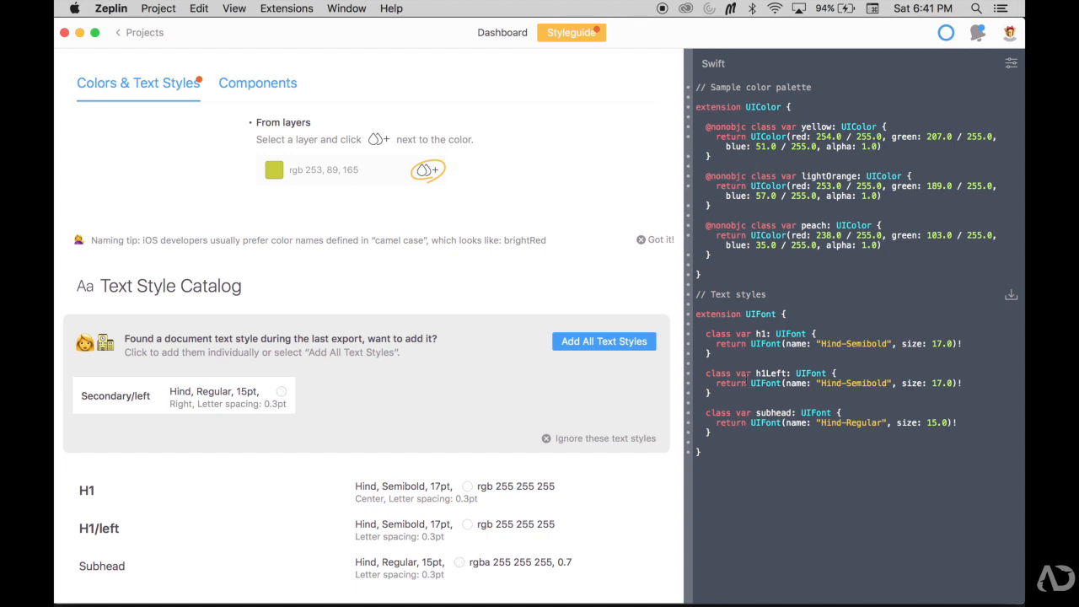
double_click(724, 334)
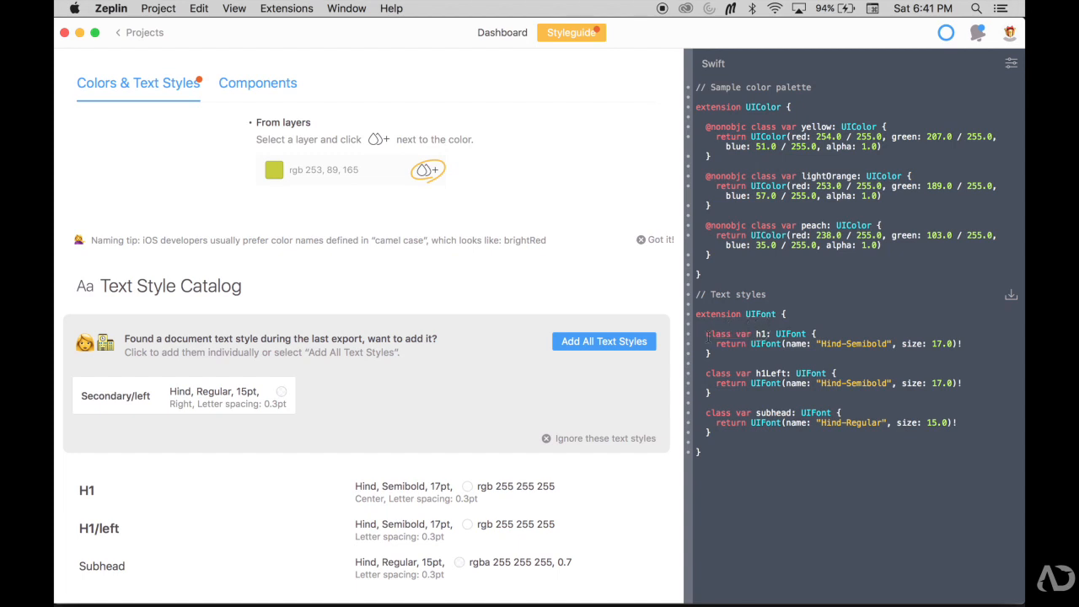
double_click(750, 334)
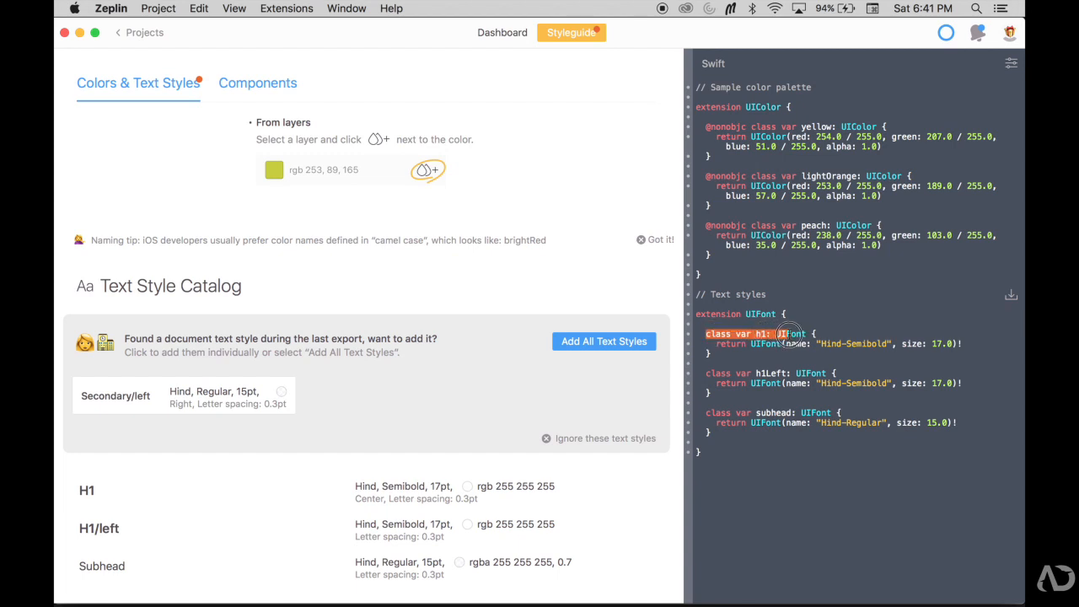
left_click(796, 334)
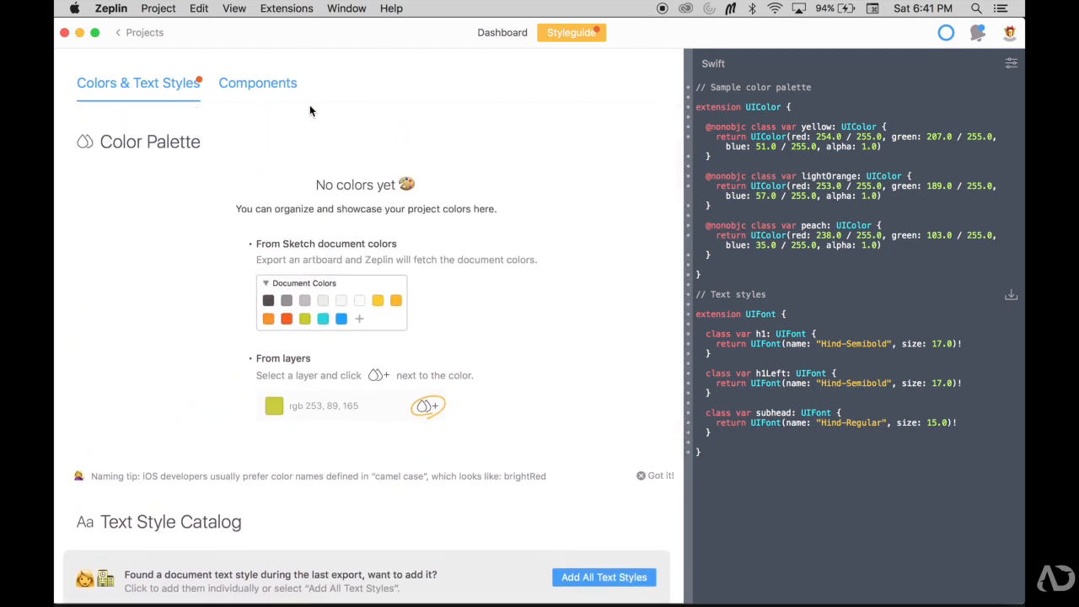
- Export the NEW RECORDING button's master symbol to Zeplin via Plugins > Zeplin > Export Selected, saving the document
left_click(256, 83)
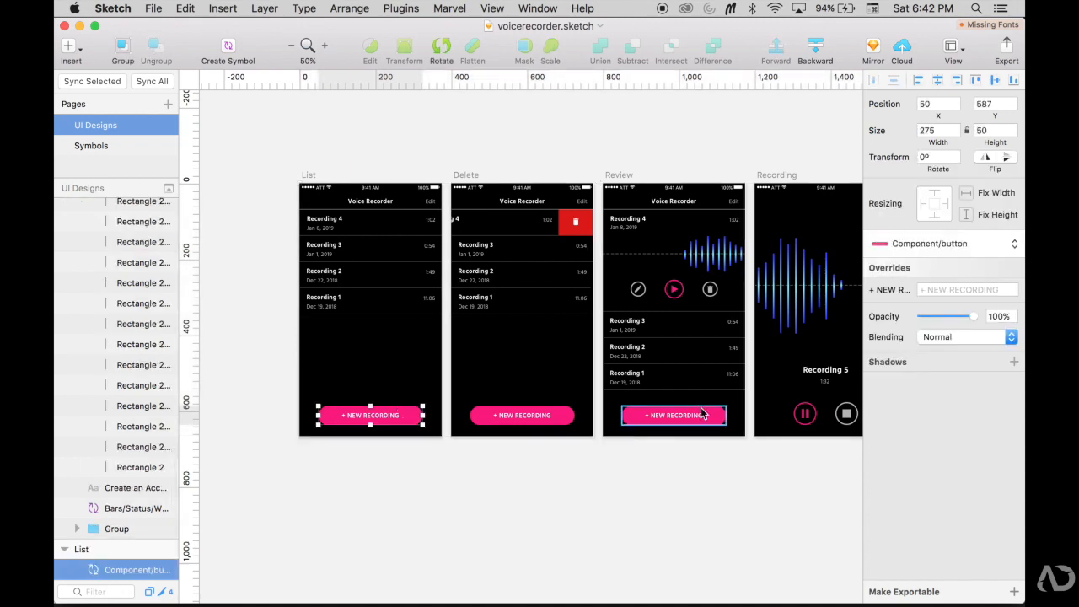
left_click(91, 145)
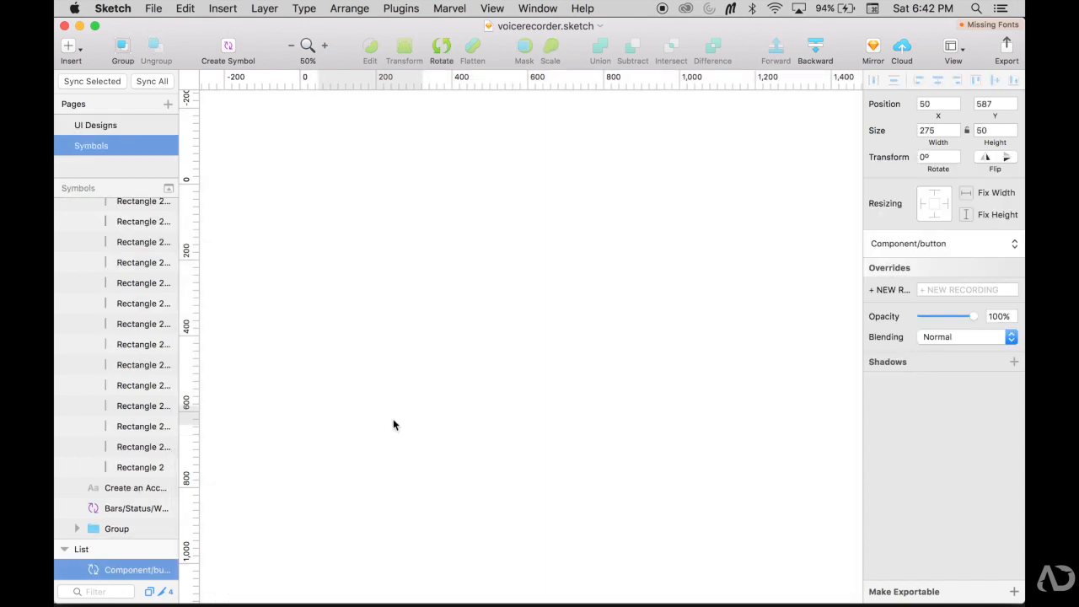
double_click(139, 570)
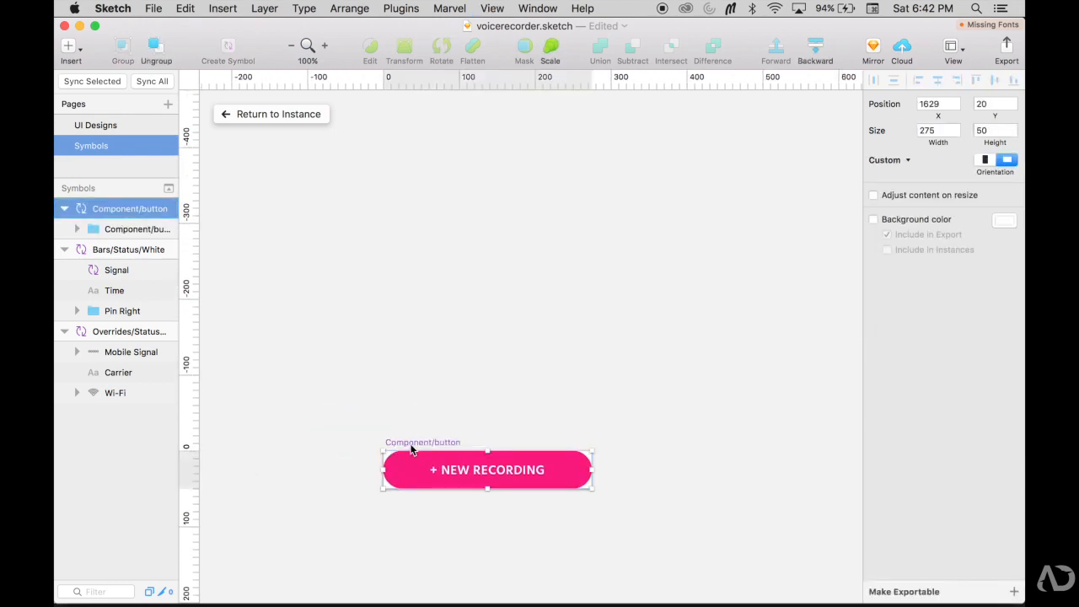
left_click(402, 9)
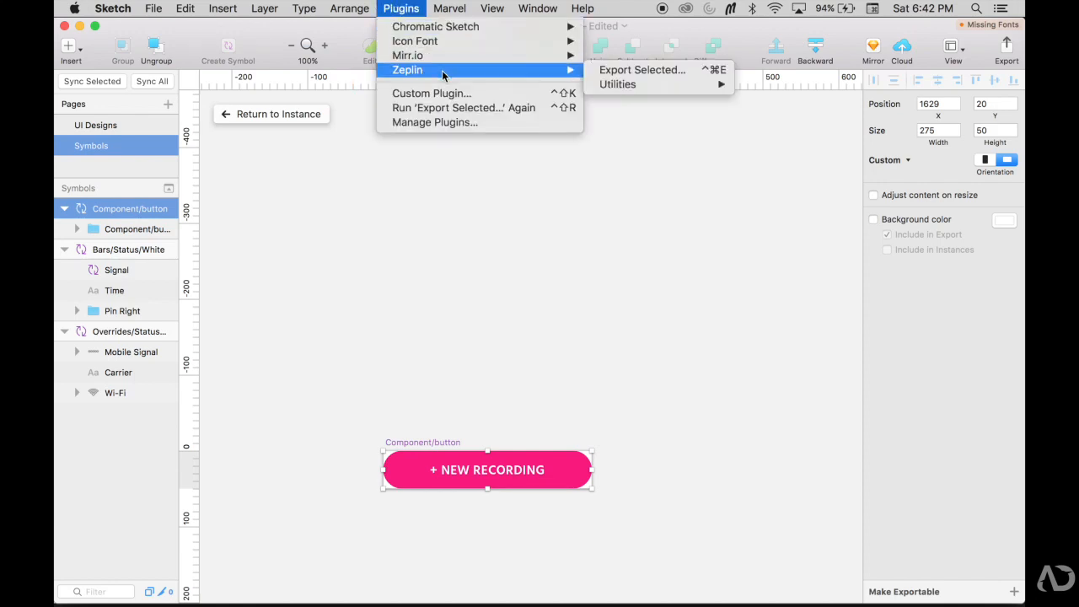
mouse_move(586, 81)
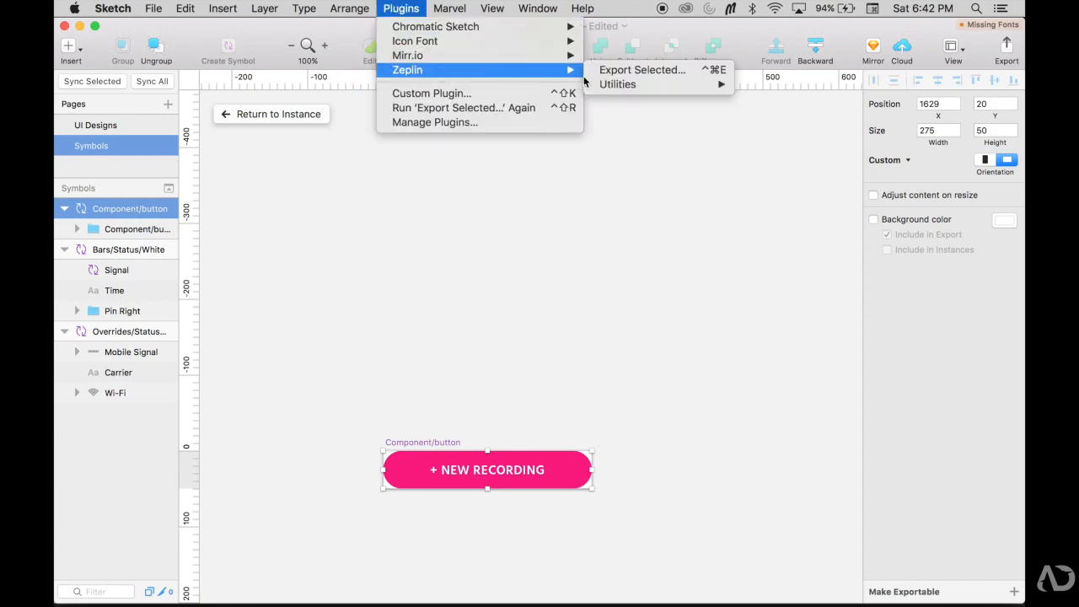
left_click(640, 69)
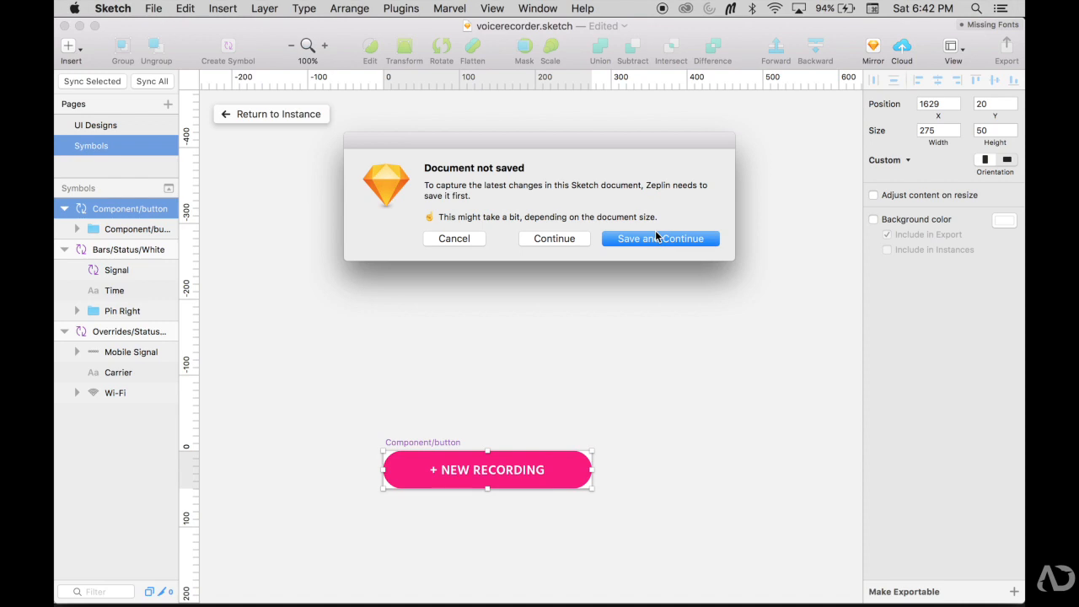
left_click(661, 238)
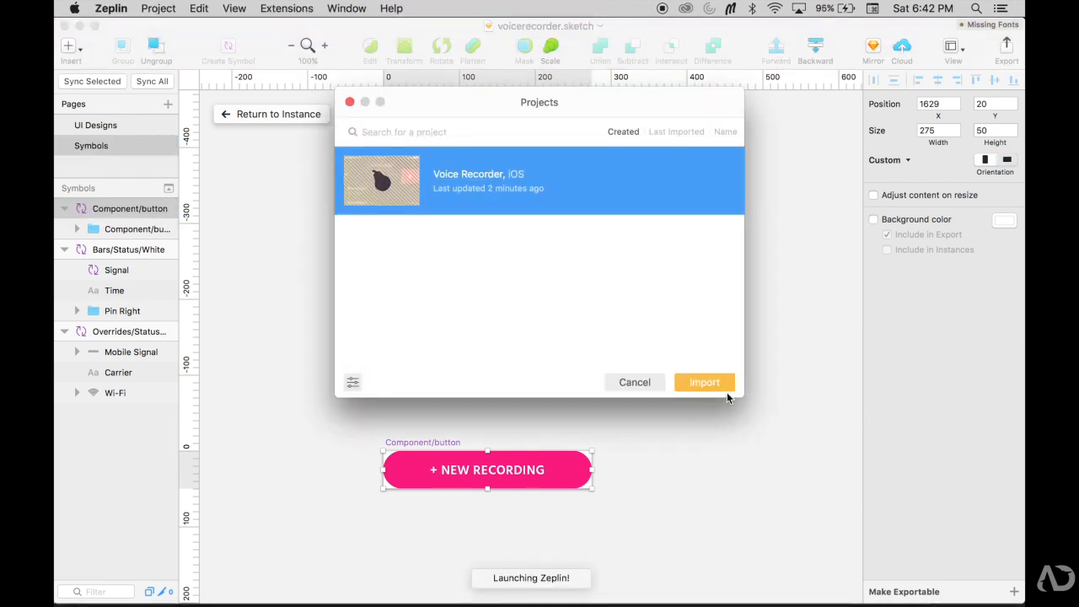
- Import the button into Voice Recorder, iOS and save its pink rgb 249 26 125 as strongPink
left_click(705, 382)
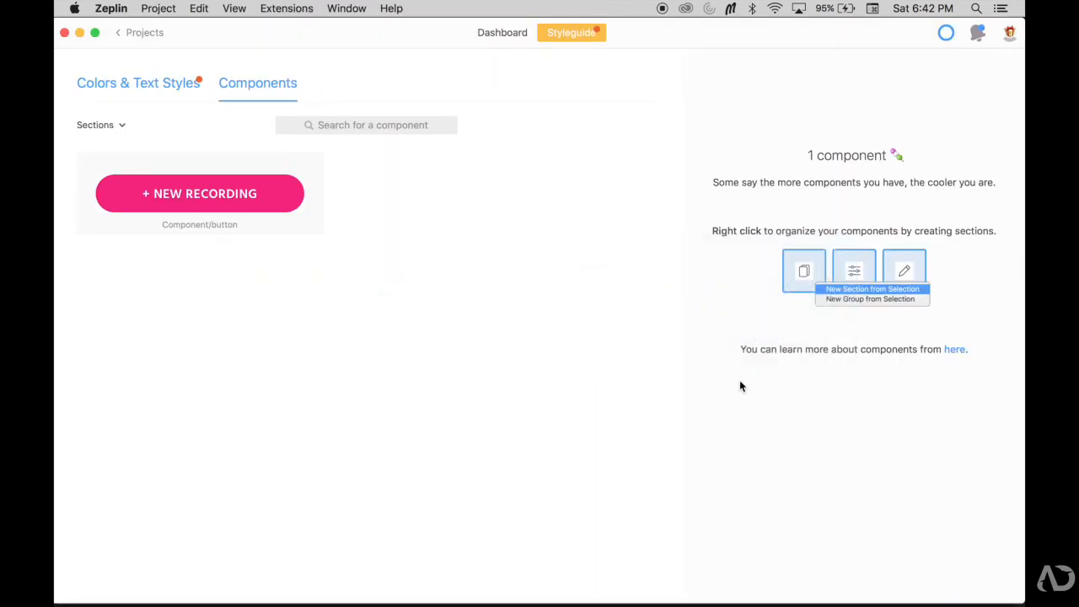
mouse_move(236, 165)
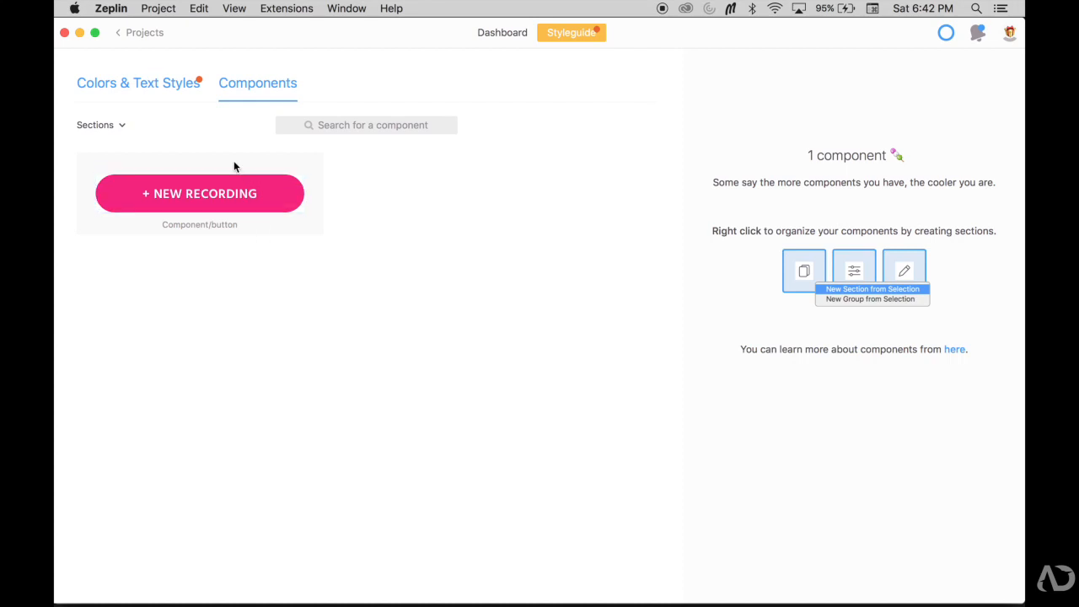
left_click(199, 192)
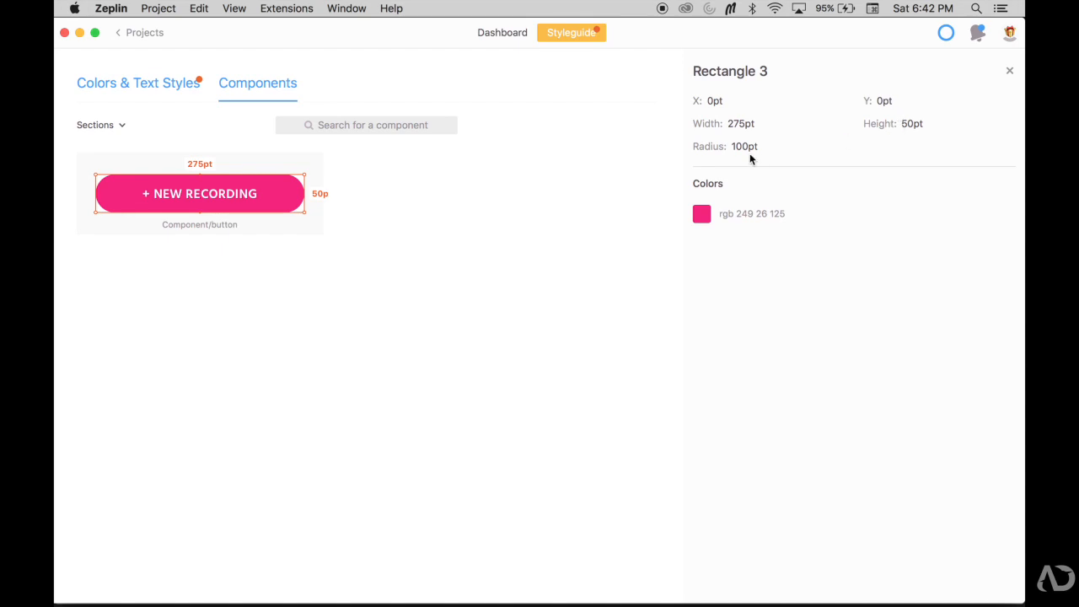
mouse_move(766, 216)
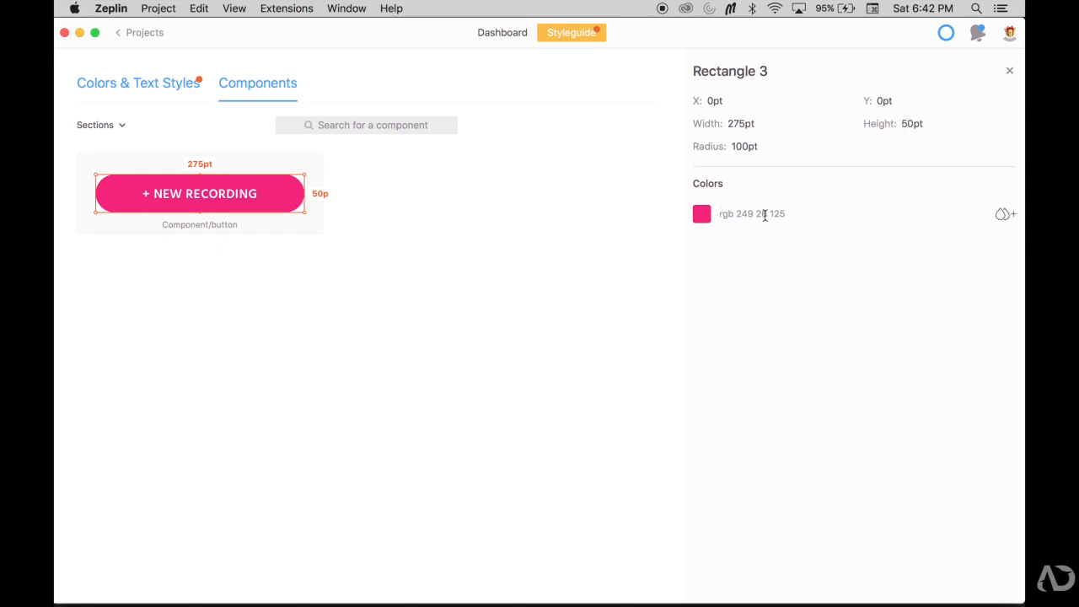
left_click(1002, 212)
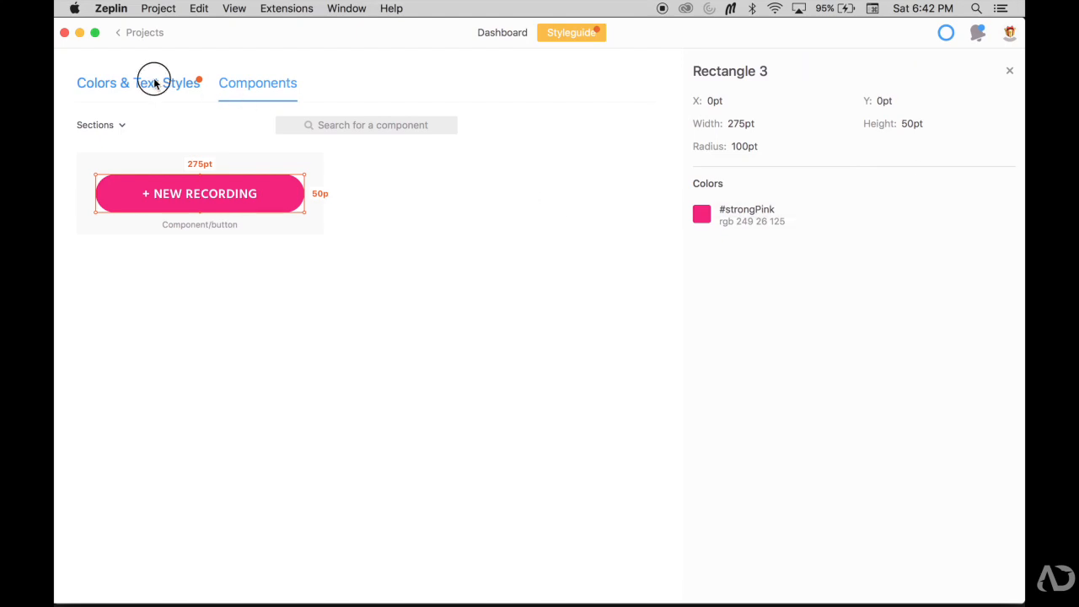
left_click(138, 82)
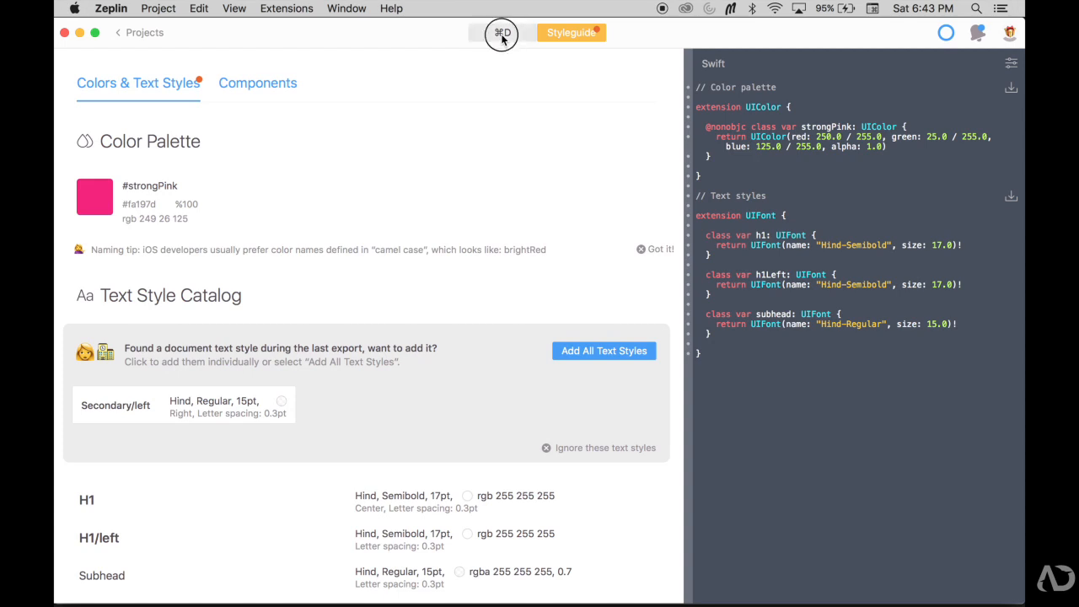
- Inspect the NEW RECORDING button as Component/button on the List screen, then go to the Delete screen
left_click(503, 32)
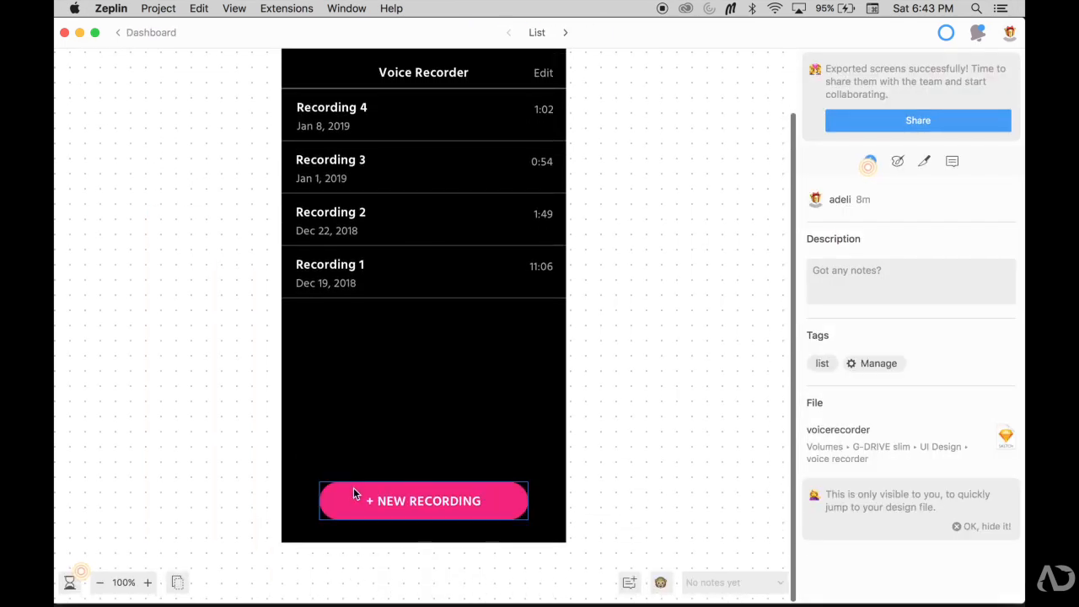
left_click(423, 501)
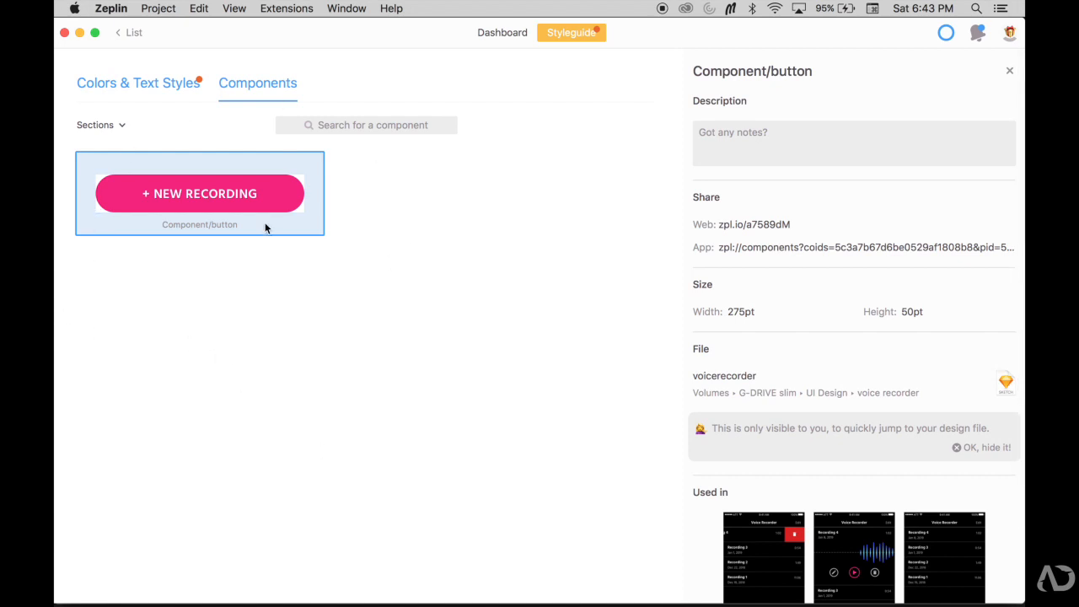
mouse_move(469, 74)
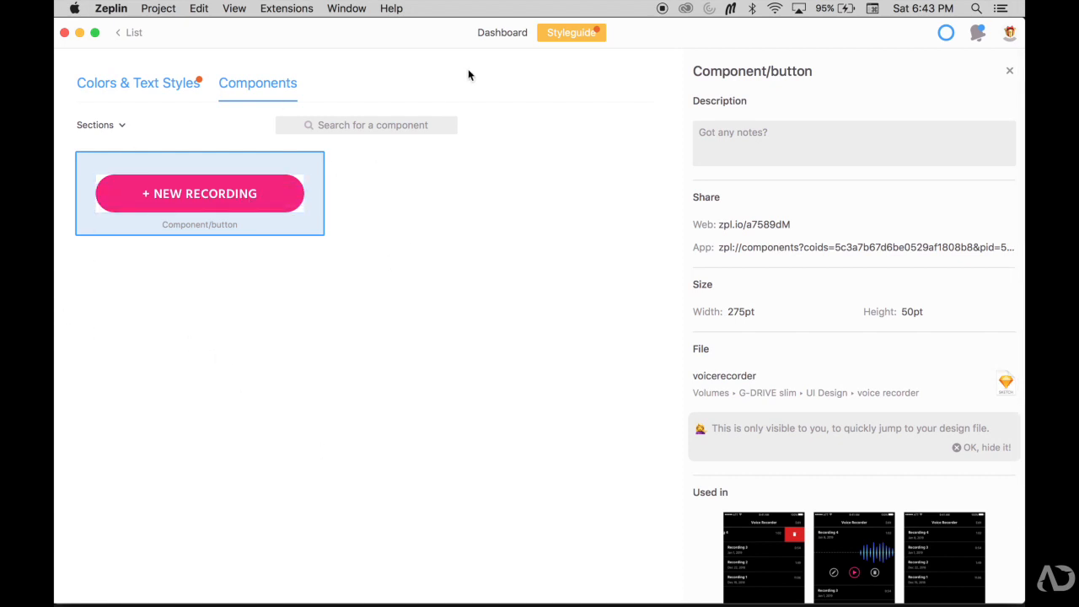
left_click(502, 33)
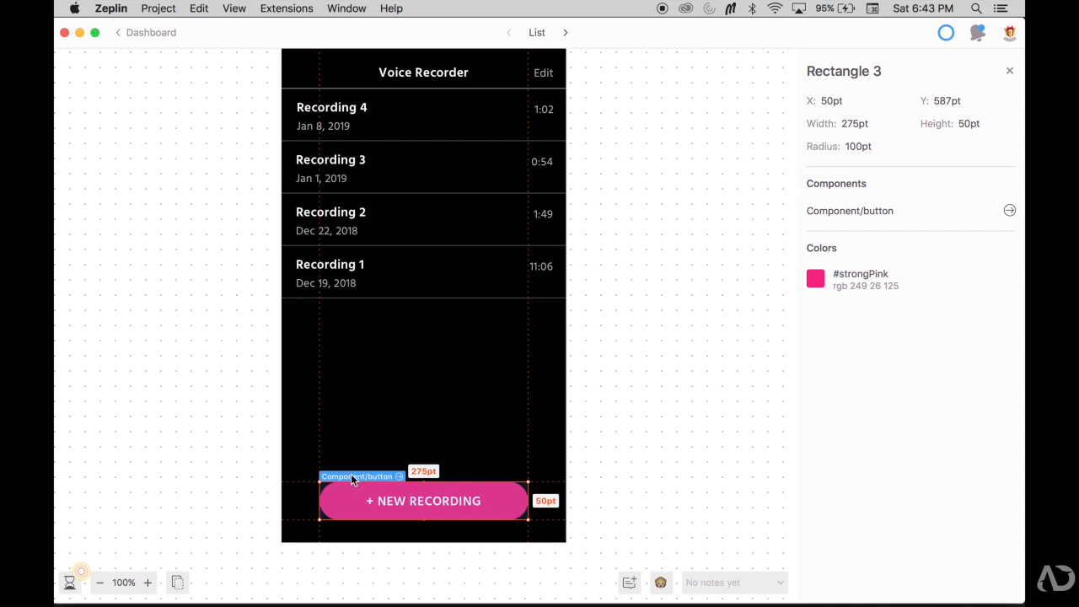
left_click(1008, 209)
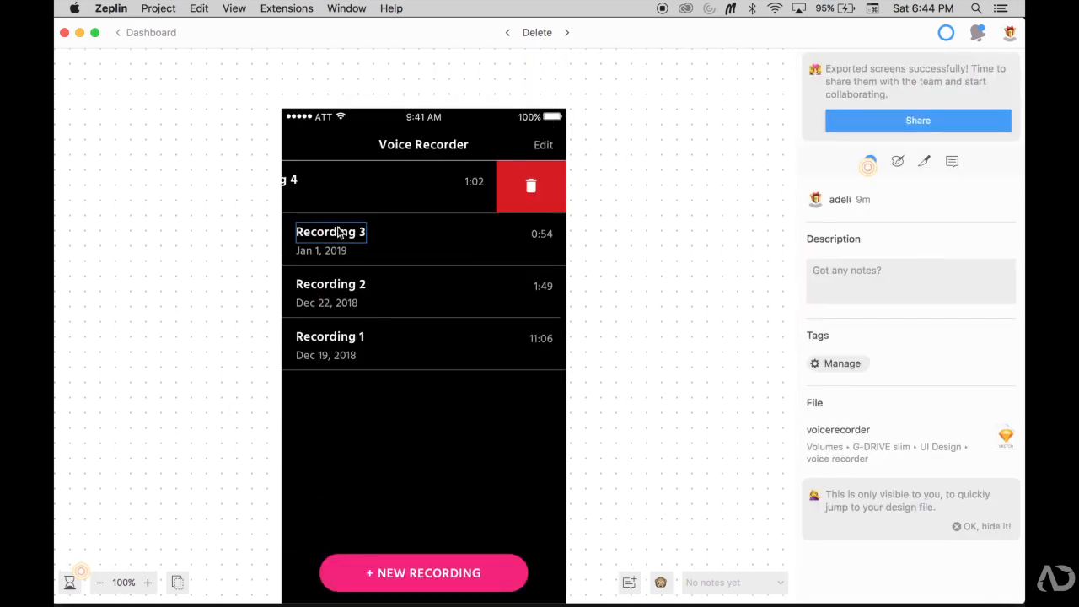
- Inspect Recording 3 typography and the trash icon's PNG/PDF assets, then the Recording screen's pause button border
left_click(331, 232)
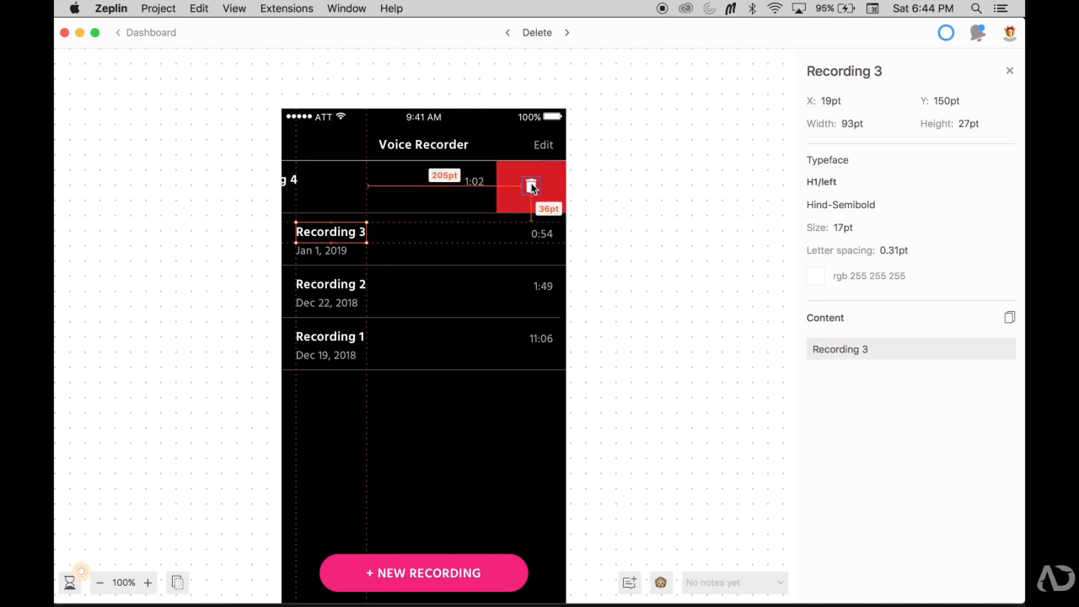
left_click(532, 185)
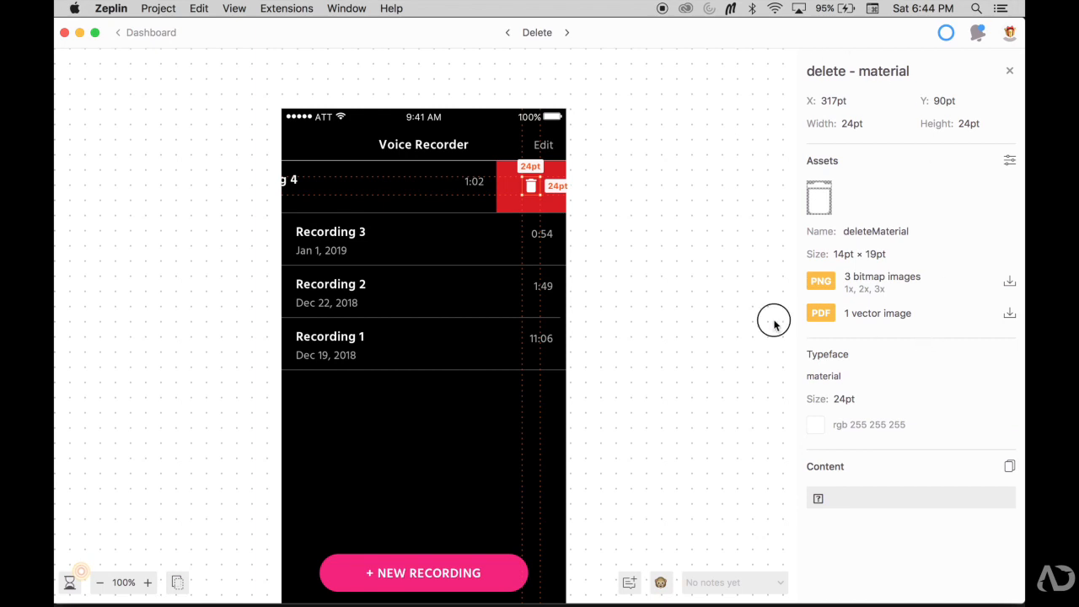
left_click(567, 32)
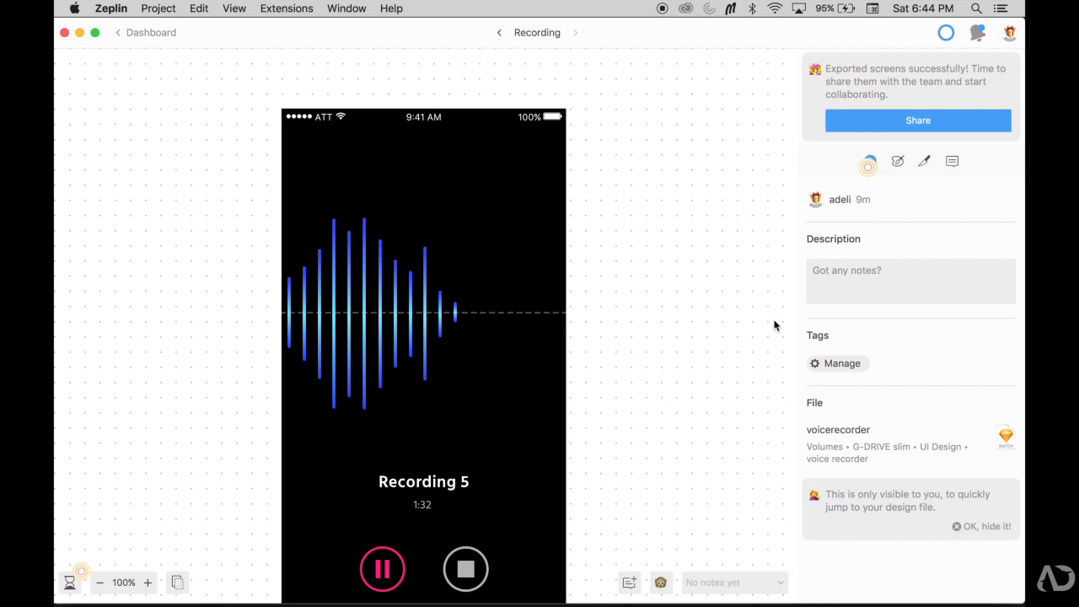
left_click(382, 498)
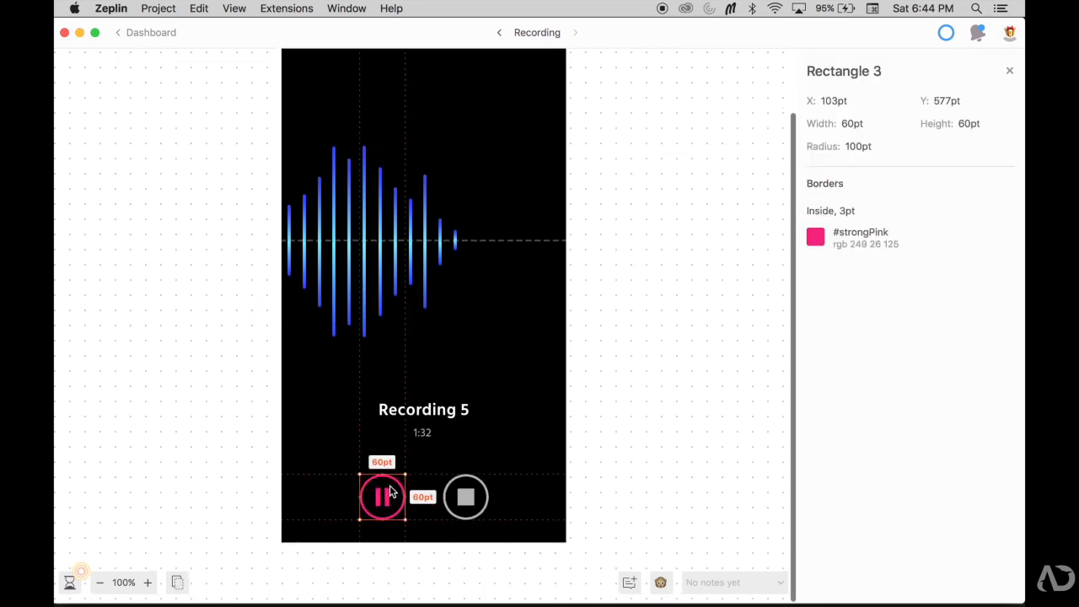
mouse_move(783, 138)
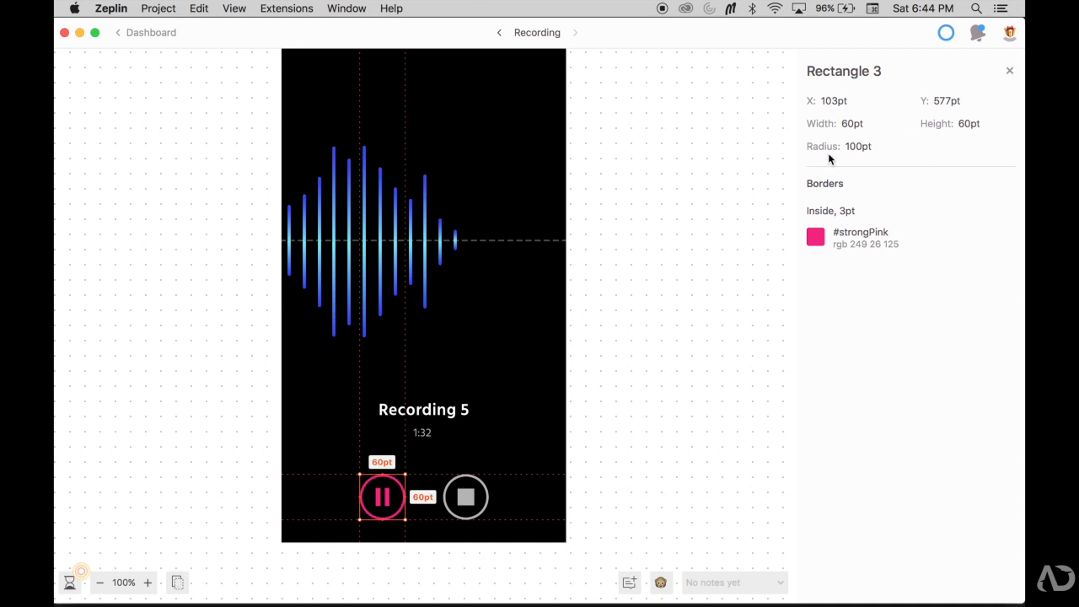
mouse_move(712, 263)
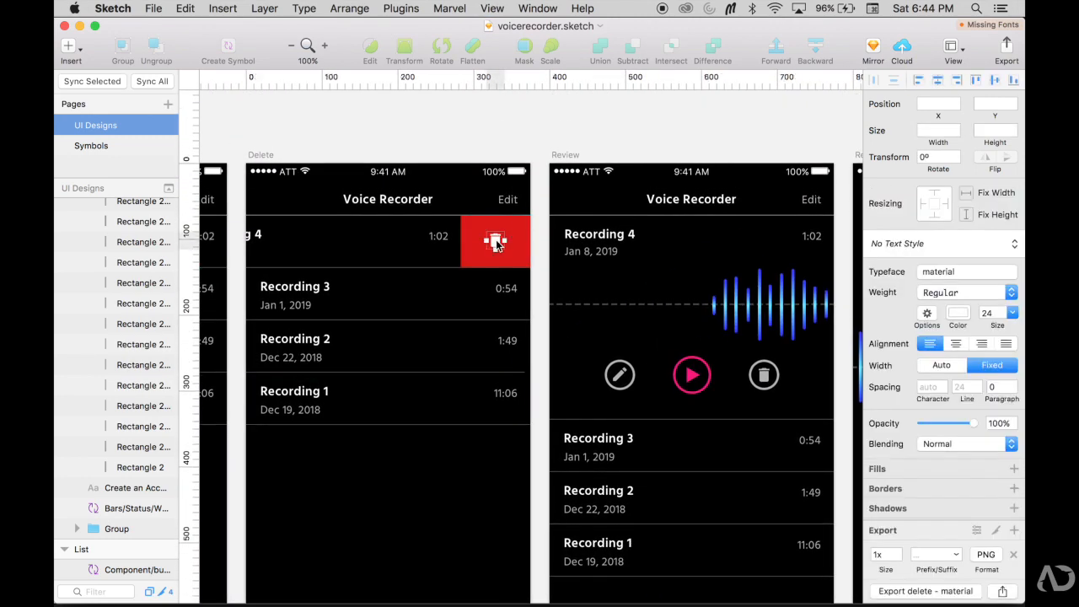
- Mark the delete and pause icon layers exportable and send the Recording artboard to Zeplin
left_click(495, 243)
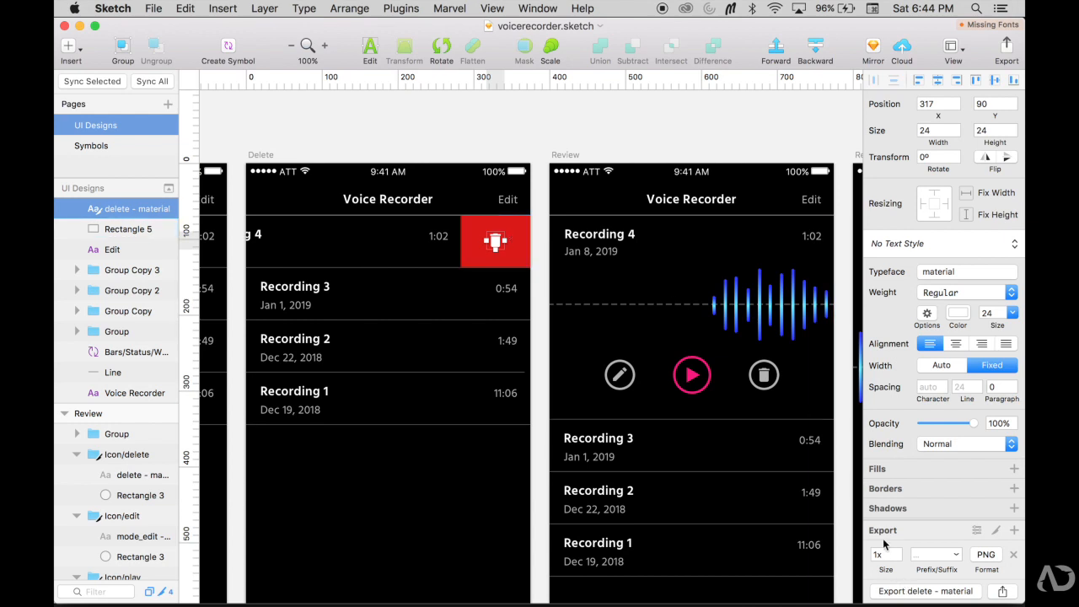
mouse_move(936, 576)
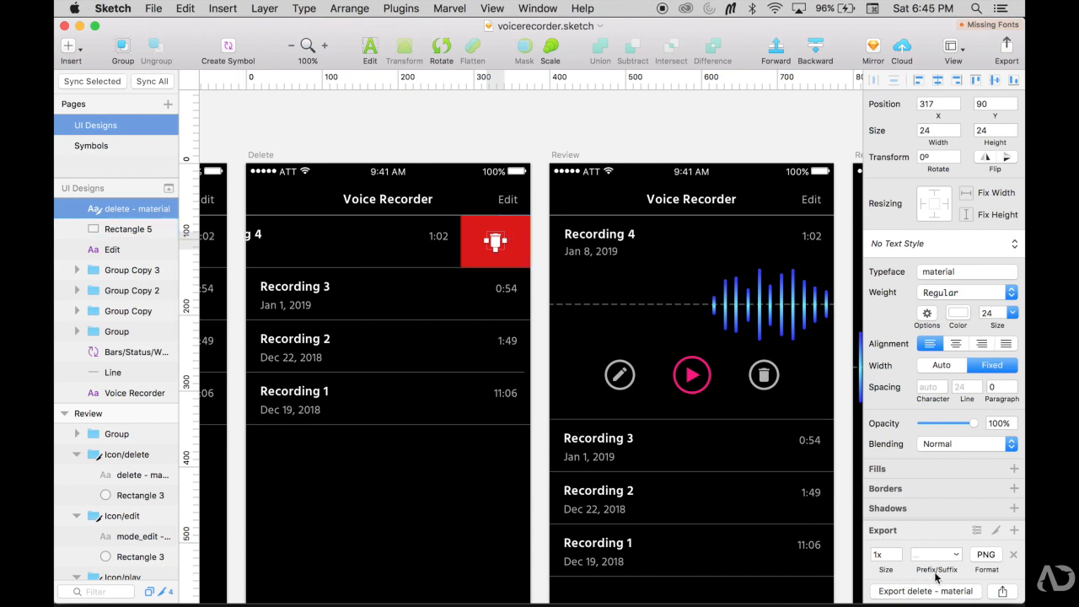
left_click(620, 375)
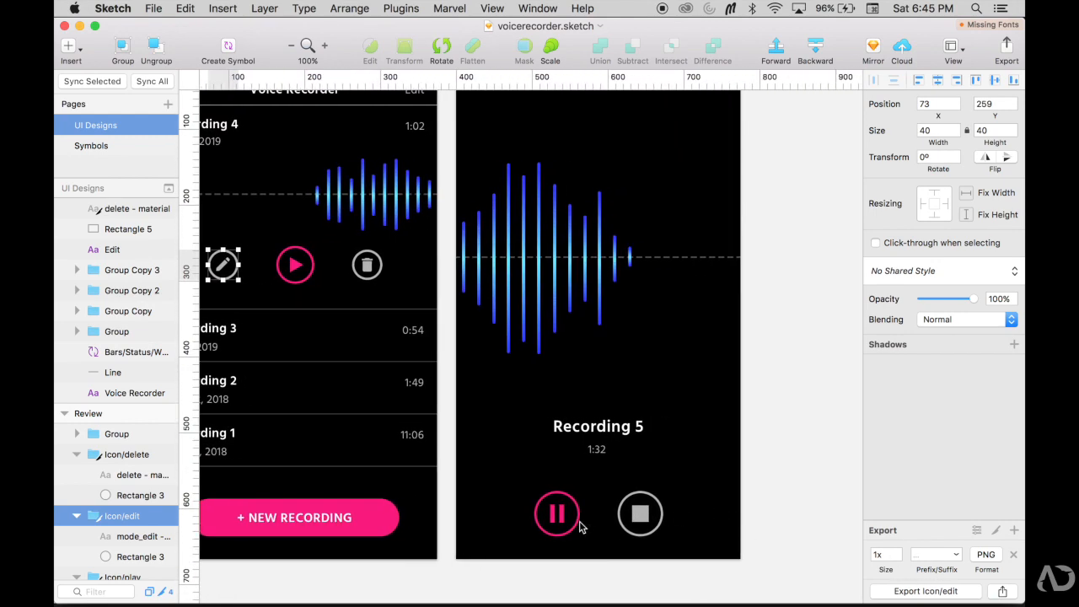
left_click(557, 515)
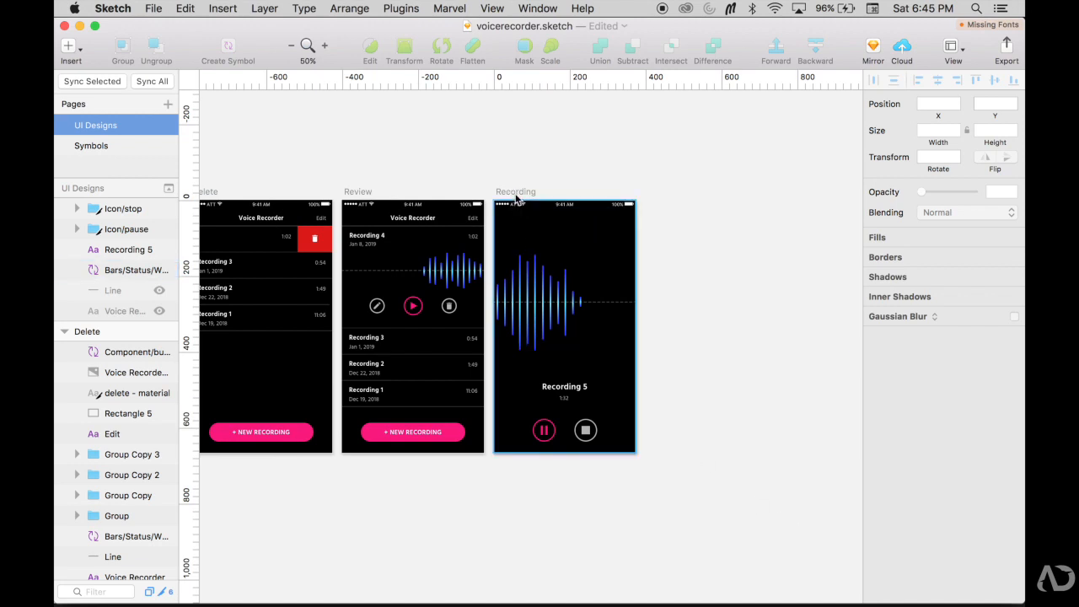
left_click(402, 8)
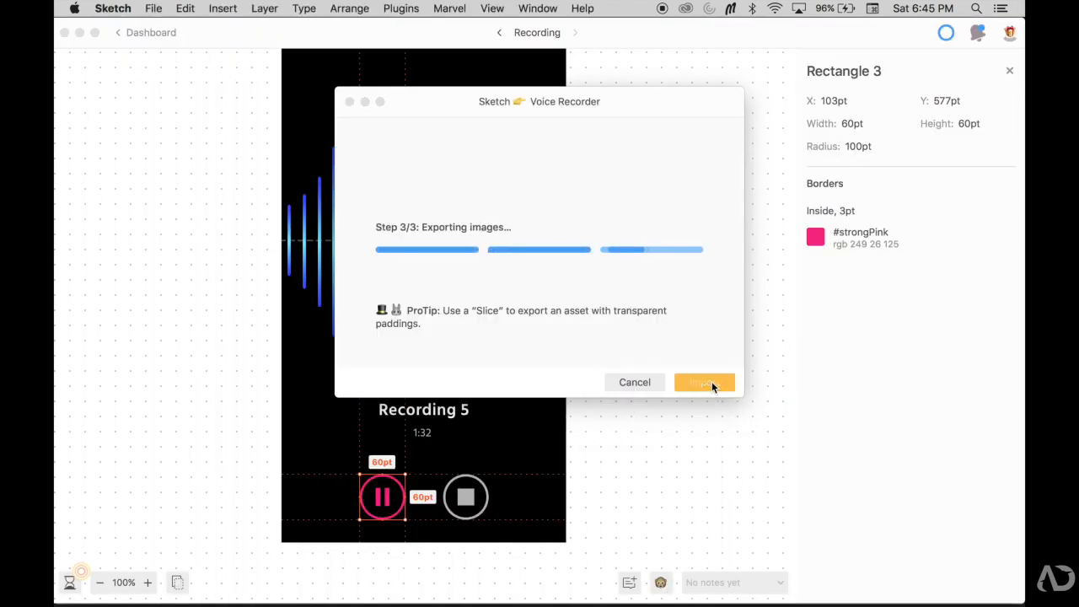
- Finish the export with Done and view the pause icon's PNG and PDF assets
left_click(705, 381)
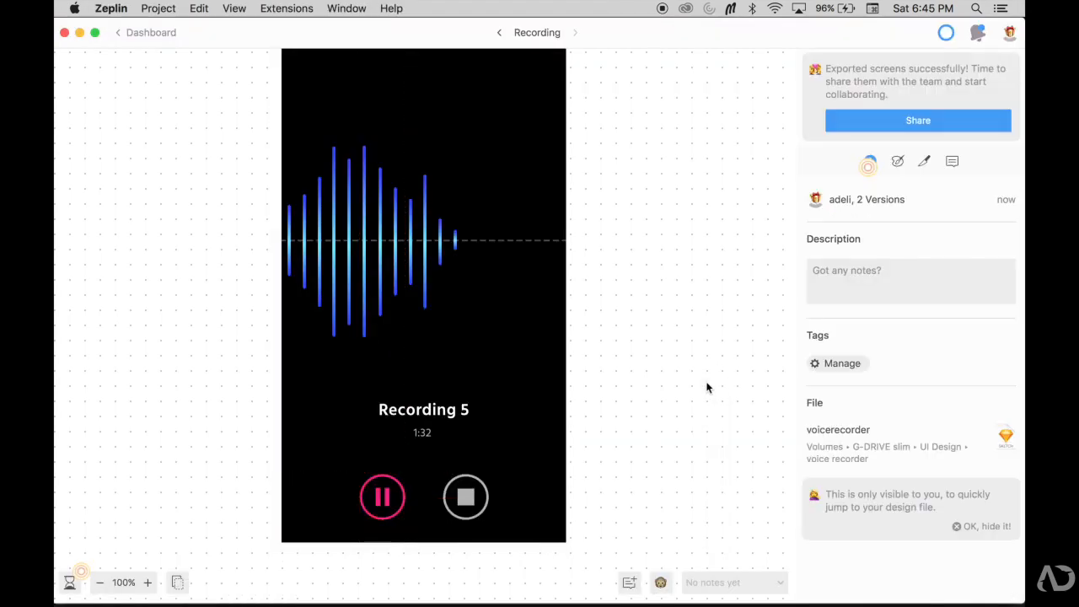
left_click(381, 496)
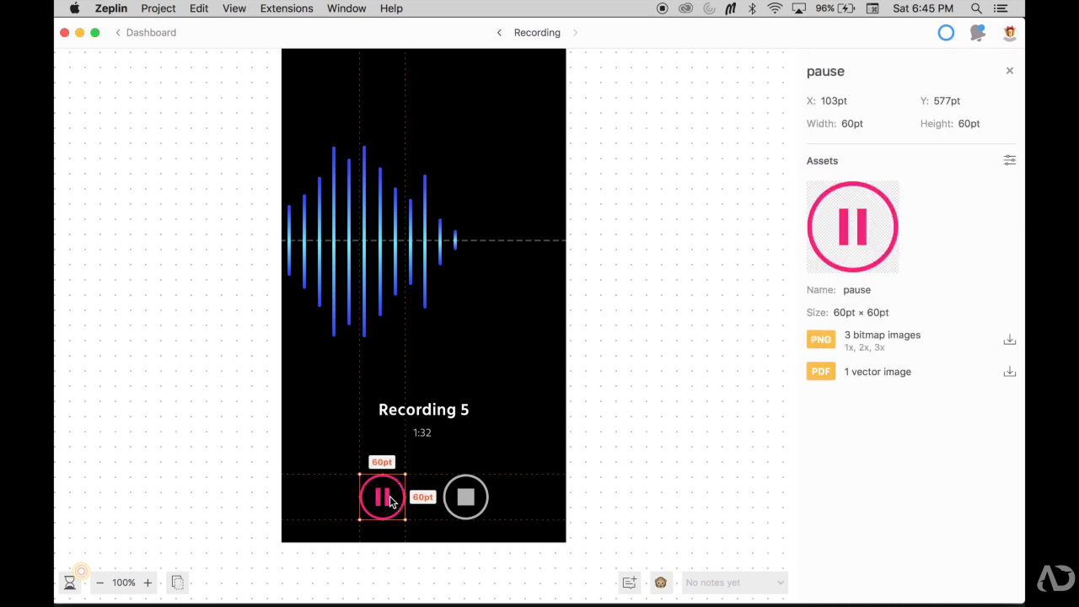
mouse_move(981, 415)
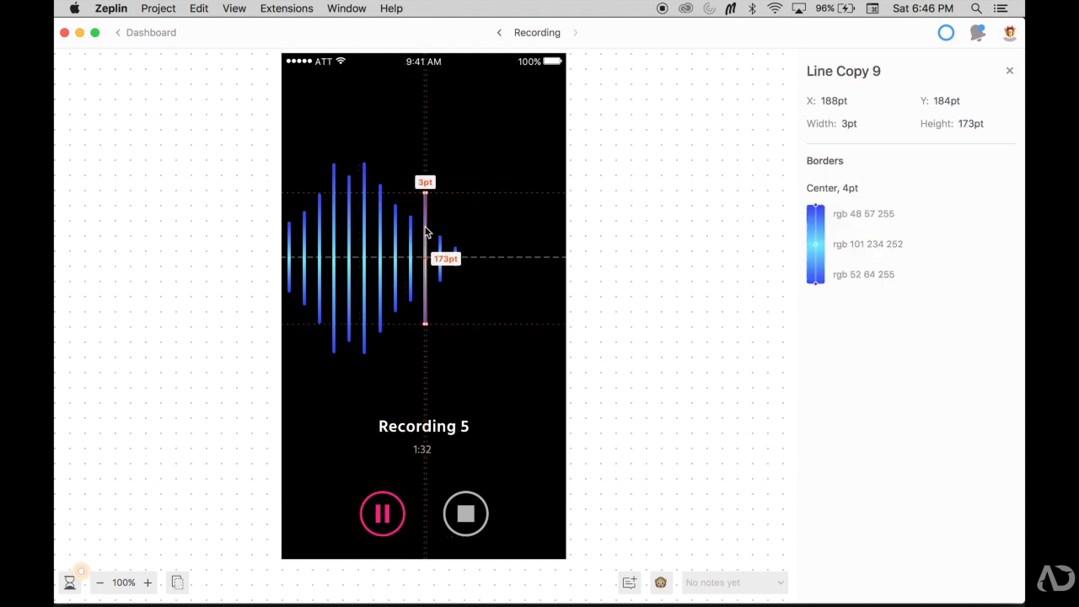
mouse_move(881, 266)
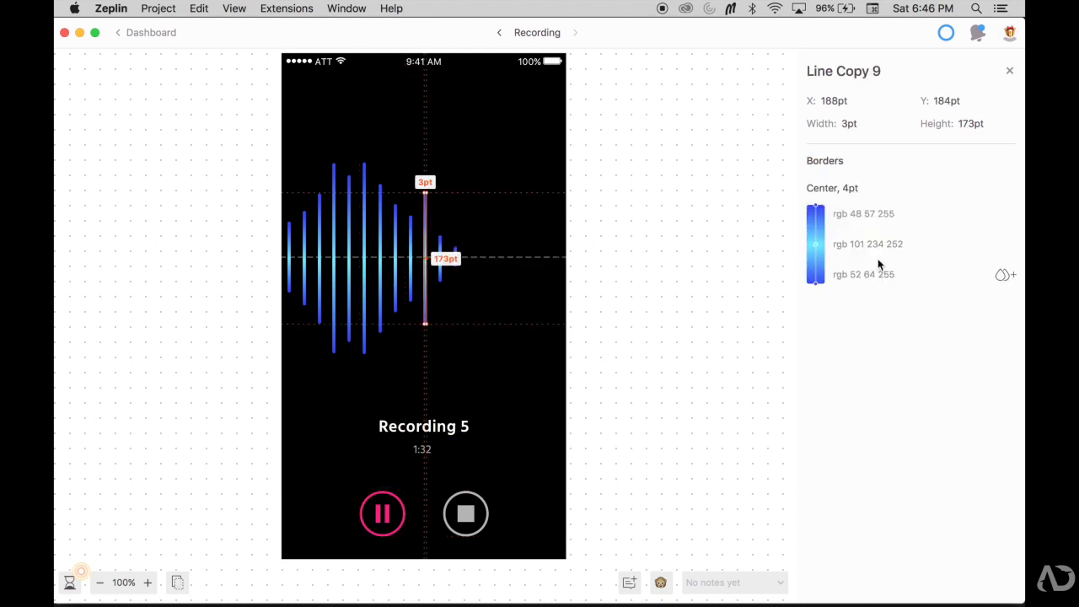
mouse_move(428, 246)
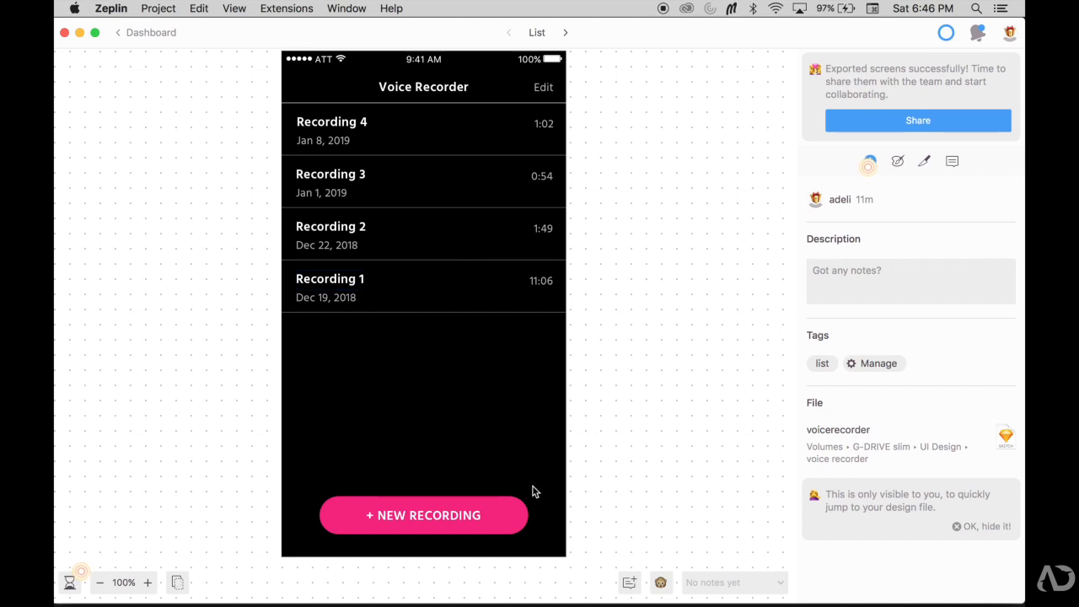
- Post a note on the New Recording button: 'When the user presses this' opens the Recording page modally, then review it
left_click(533, 488)
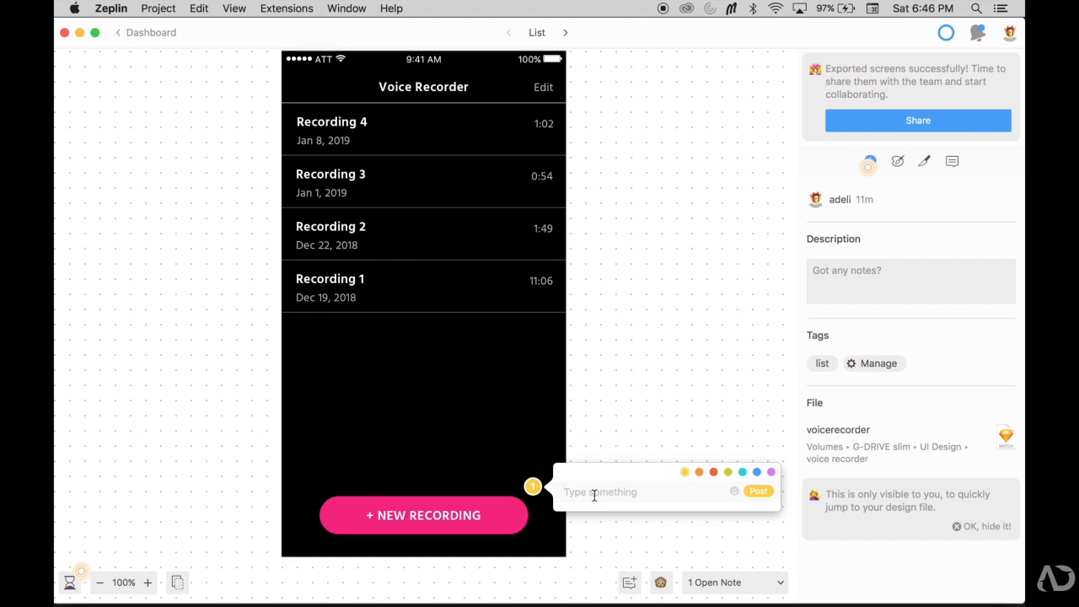
type("When the user")
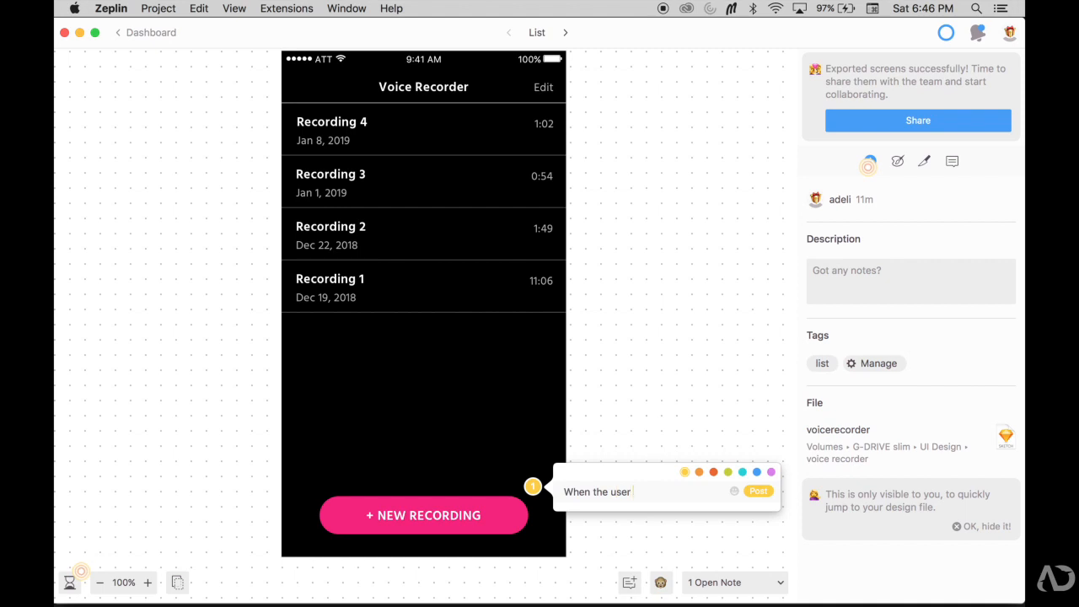
type("presses this")
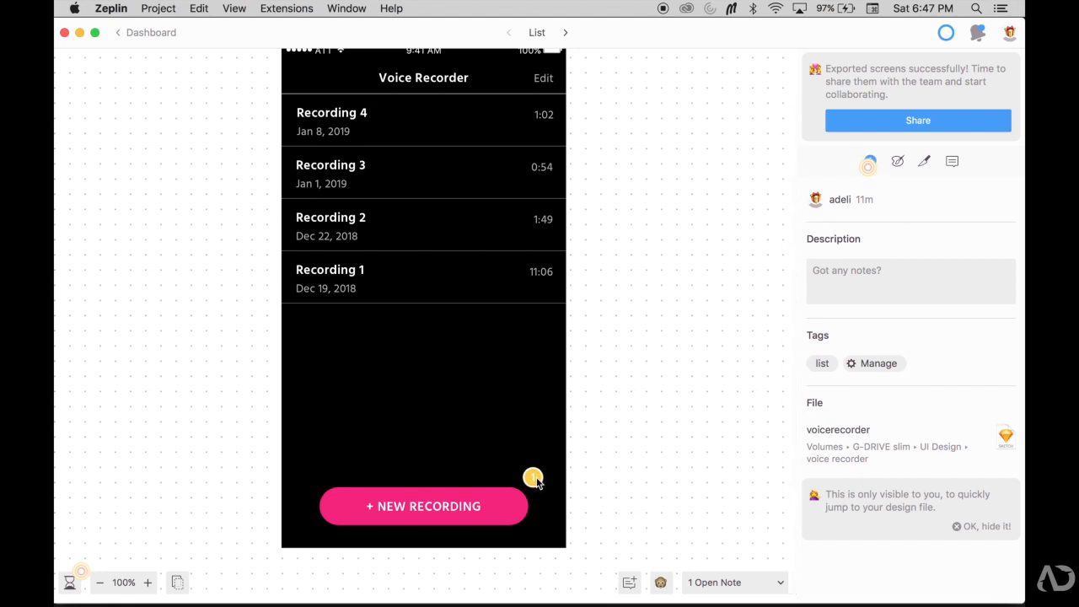
left_click(533, 479)
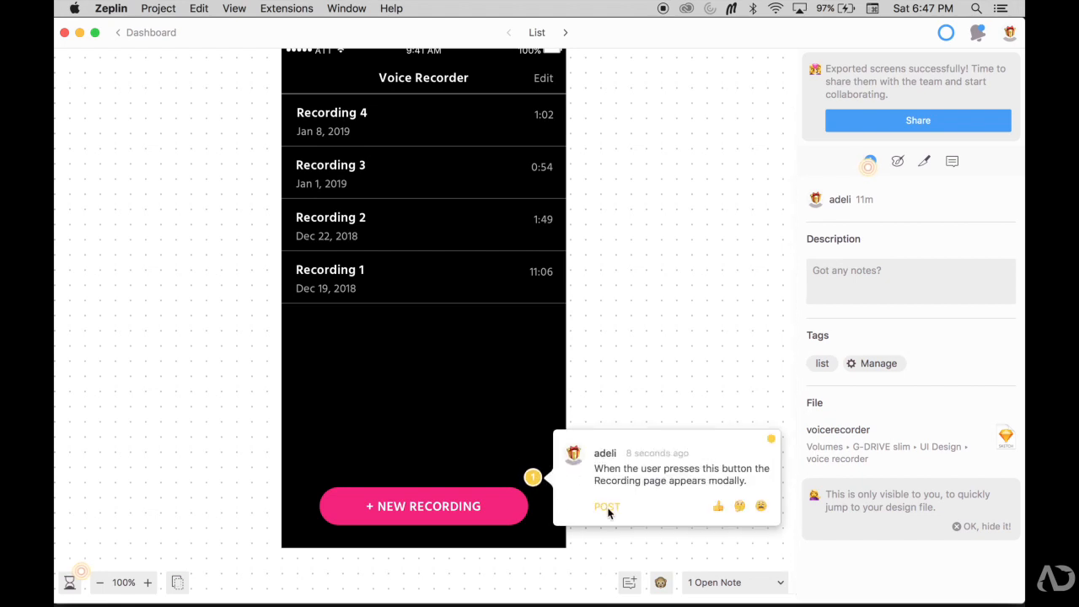
left_click(607, 506)
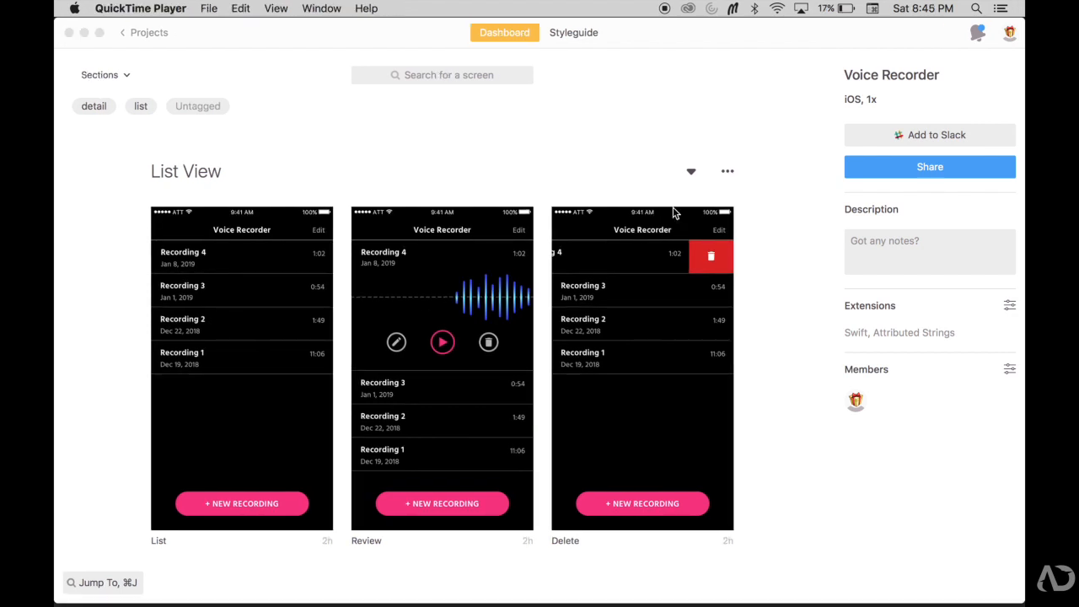
mouse_move(934, 62)
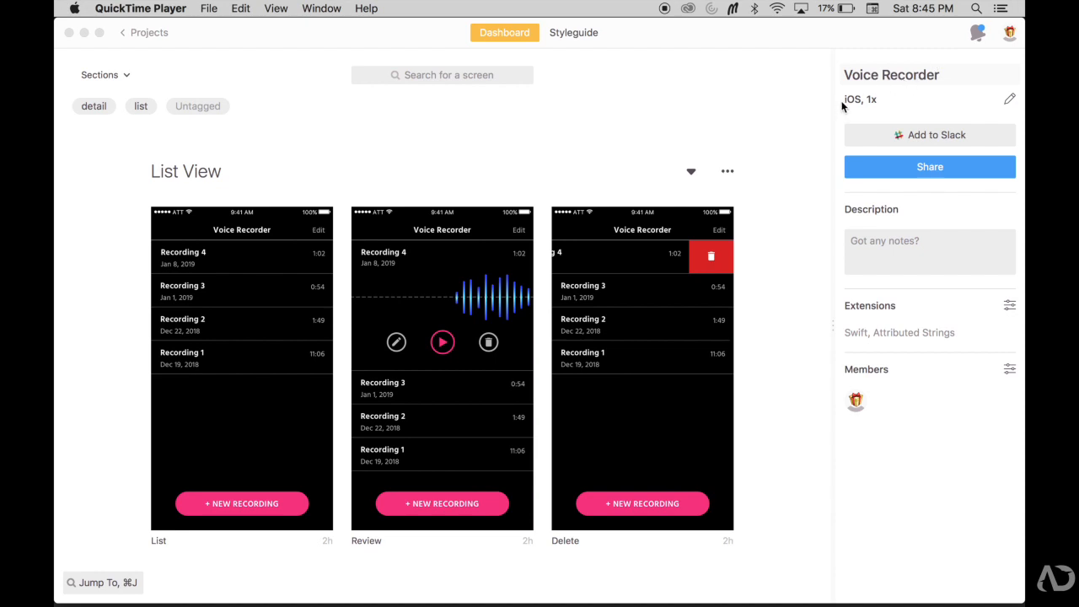
mouse_move(874, 139)
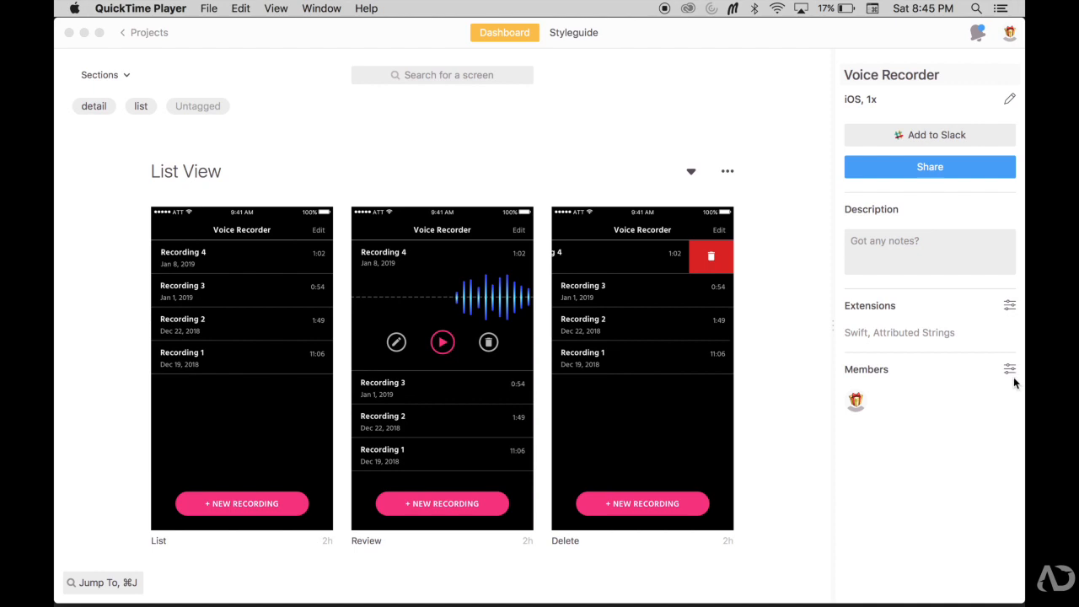
mouse_move(999, 454)
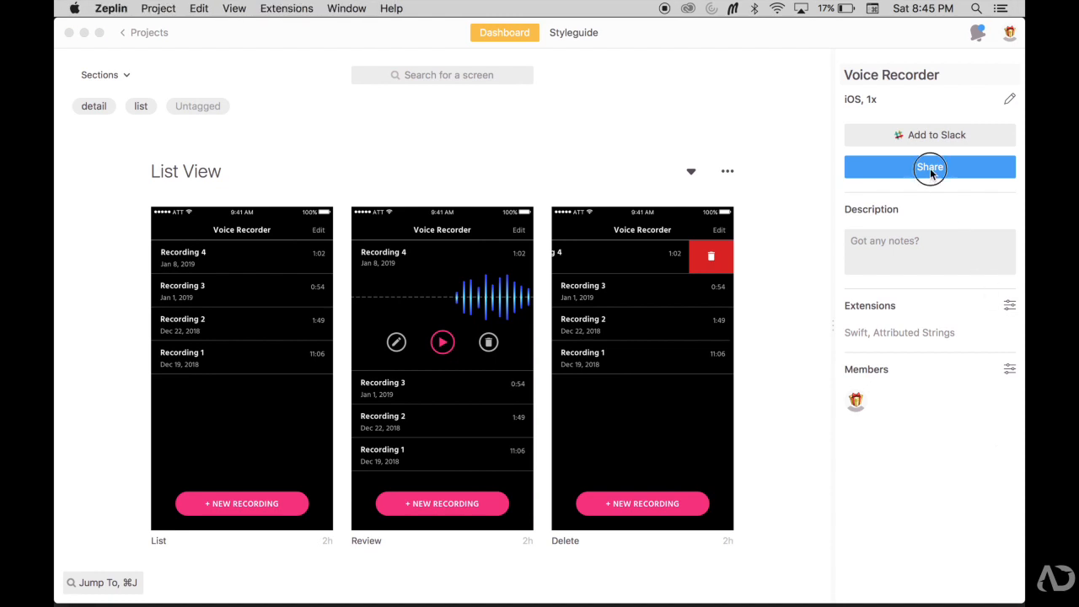
- Share the Voice Recorder project and follow its Web link into the browser
left_click(931, 167)
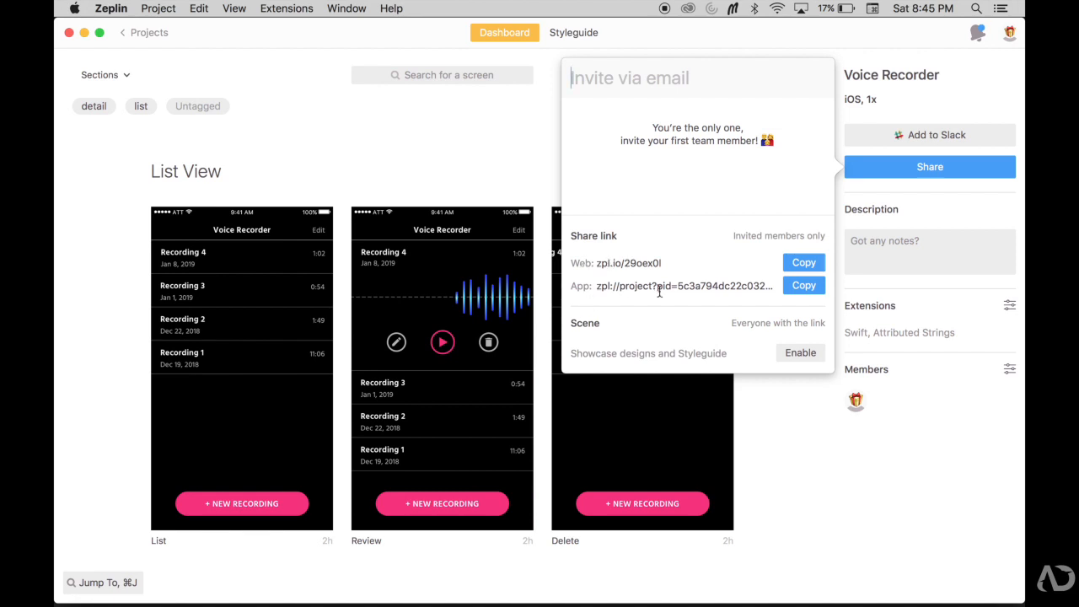
left_click(803, 263)
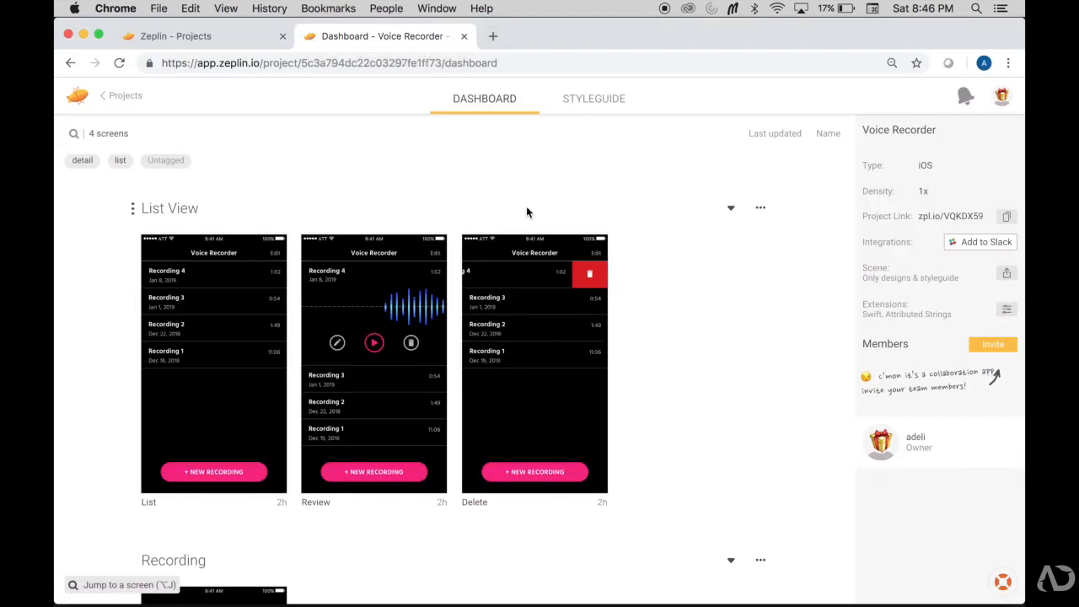
- Switch the browser project page to the Styleguide showing strongPink and text styles
scroll("down", 3)
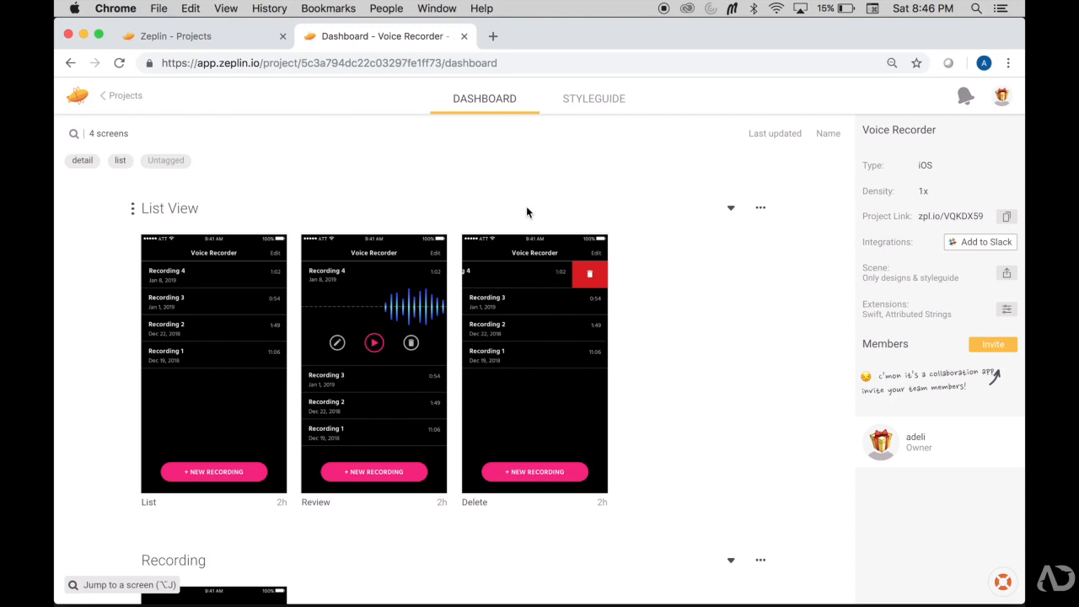
mouse_move(506, 108)
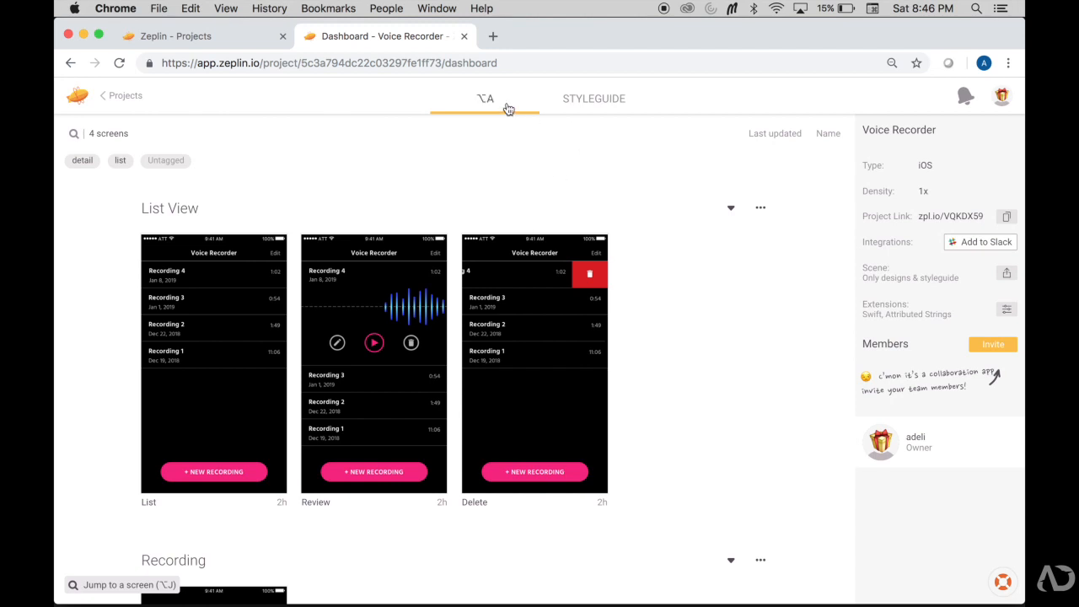
left_click(594, 98)
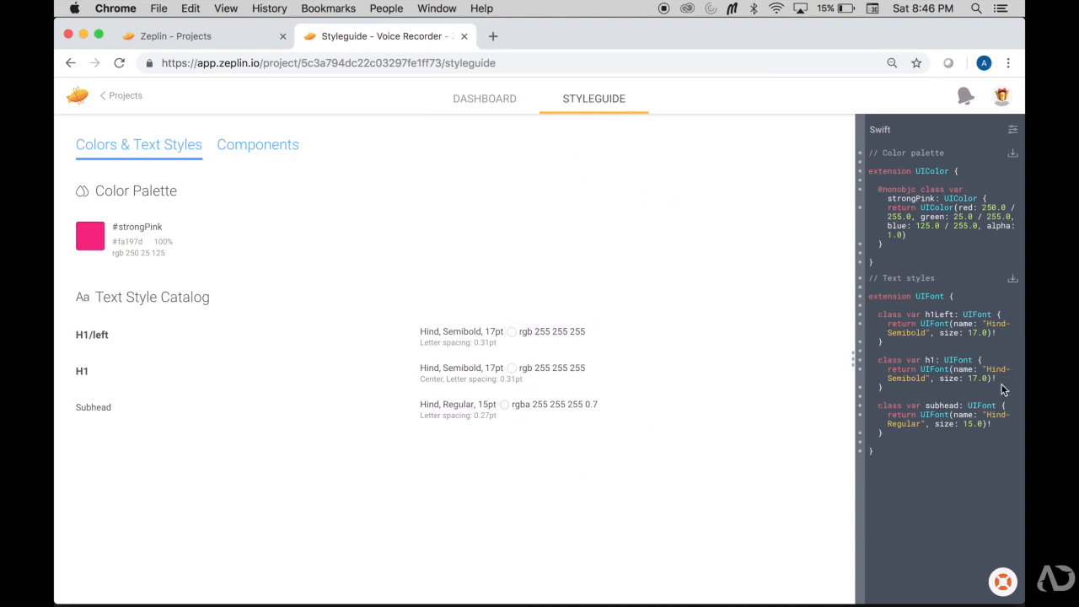
mouse_move(945, 469)
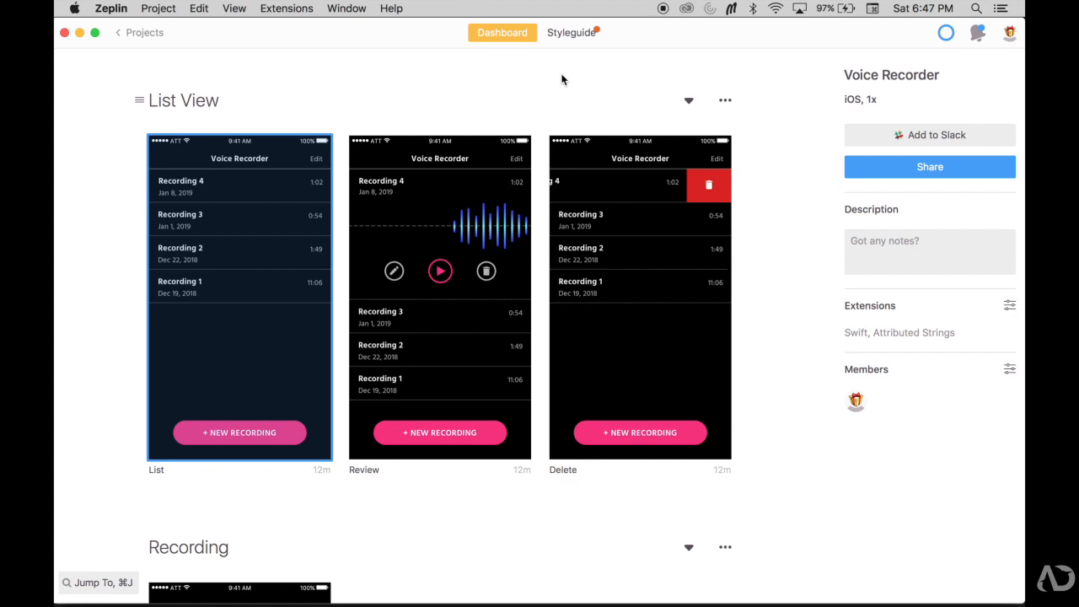
scroll("down", 3)
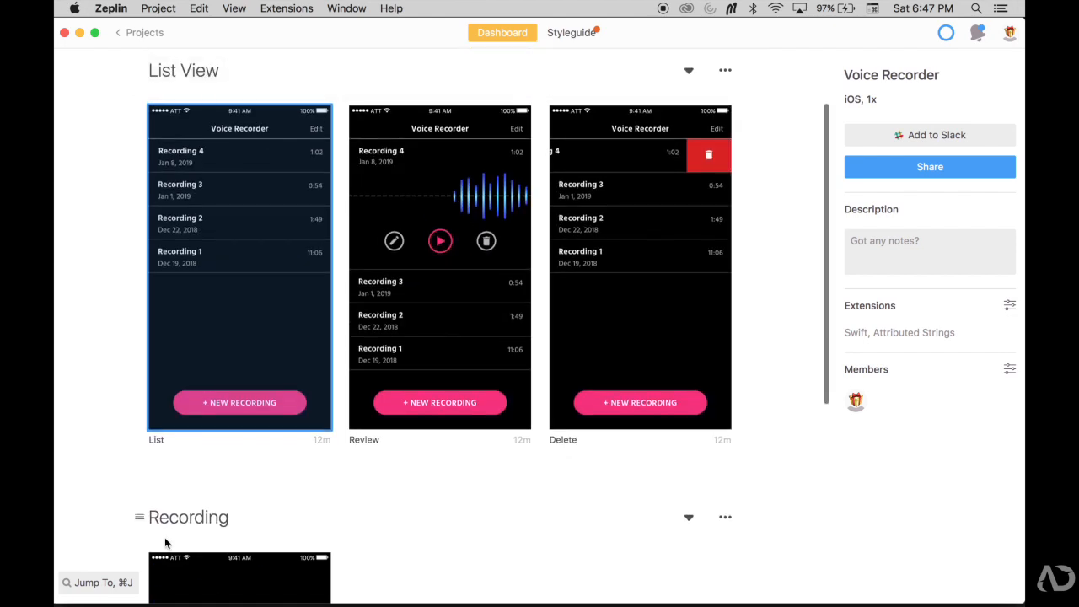
left_click(570, 32)
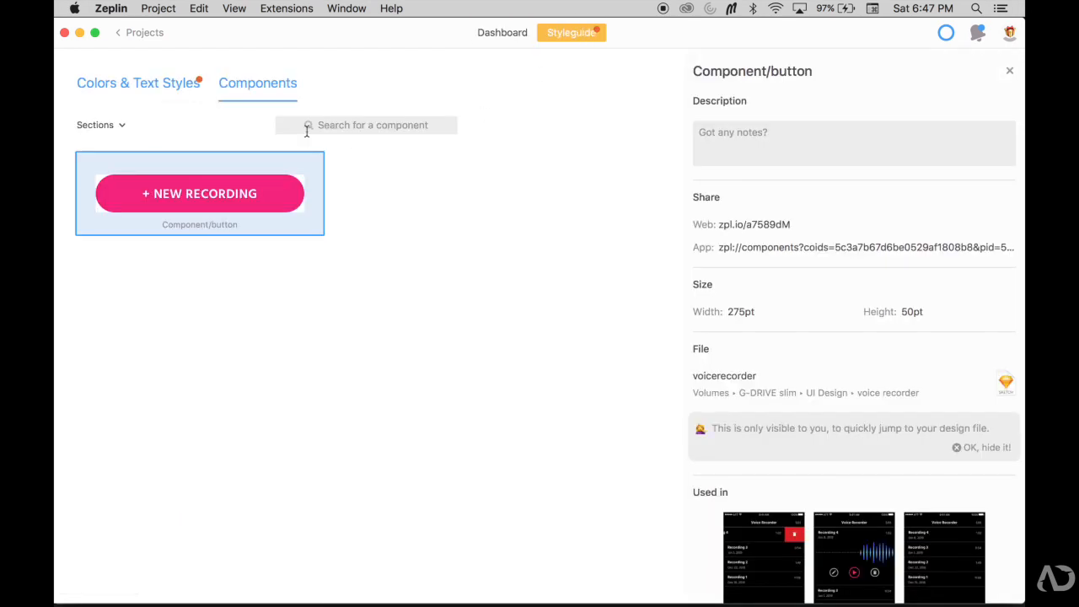
mouse_move(155, 91)
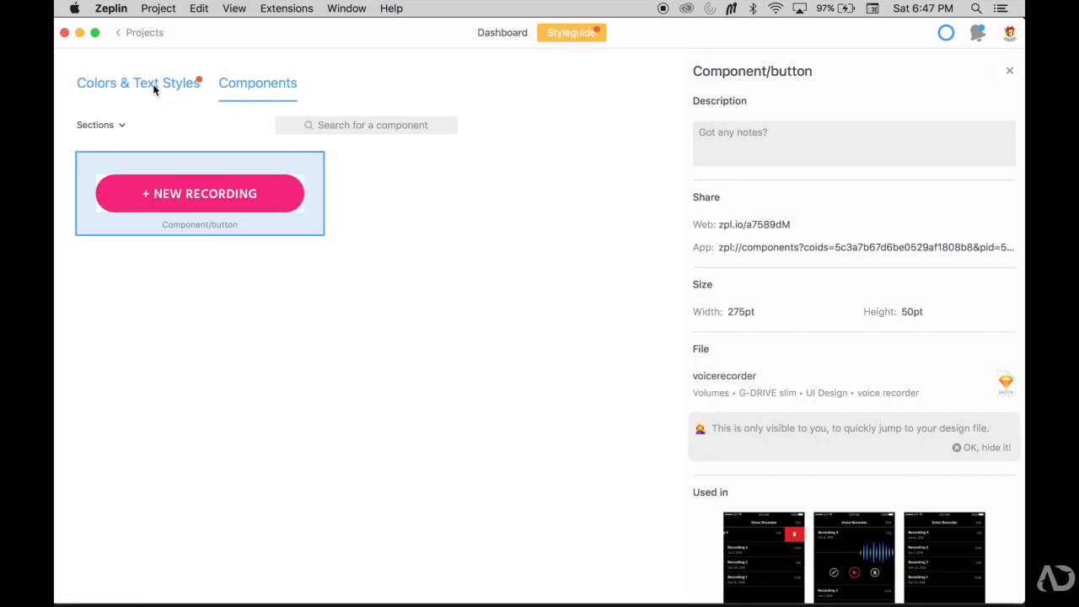
left_click(138, 83)
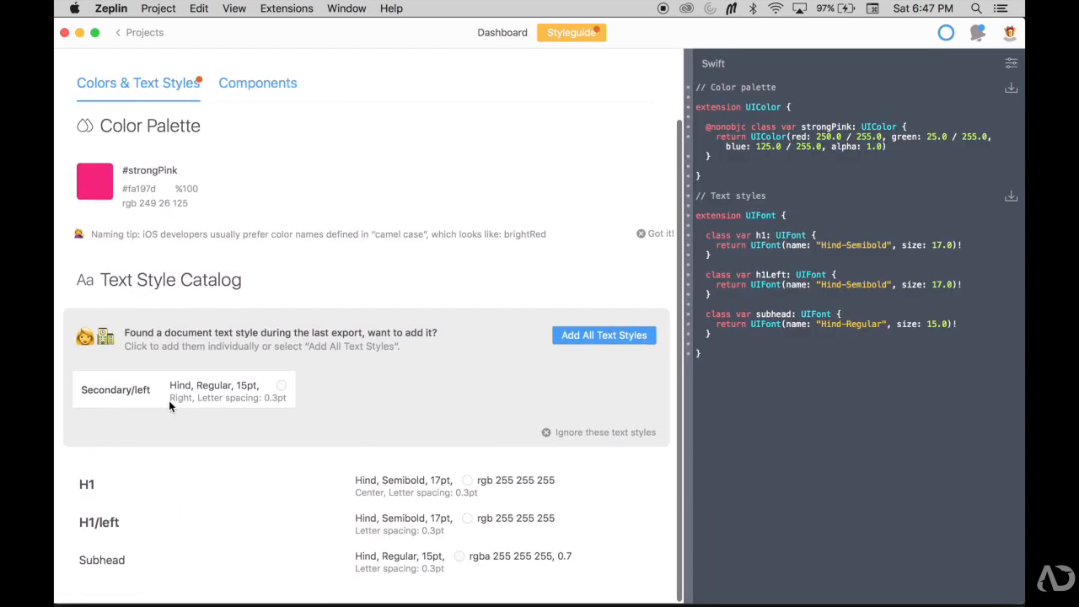
scroll("down", 3)
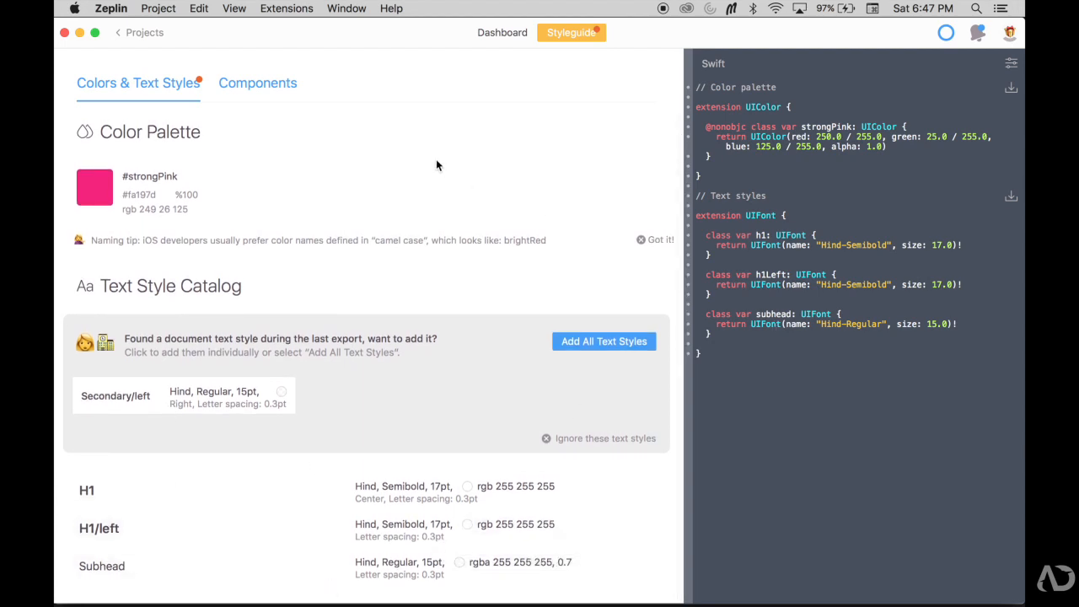
left_click(503, 32)
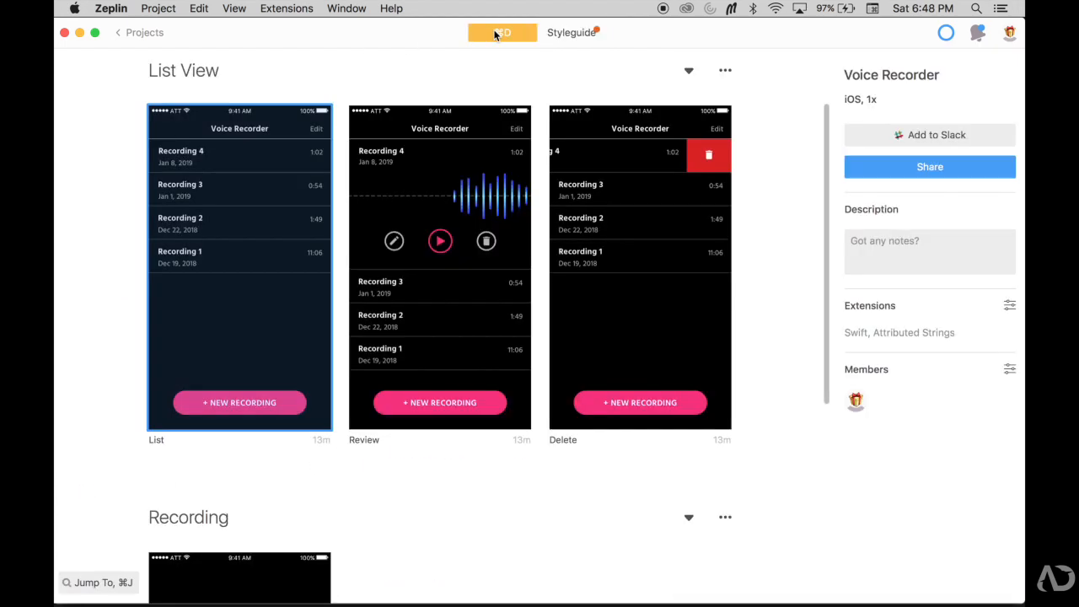